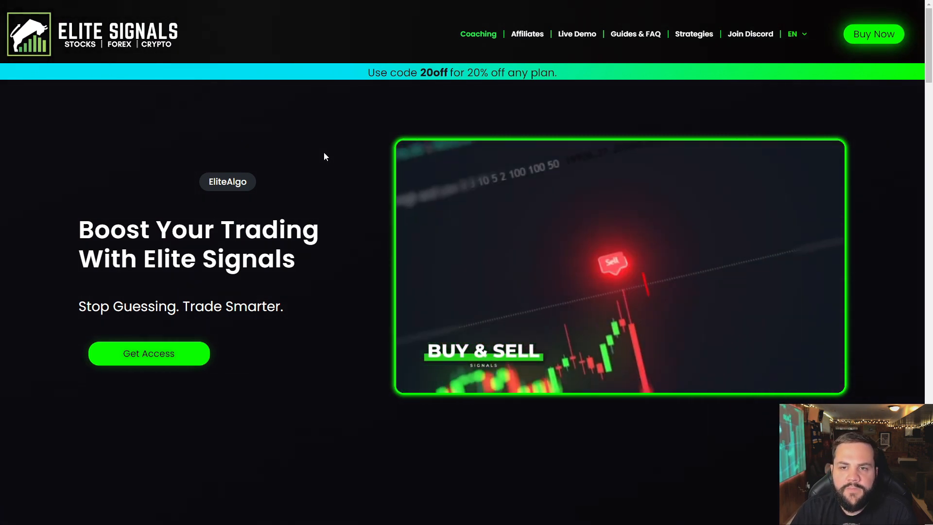
Scroll down the Elite Signals homepage past the feature sections
scroll("down", 3)
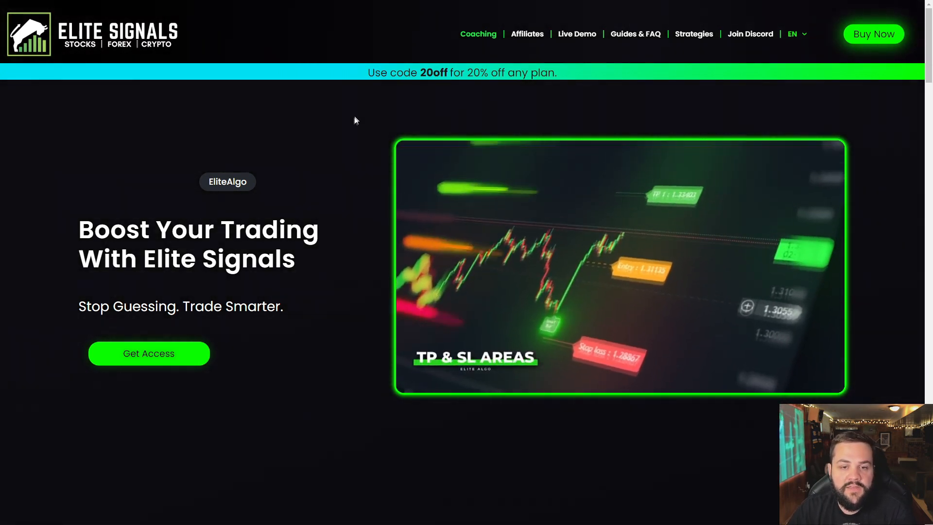
scroll("down", 3)
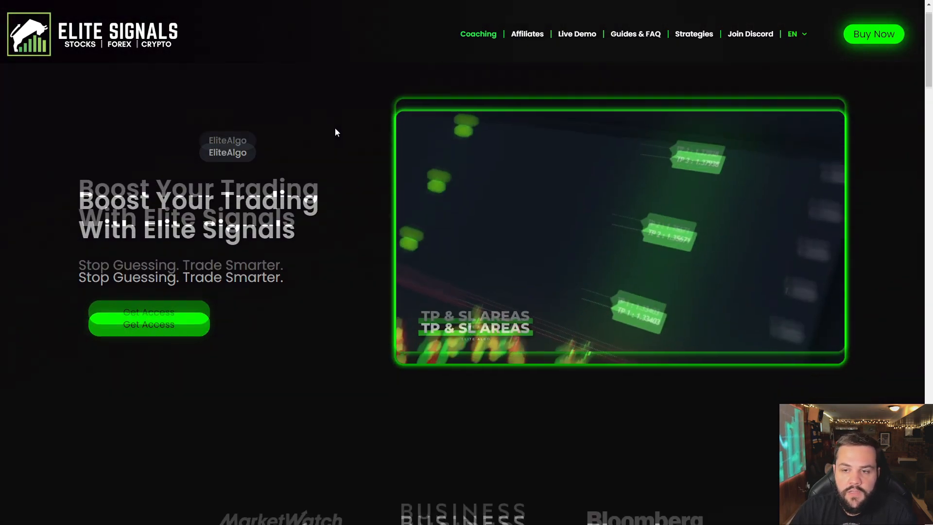
scroll("down", 3)
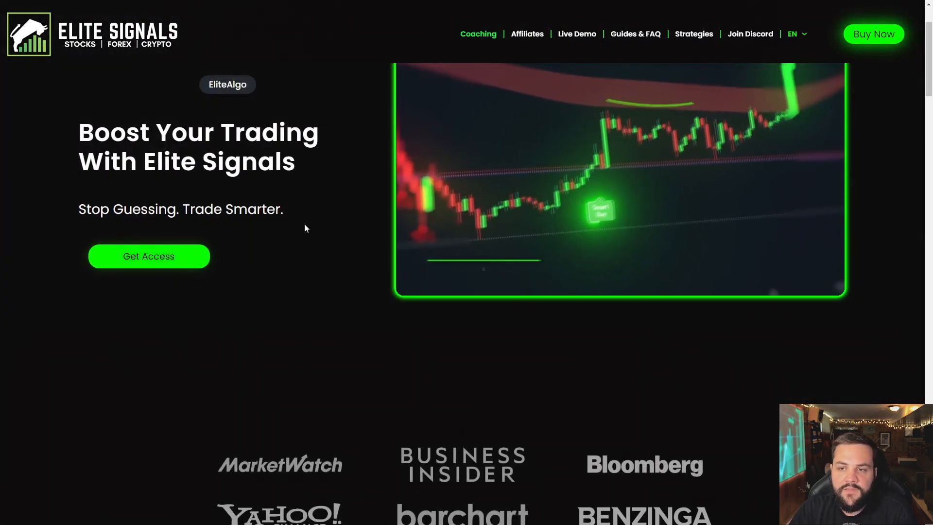
scroll("down", 3)
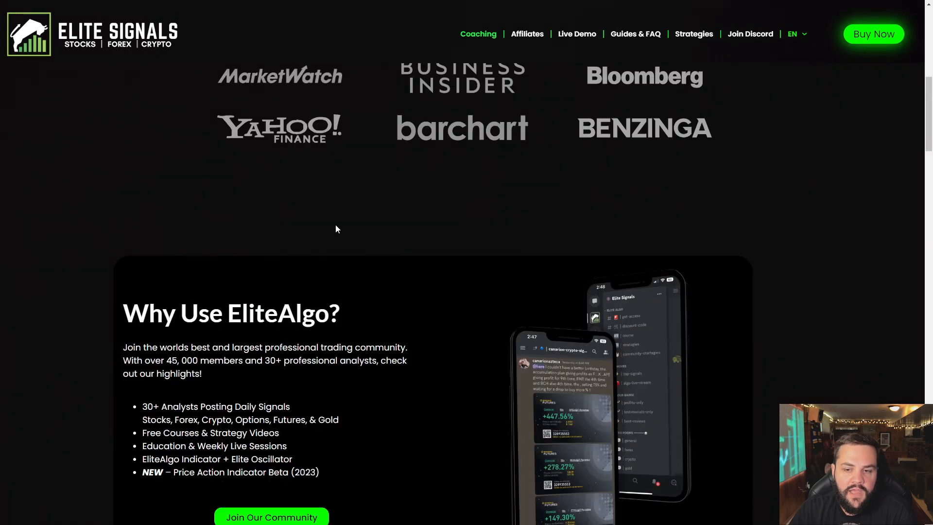
scroll("down", 3)
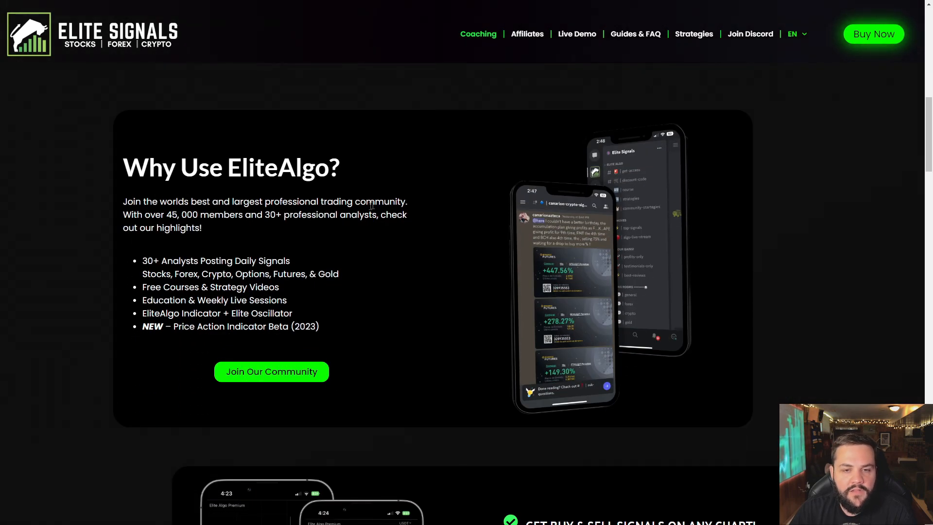
mouse_move(398, 218)
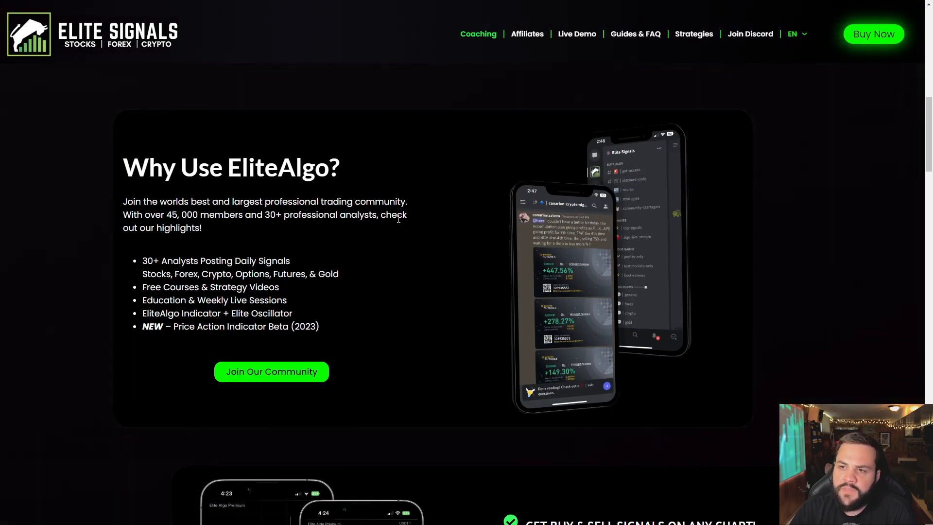
scroll("down", 3)
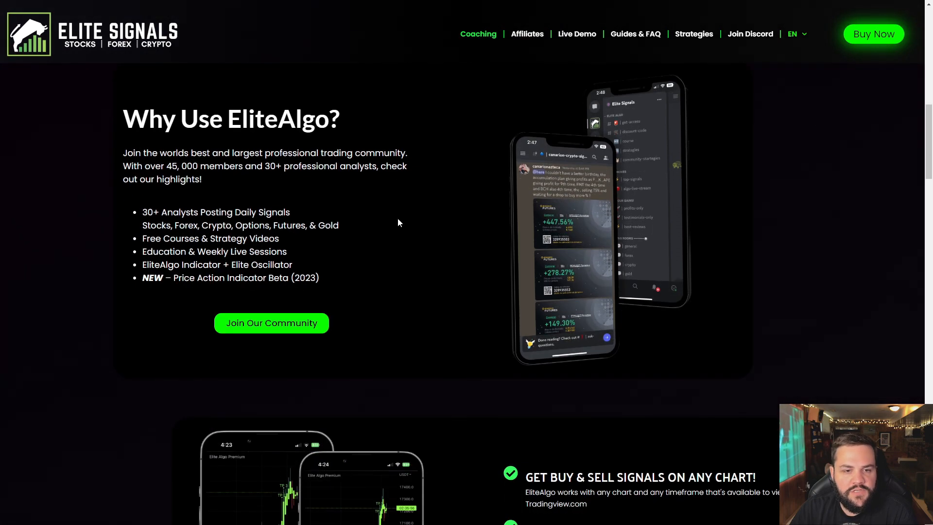
mouse_move(434, 212)
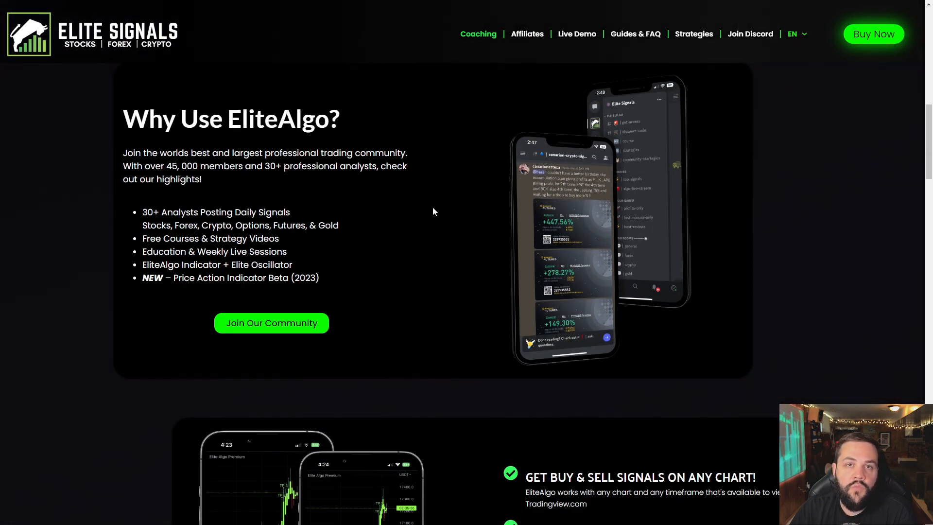
scroll("down", 3)
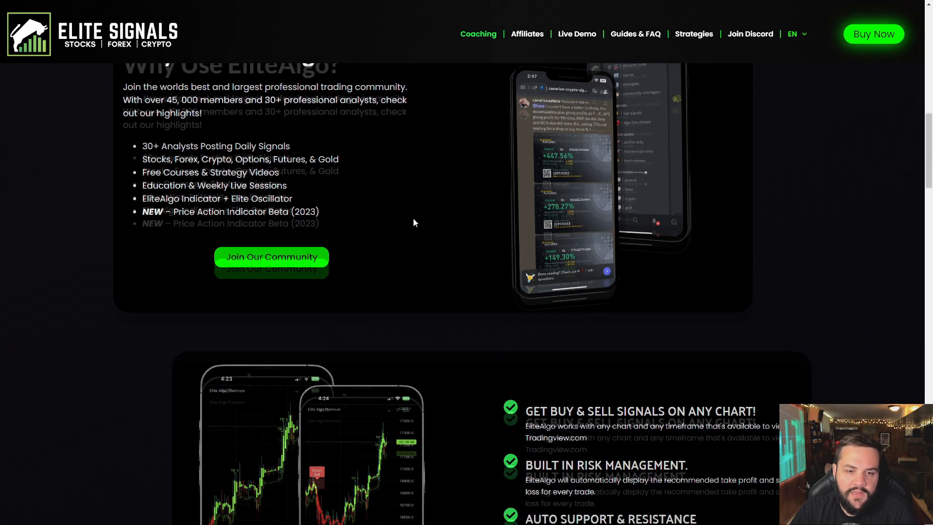
scroll("down", 3)
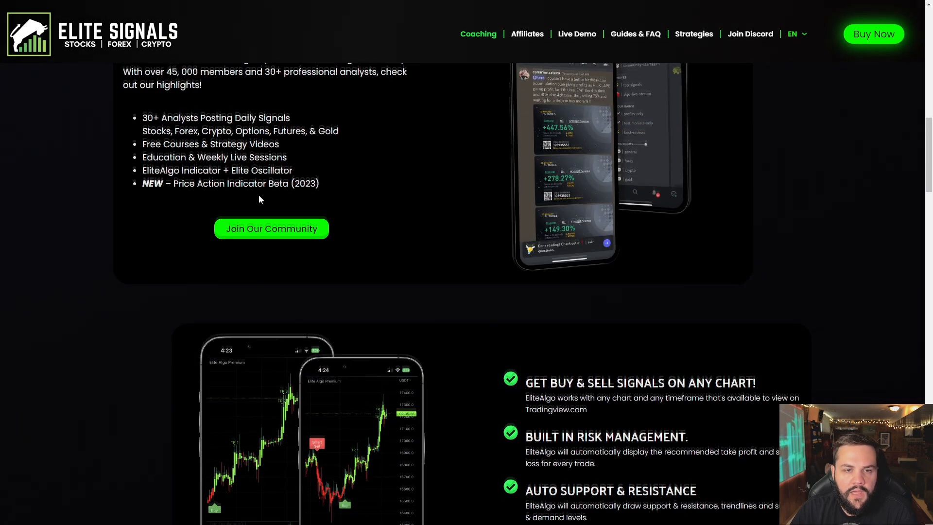
scroll("up", 3)
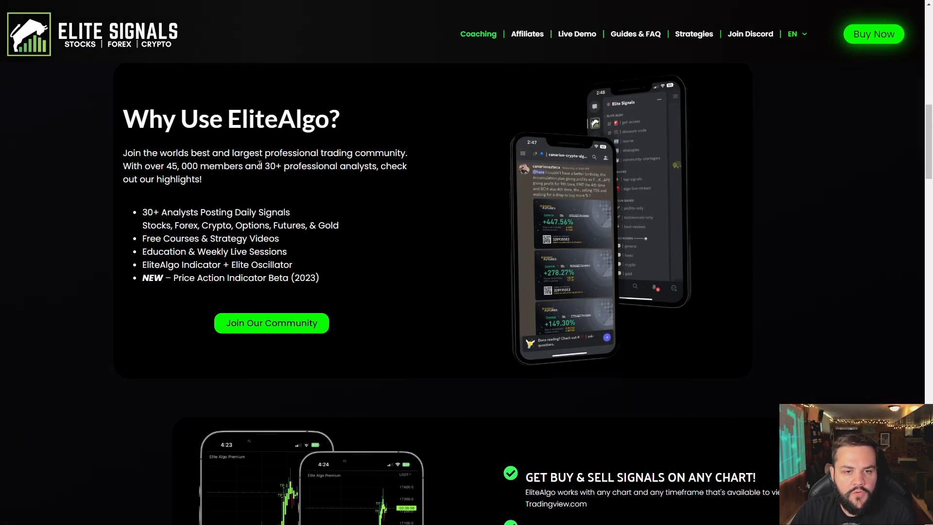
mouse_move(392, 251)
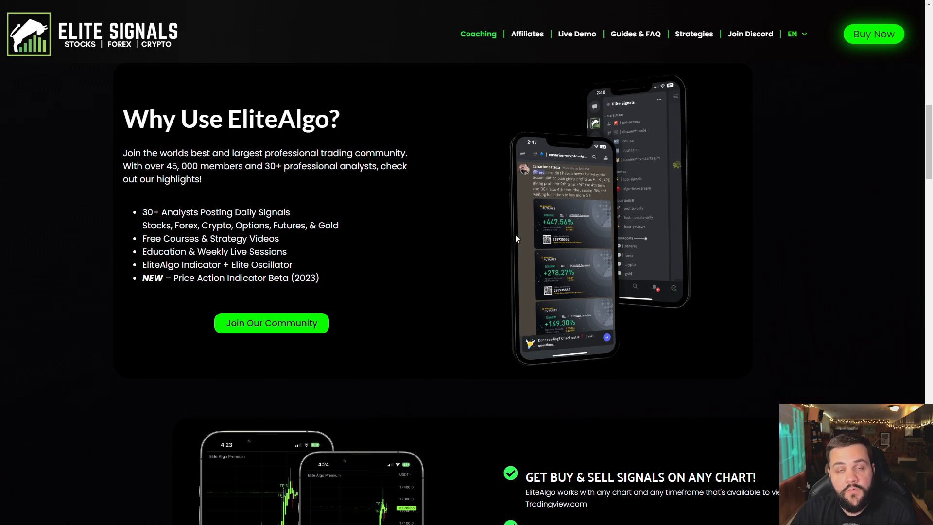
Continue scrolling to the Select Your Plan cards: Monthly, Quarterly, Yearly and Lifetime+ prices
scroll("down", 3)
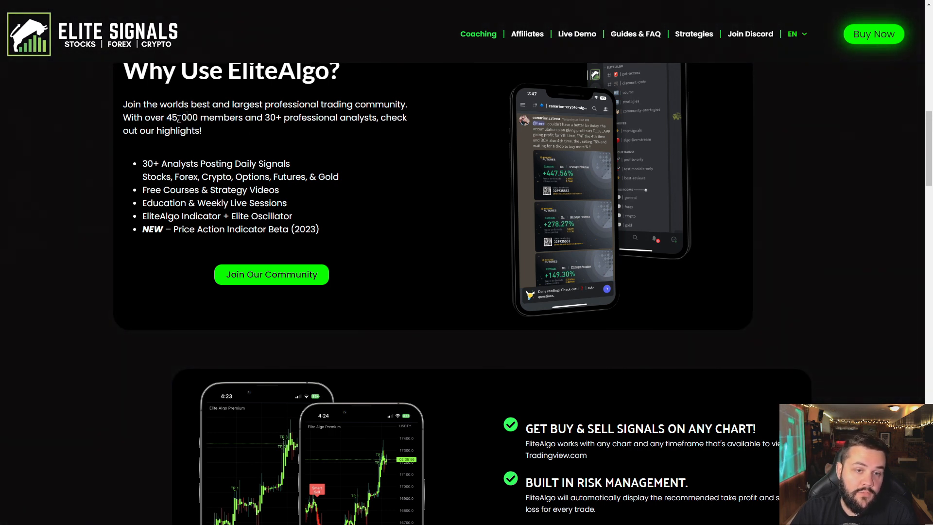
scroll("down", 3)
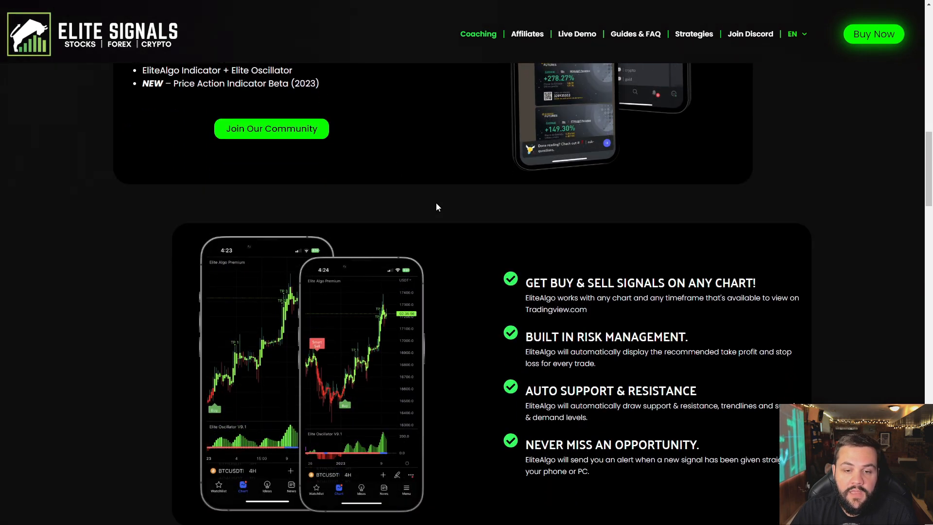
scroll("down", 3)
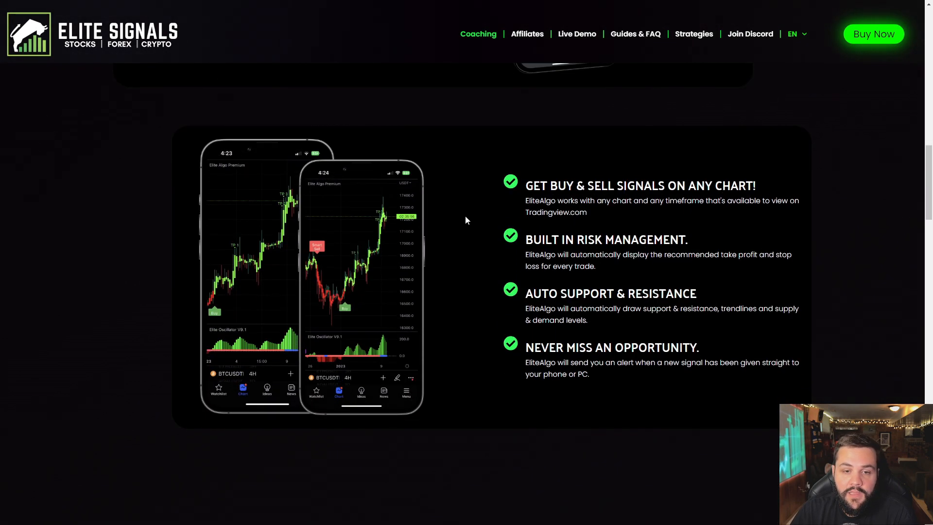
scroll("down", 3)
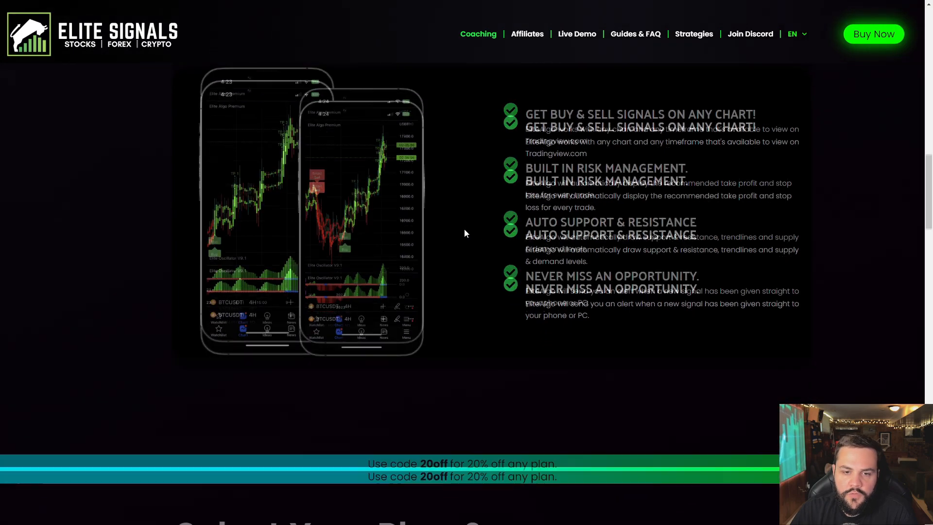
scroll("down", 3)
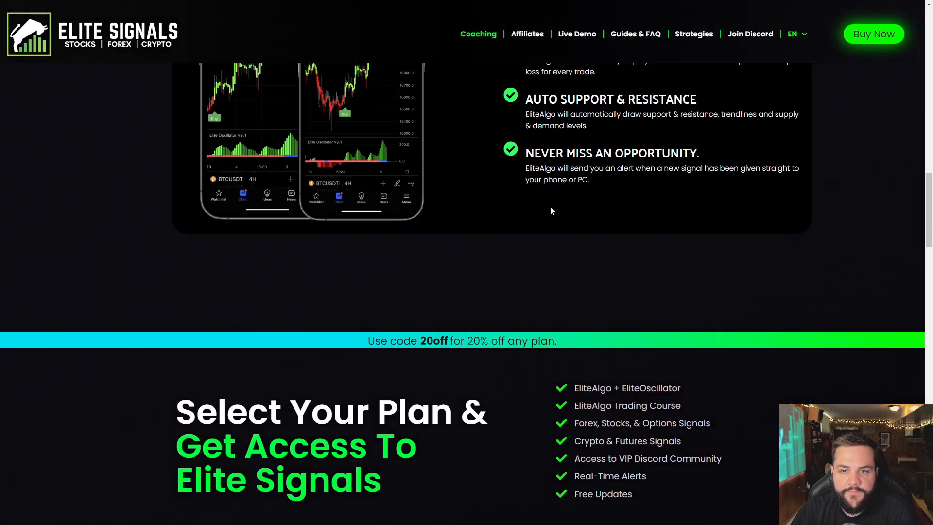
scroll("down", 3)
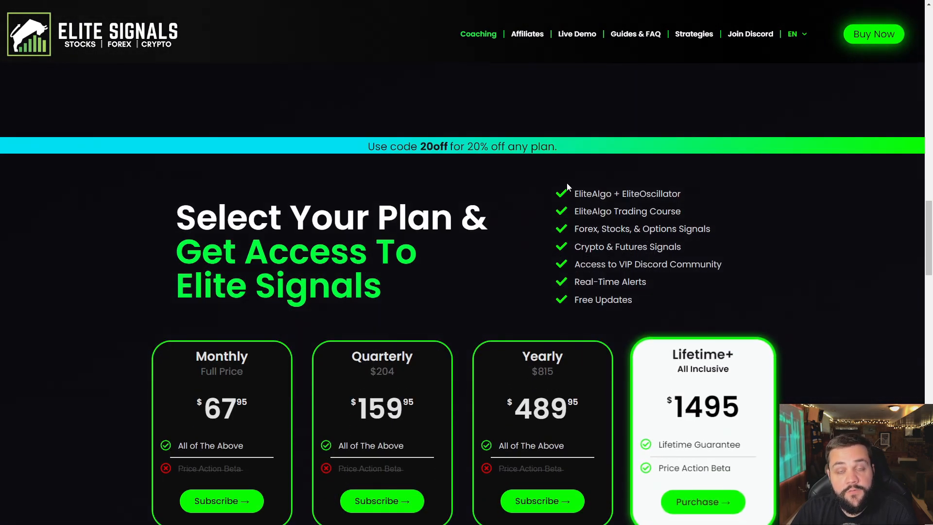
scroll("down", 3)
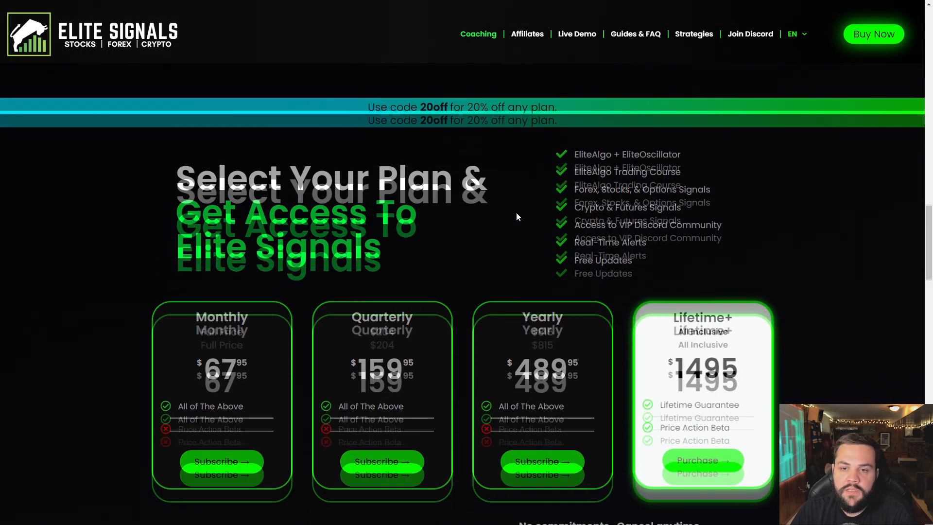
scroll("down", 3)
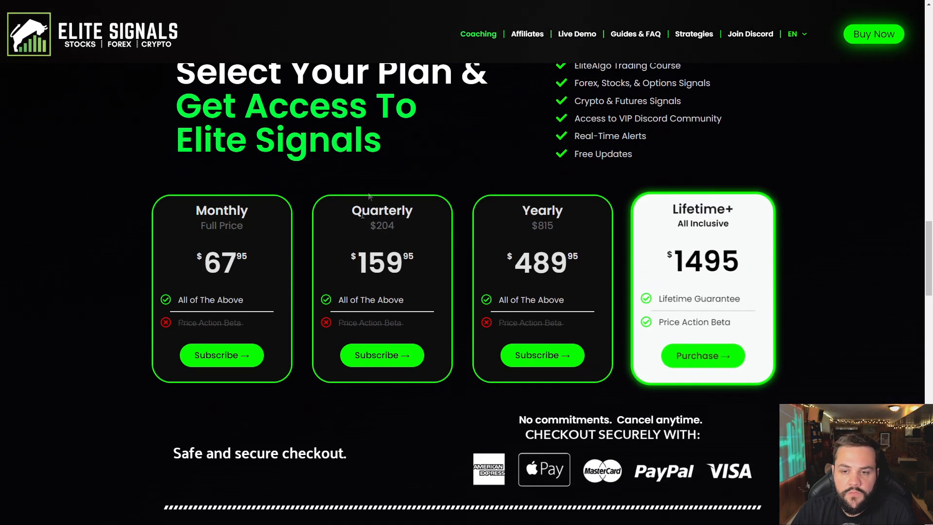
mouse_move(839, 117)
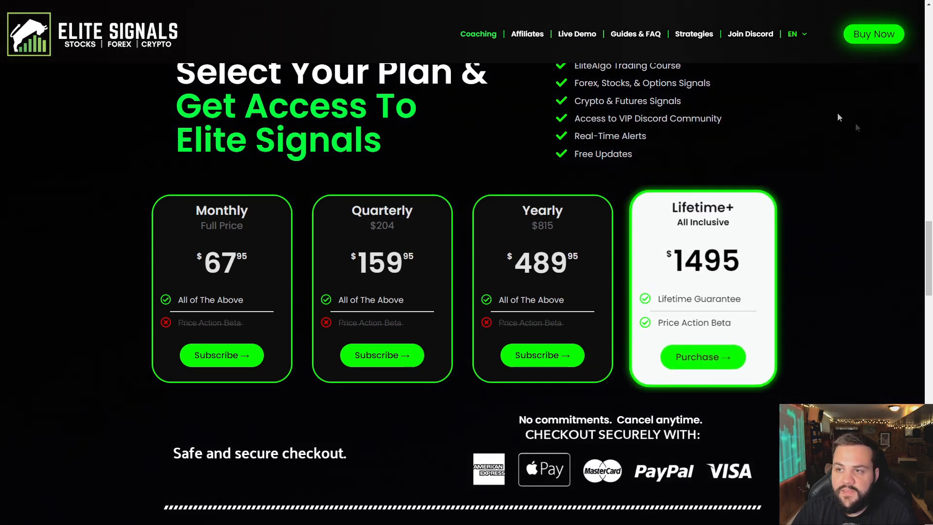
scroll("down", 3)
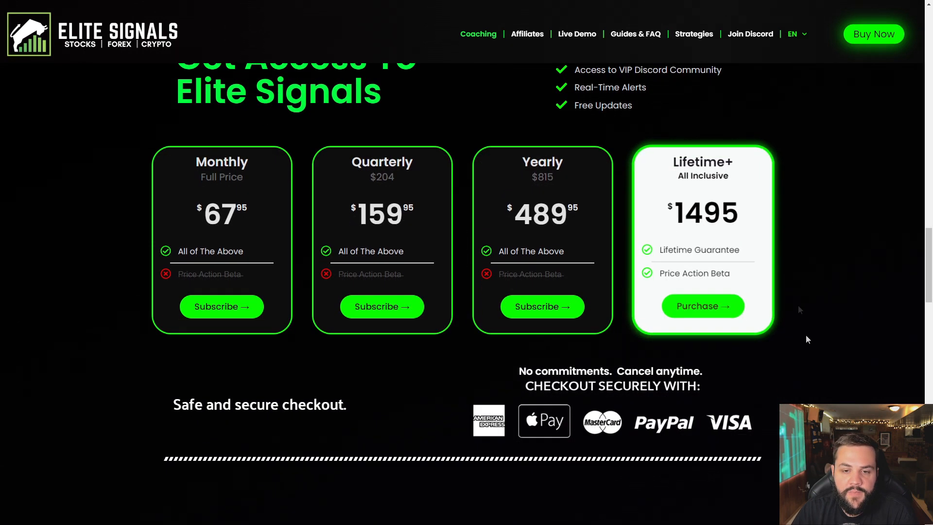
mouse_move(315, 206)
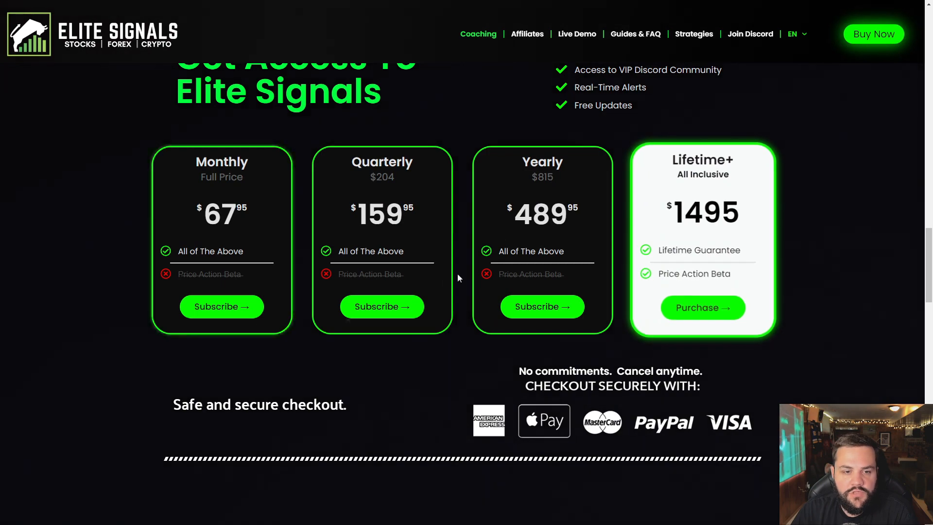
Scroll to the FAQ list and the Discord Official Partner banner with its join link
scroll("down", 3)
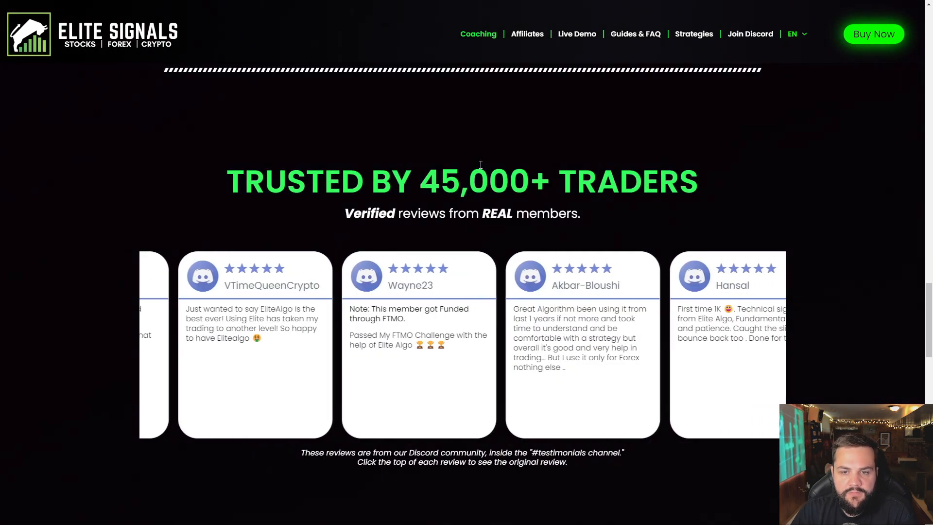
scroll("down", 3)
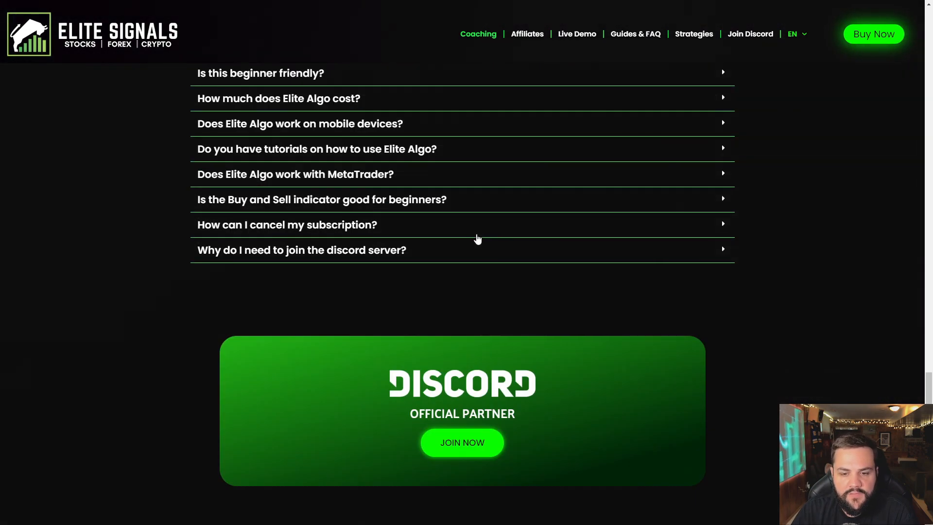
scroll("down", 3)
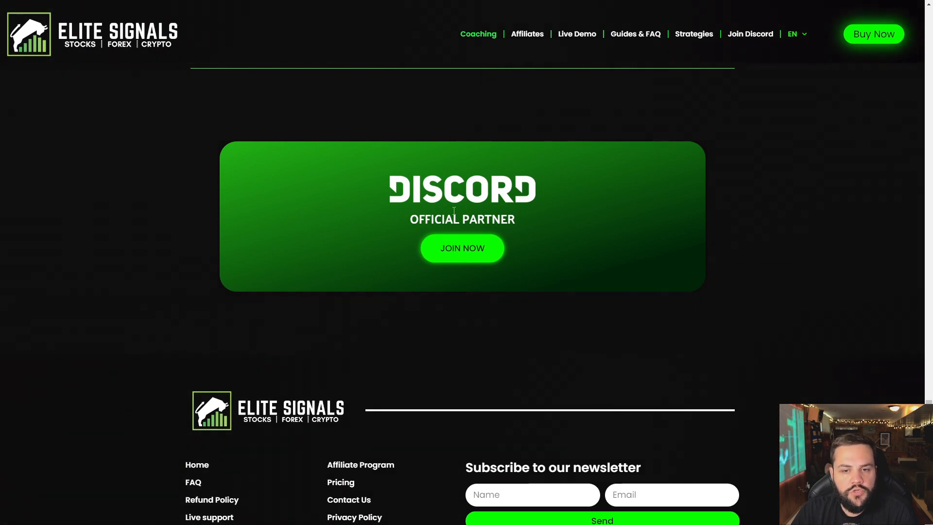
mouse_move(440, 234)
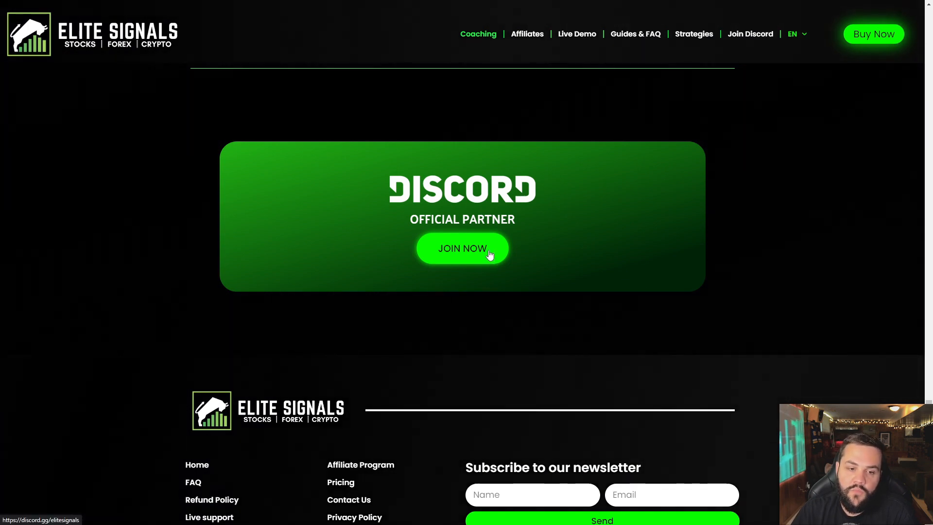
mouse_move(488, 240)
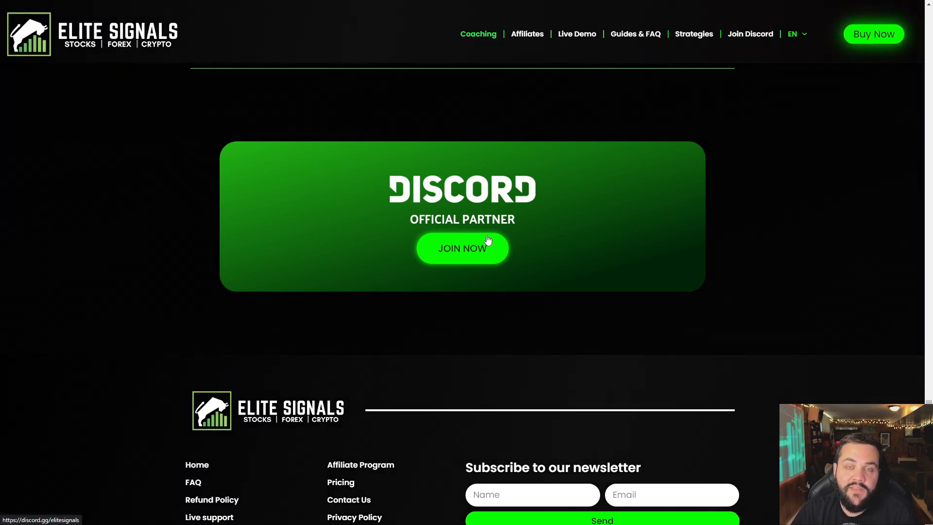
mouse_move(569, 225)
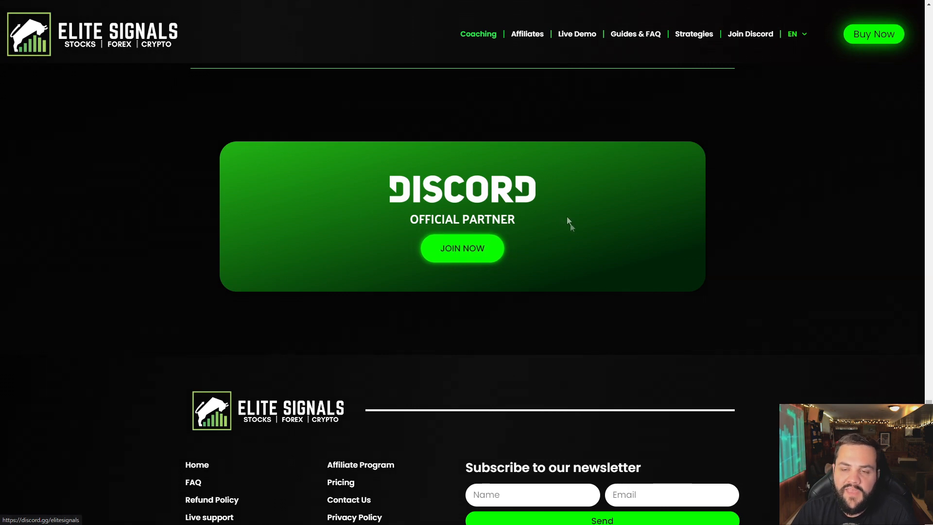
mouse_move(461, 248)
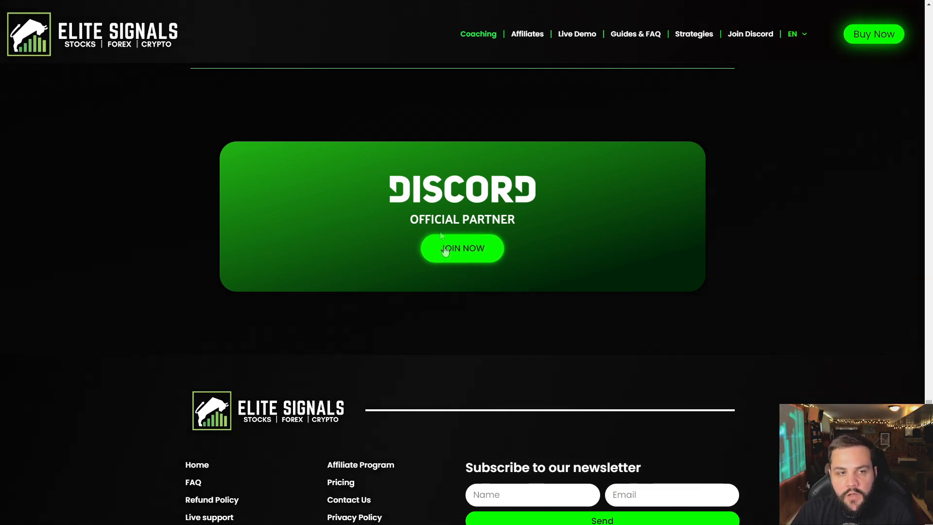
scroll("up", 3)
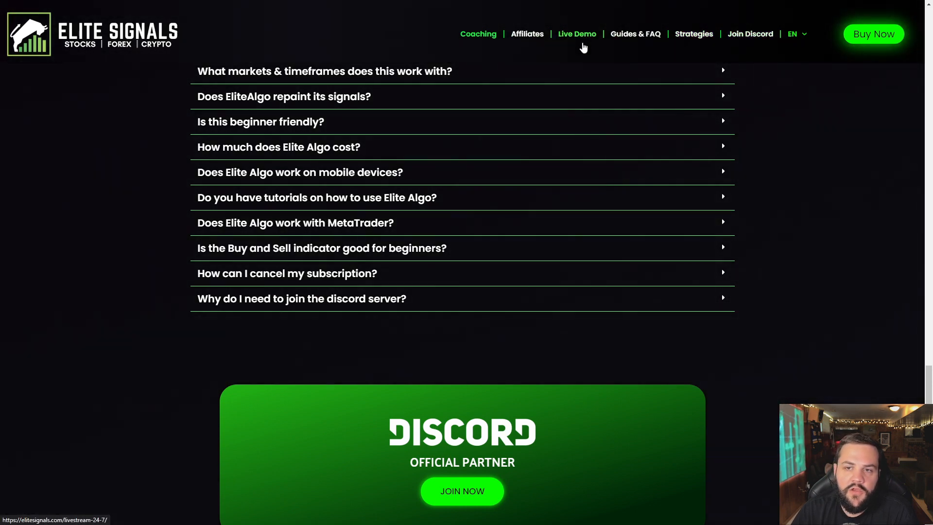
left_click(577, 34)
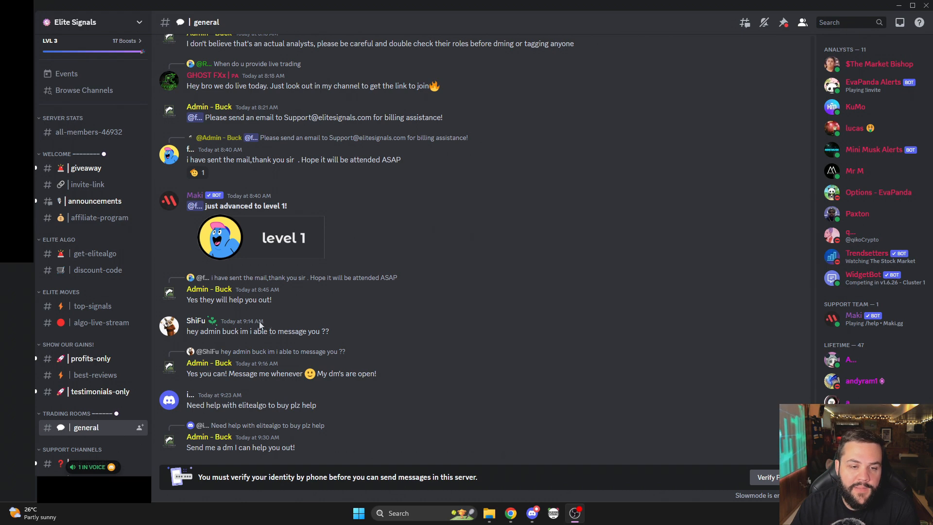
Browse the testimonials-only, profits-only and best-reviews channels in the Discord sidebar
scroll("up", 3)
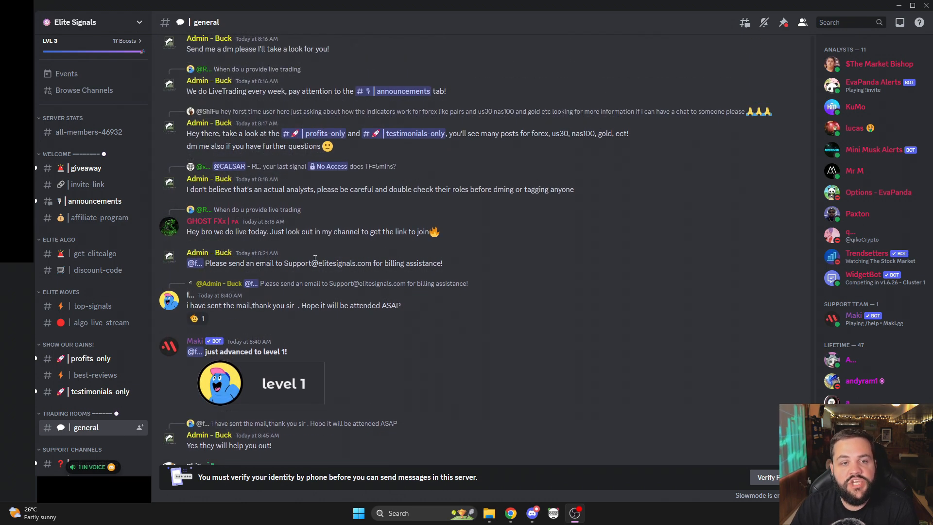
scroll("up", 3)
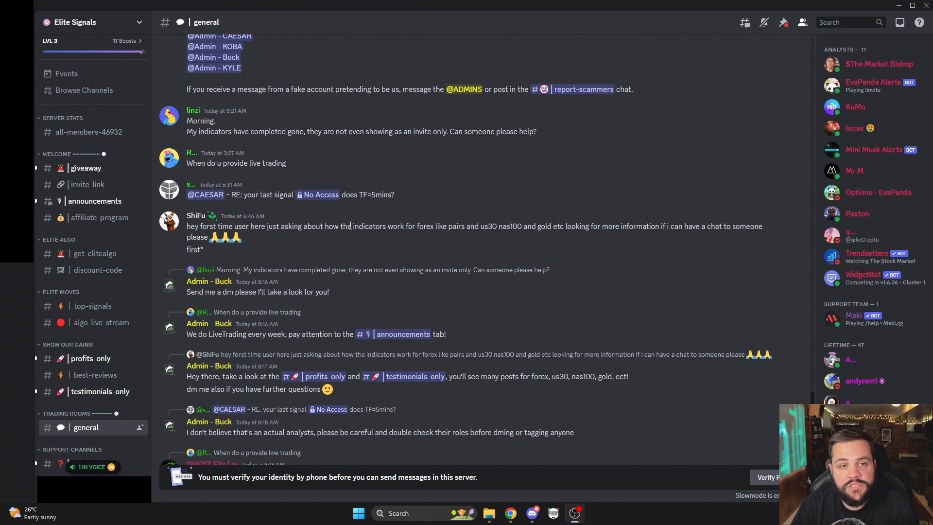
scroll("down", 3)
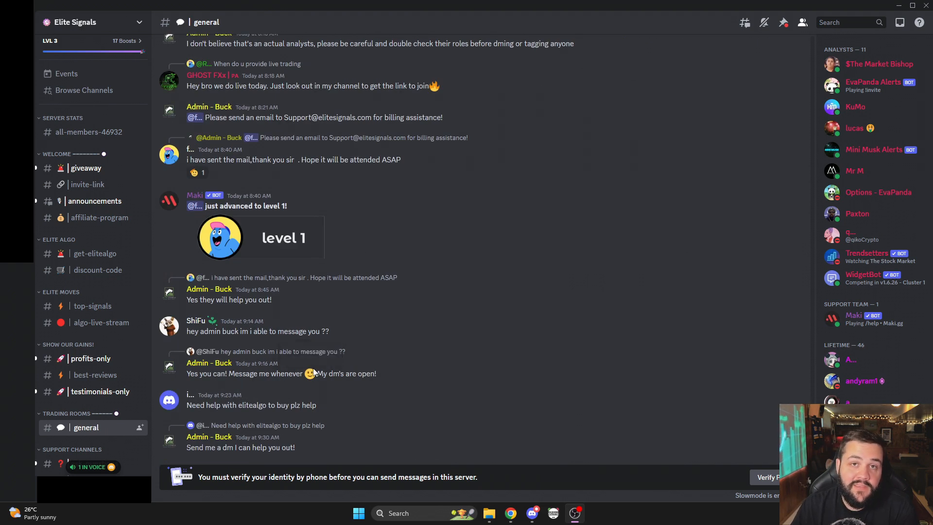
mouse_move(326, 362)
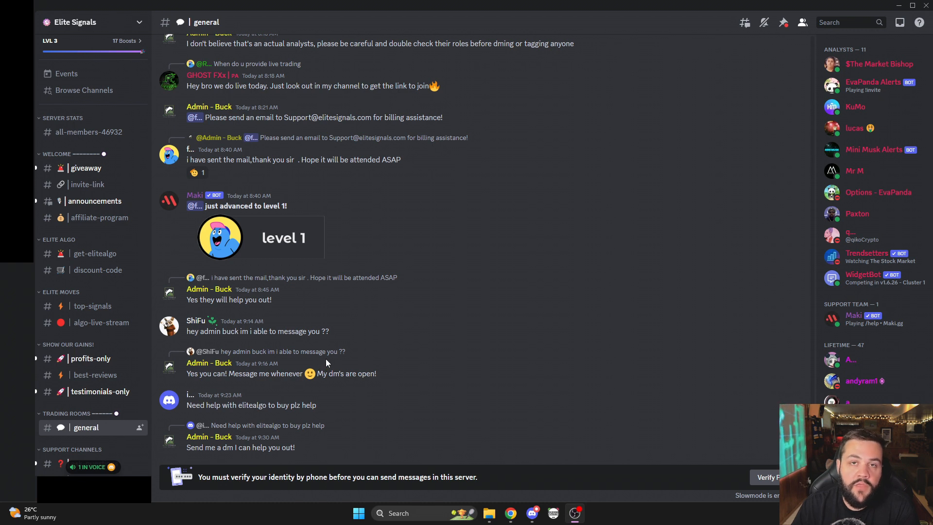
mouse_move(305, 334)
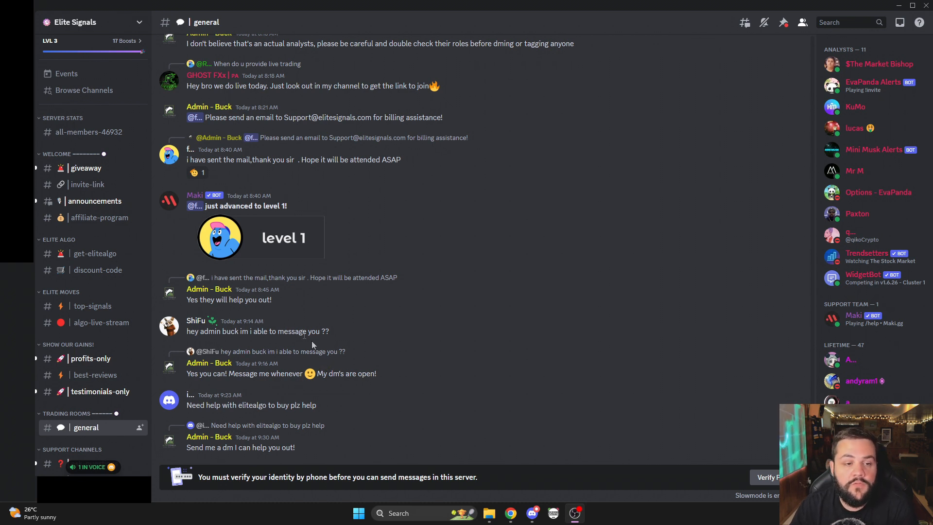
scroll("down", 3)
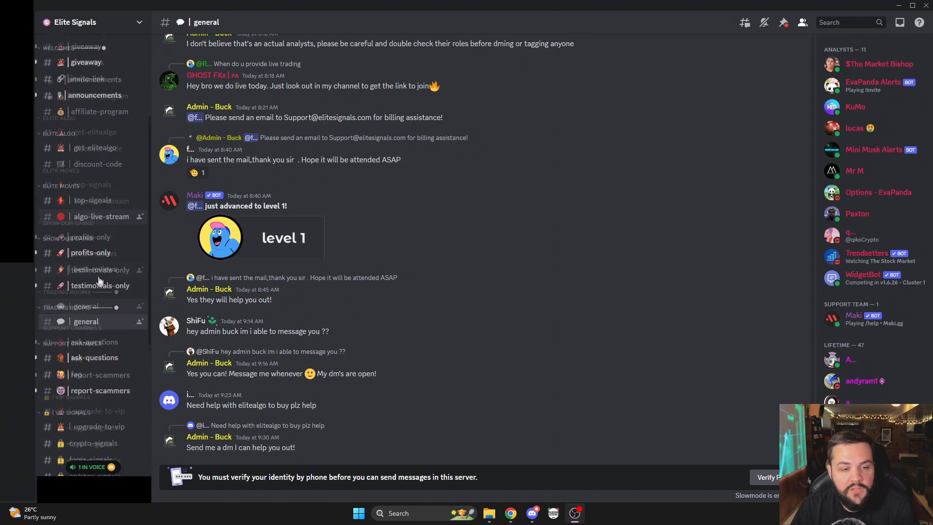
scroll("down", 3)
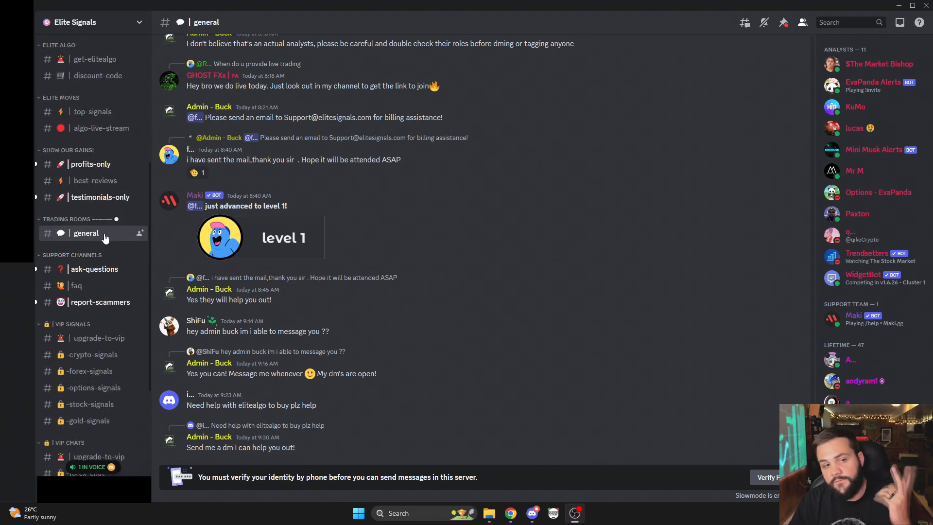
scroll("down", 3)
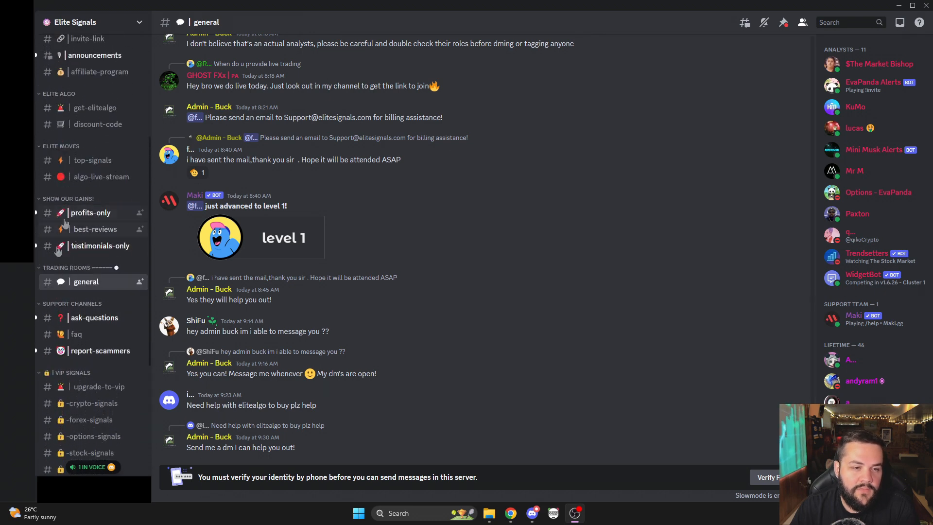
mouse_move(96, 245)
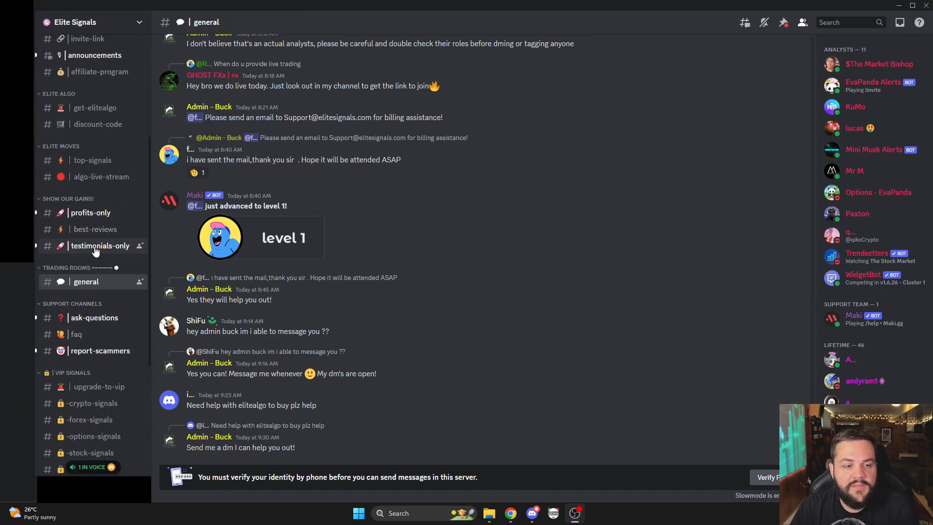
left_click(100, 245)
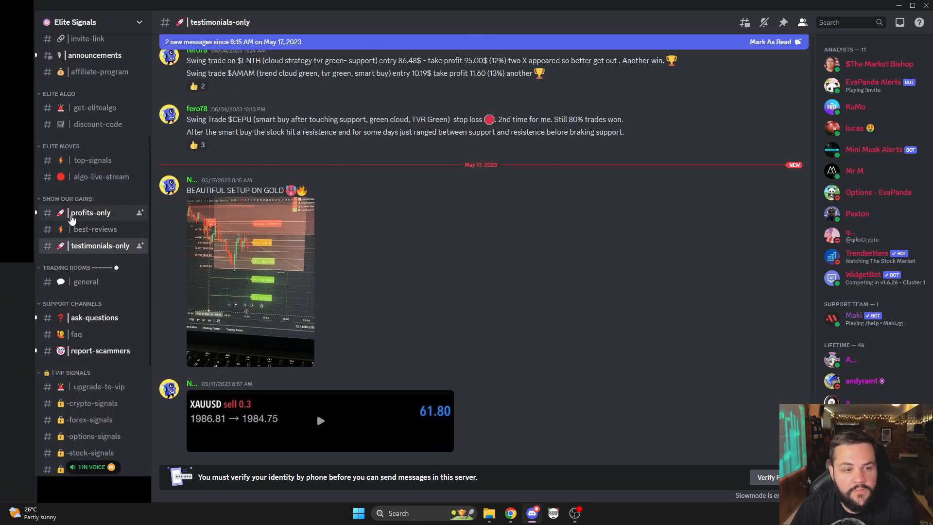
left_click(92, 213)
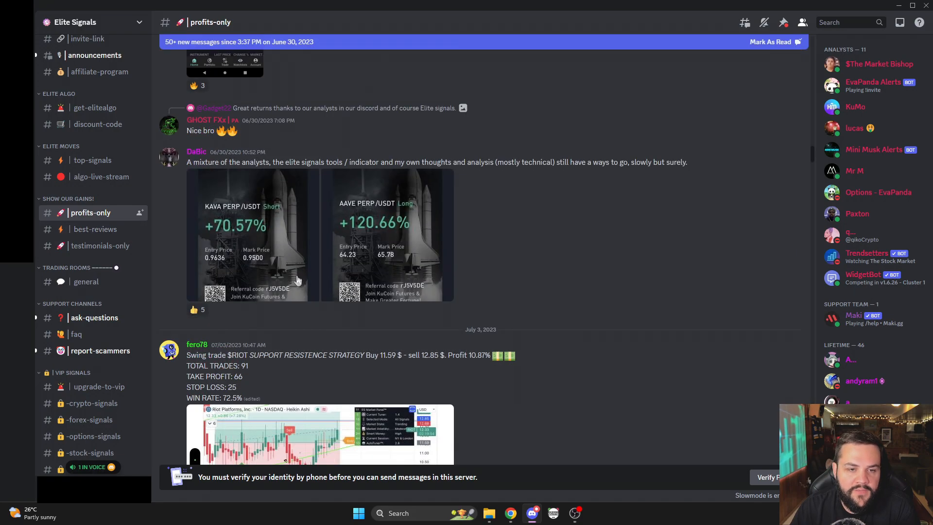
scroll("down", 3)
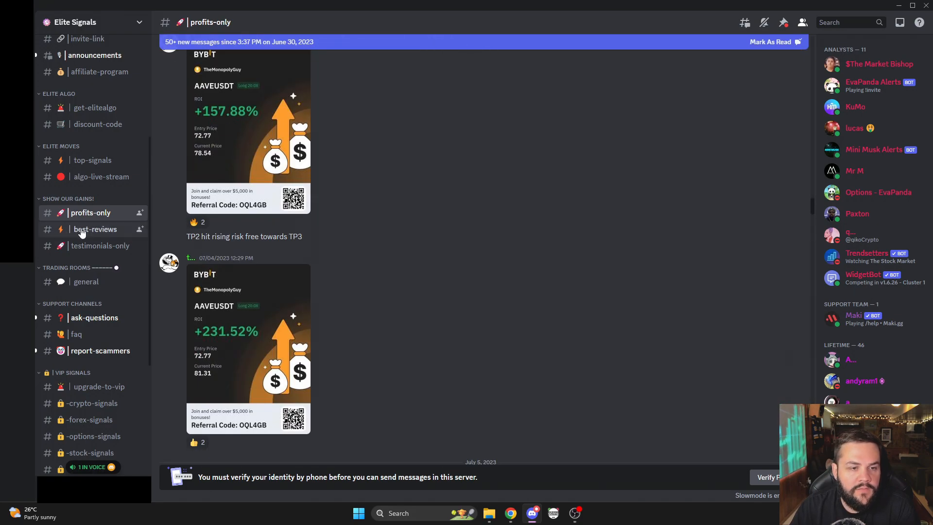
left_click(95, 230)
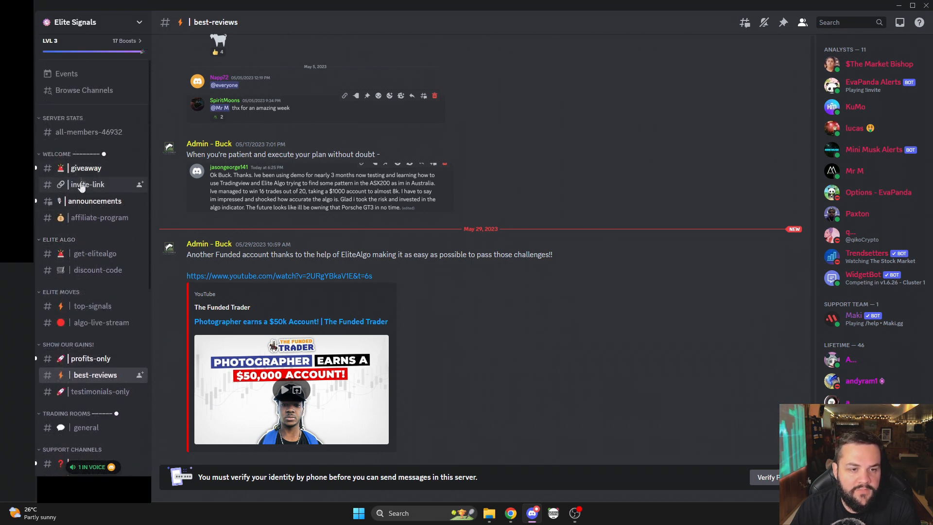
mouse_move(92, 305)
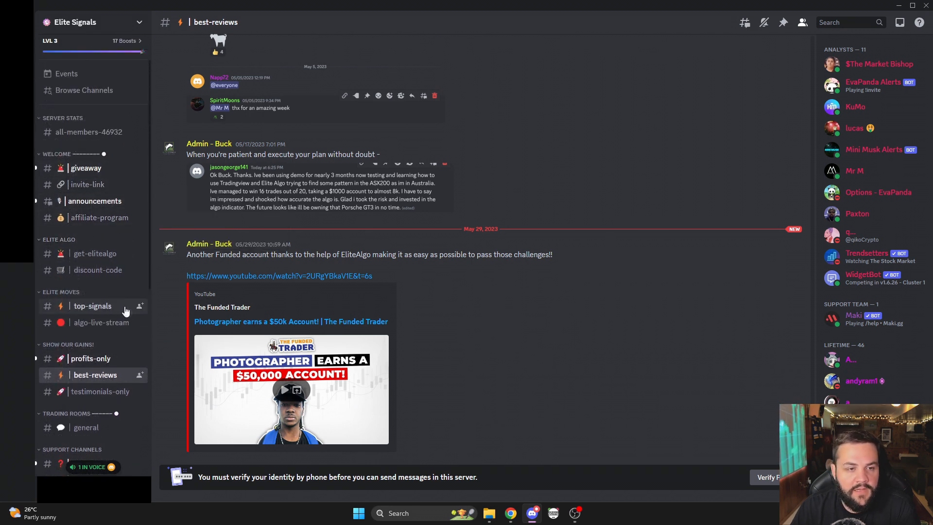
Visit ask-questions, upgrade-to-vip, options-signals and the locked crypto-signals channel
scroll("down", 3)
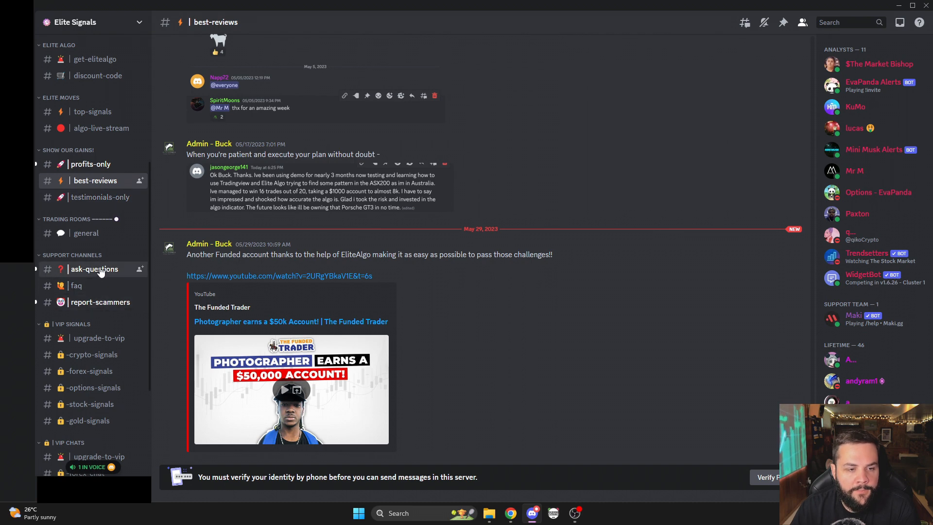
left_click(94, 269)
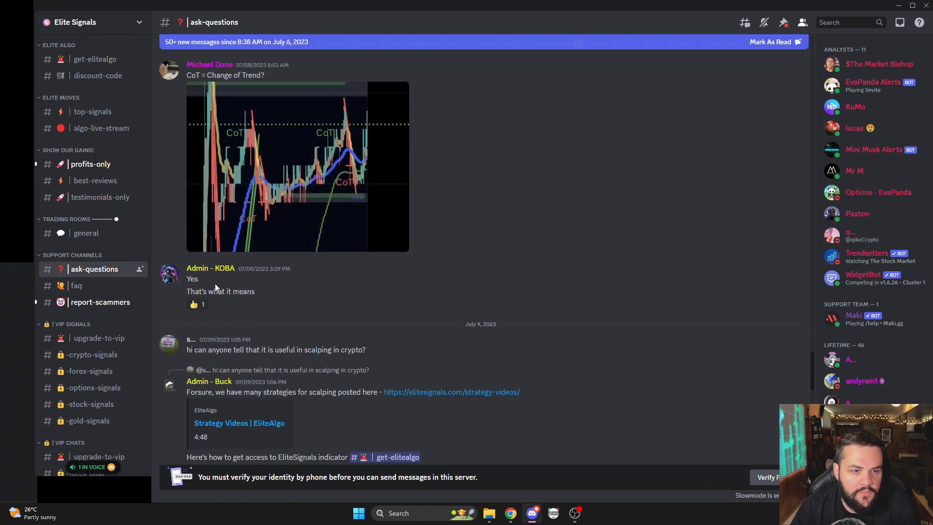
mouse_move(516, 223)
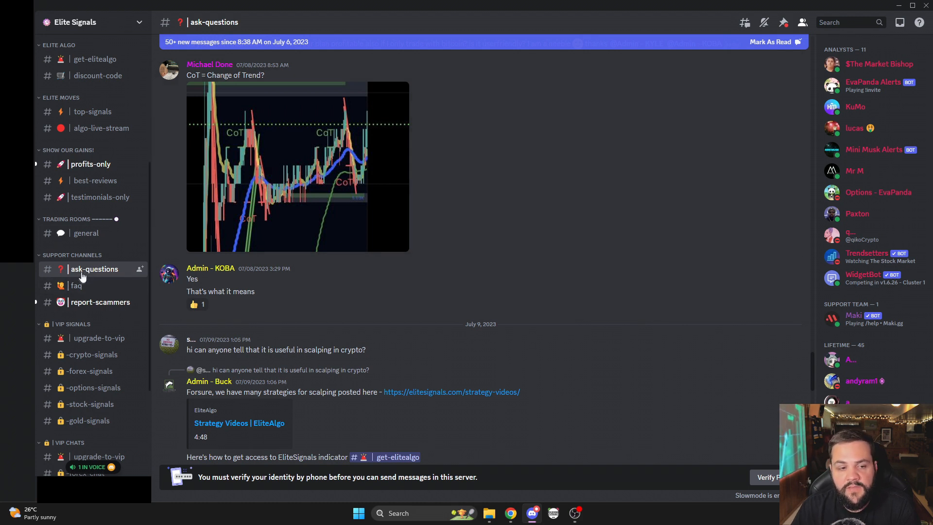
mouse_move(76, 286)
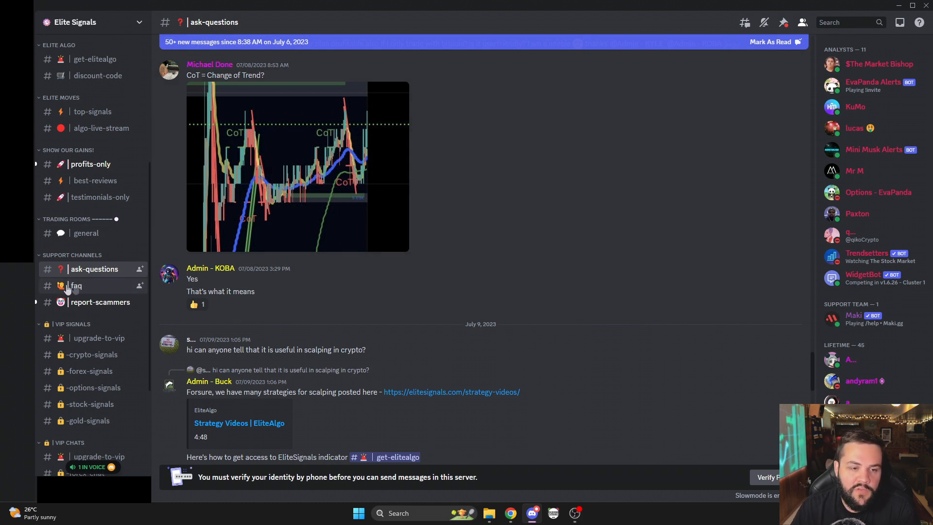
scroll("down", 3)
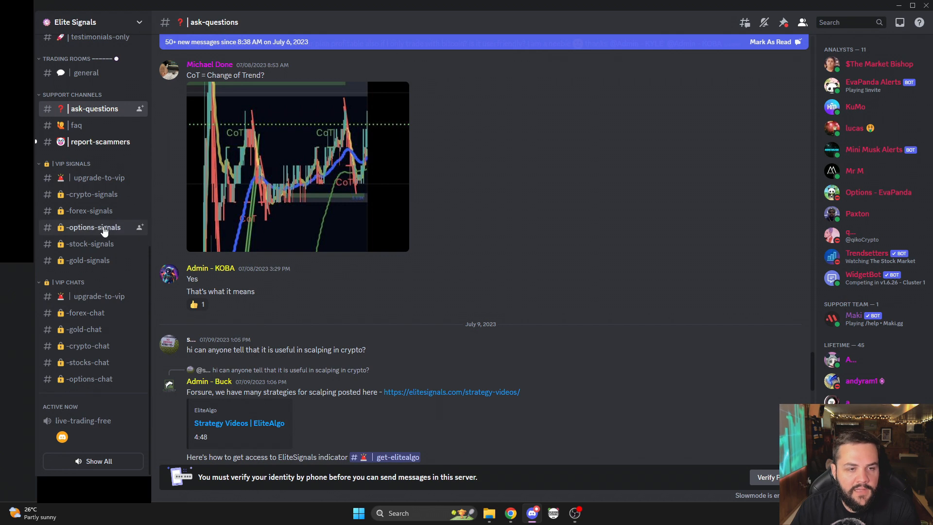
left_click(99, 177)
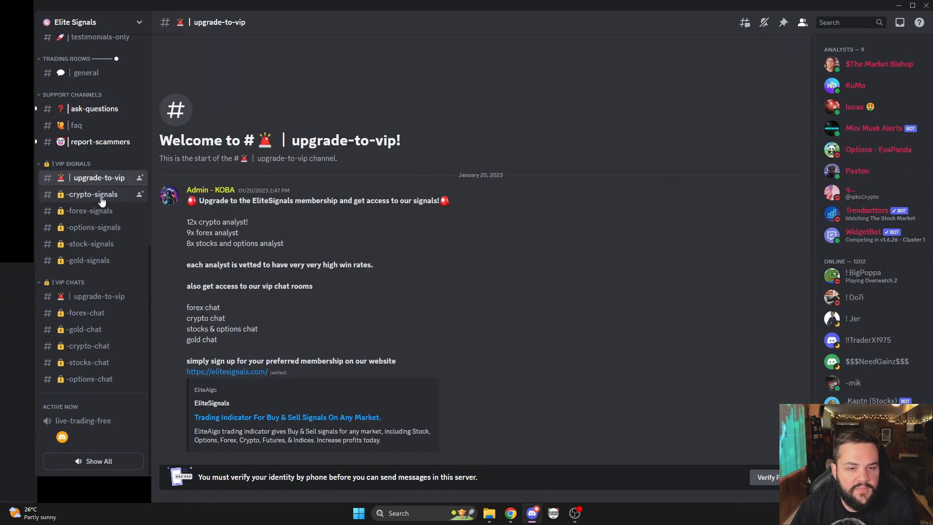
left_click(92, 227)
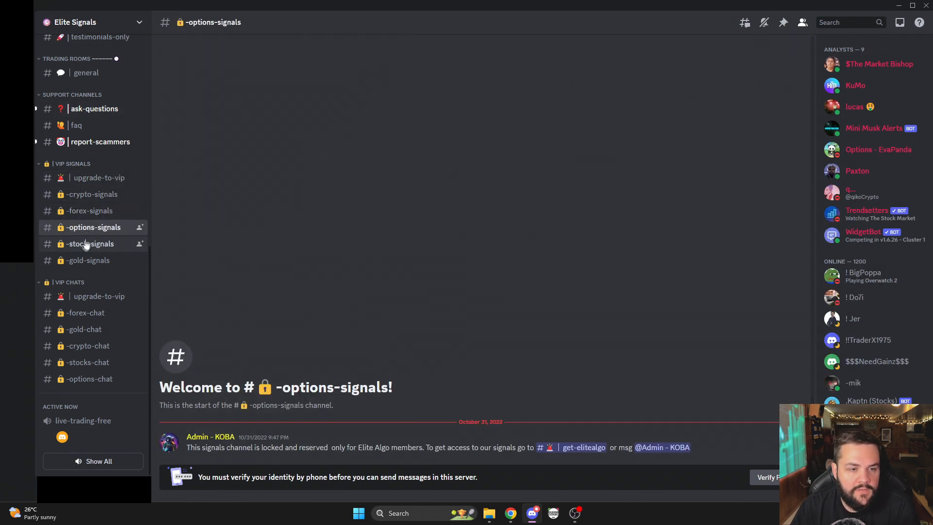
left_click(99, 177)
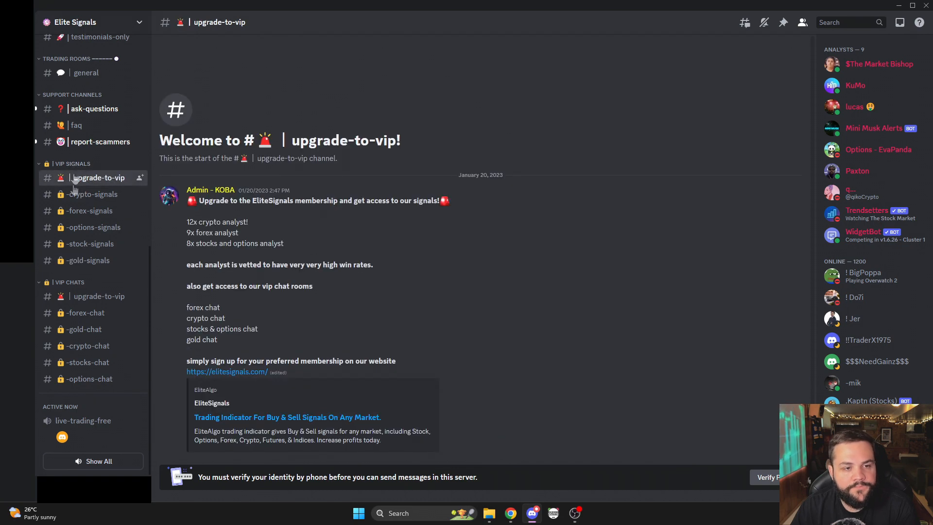
left_click(92, 194)
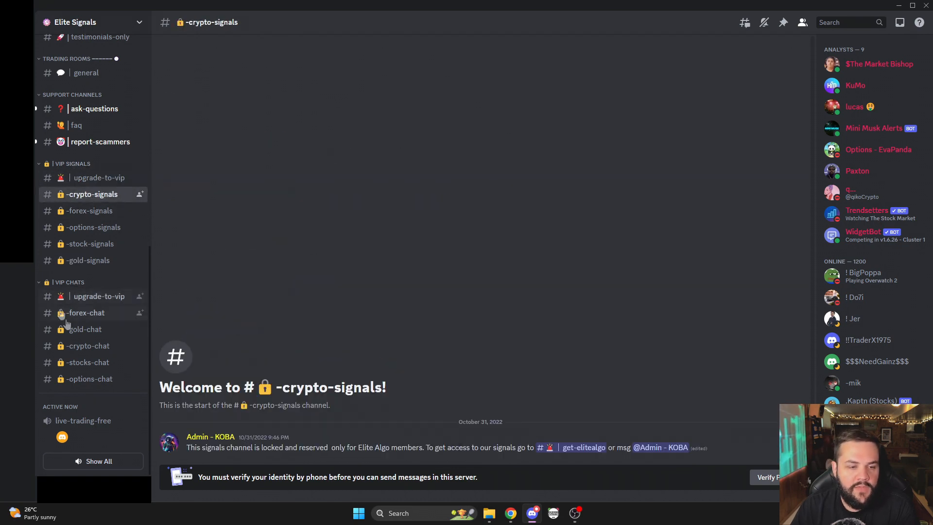
scroll("up", 3)
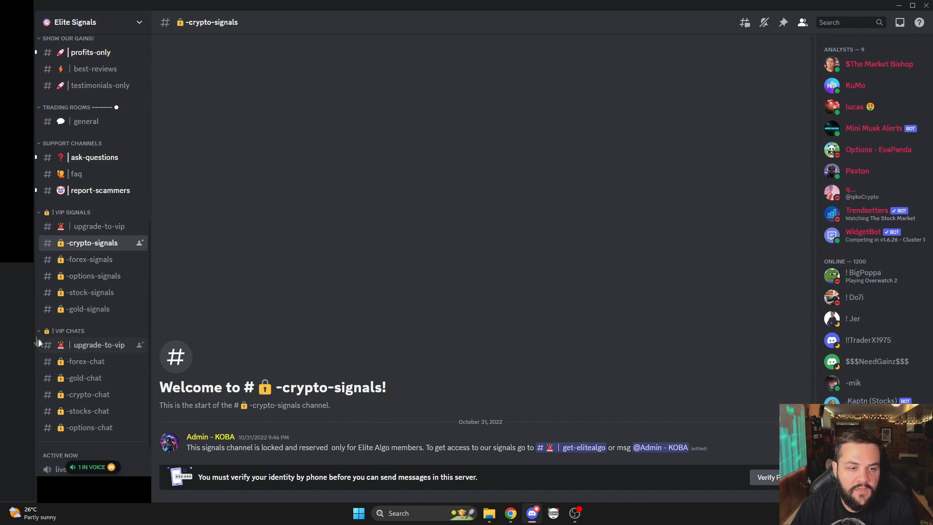
mouse_move(89, 260)
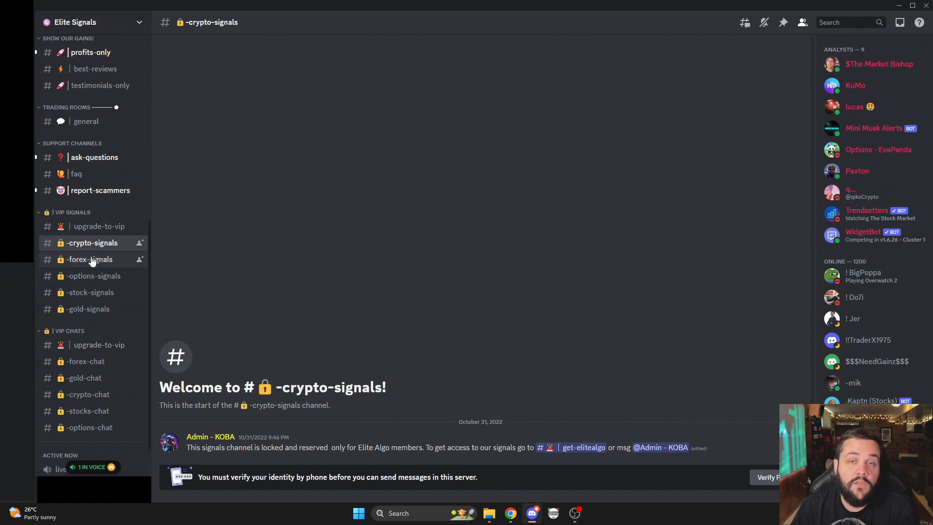
scroll("up", 3)
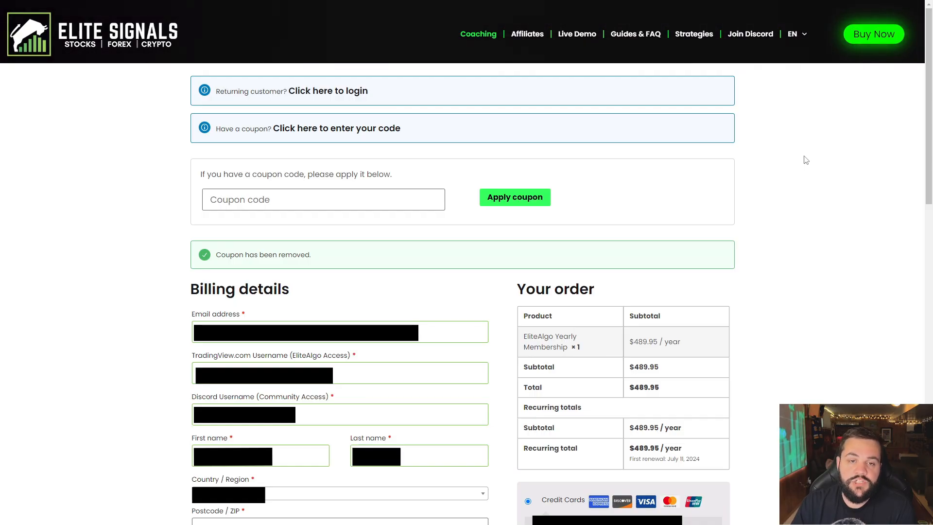
mouse_move(302, 133)
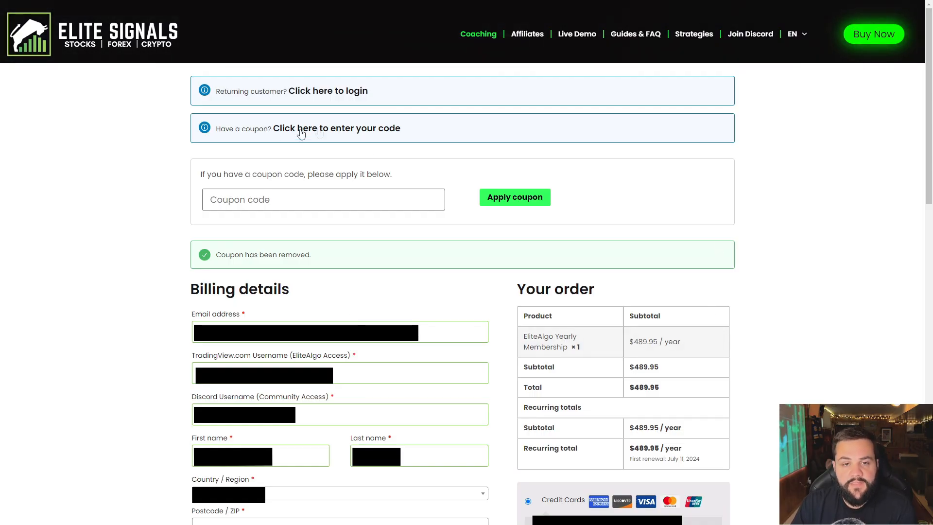
mouse_move(295, 132)
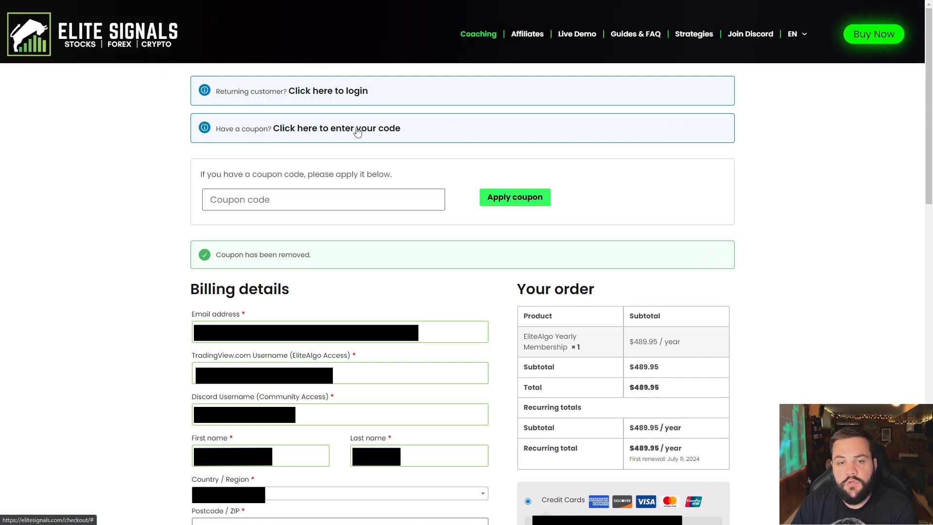
Apply the 20off coupon at checkout, dropping the yearly total from $489.95 to $391.96
left_click(323, 198)
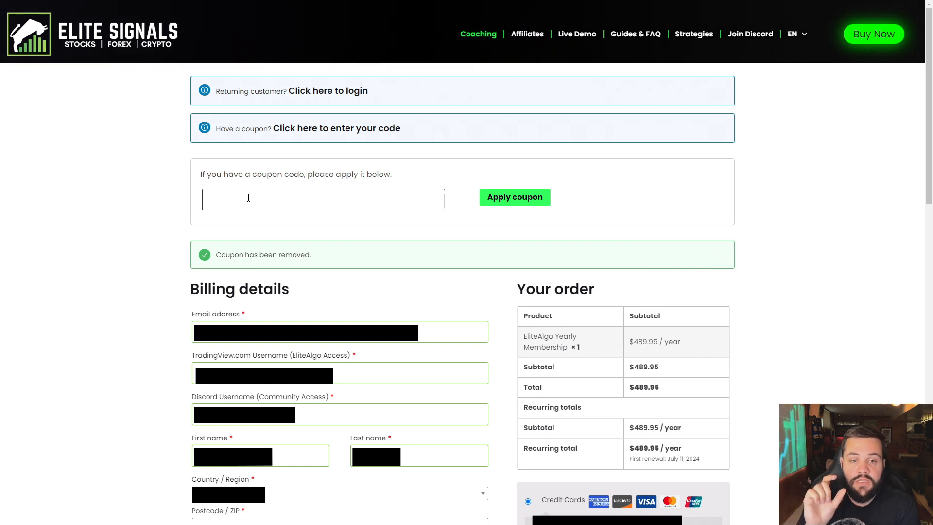
type("20")
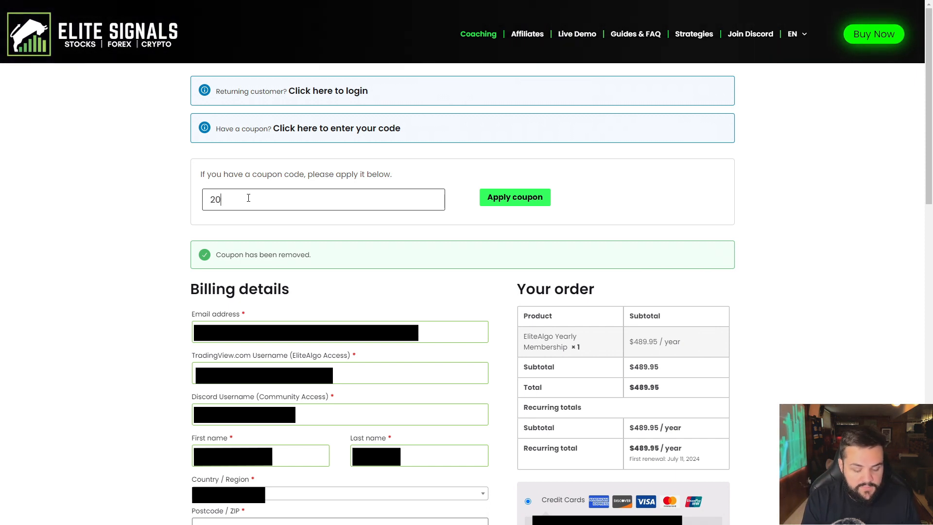
type("off")
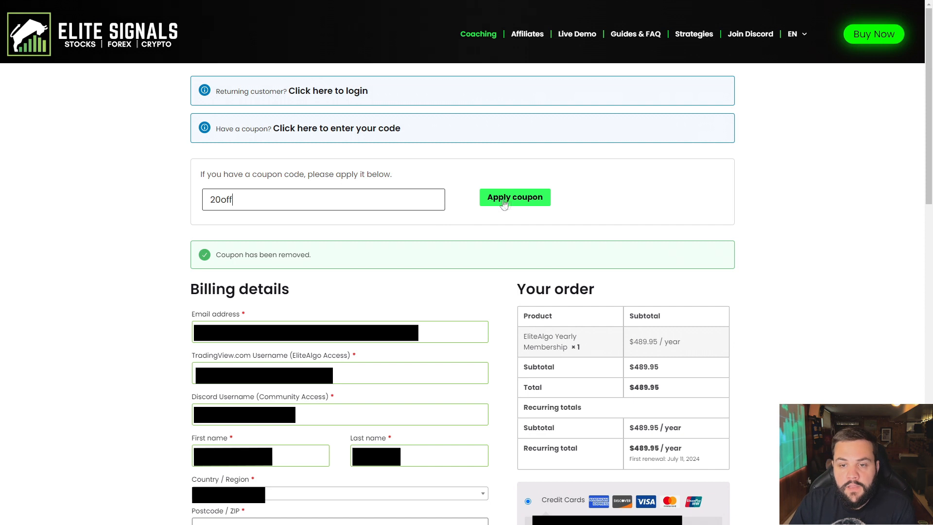
left_click(514, 197)
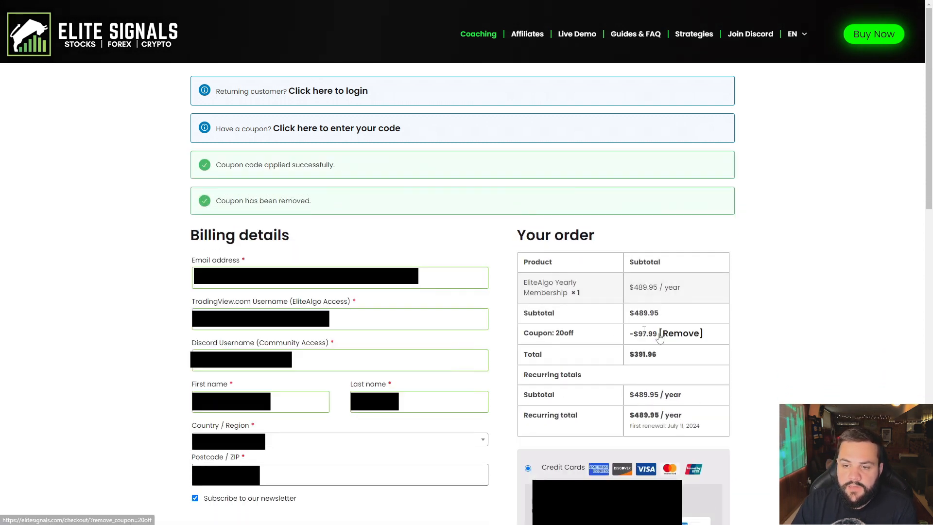
mouse_move(654, 346)
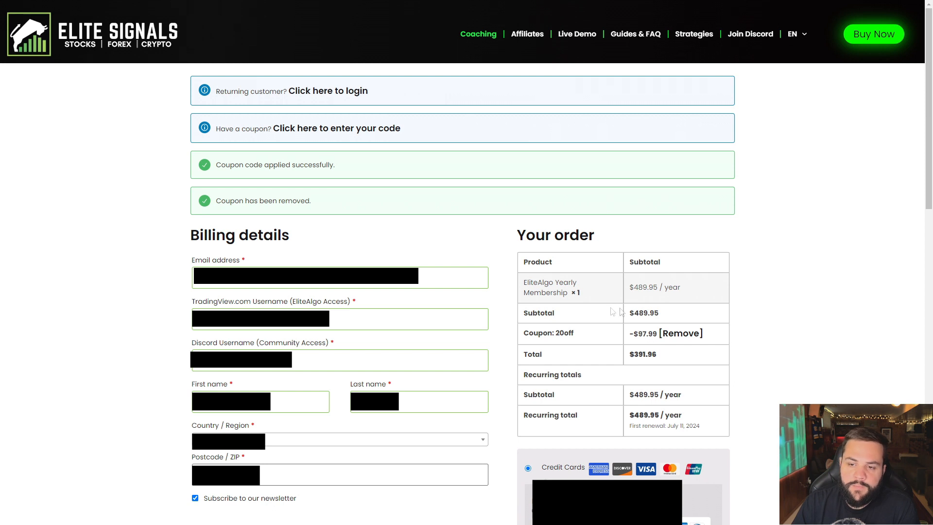
mouse_move(619, 312)
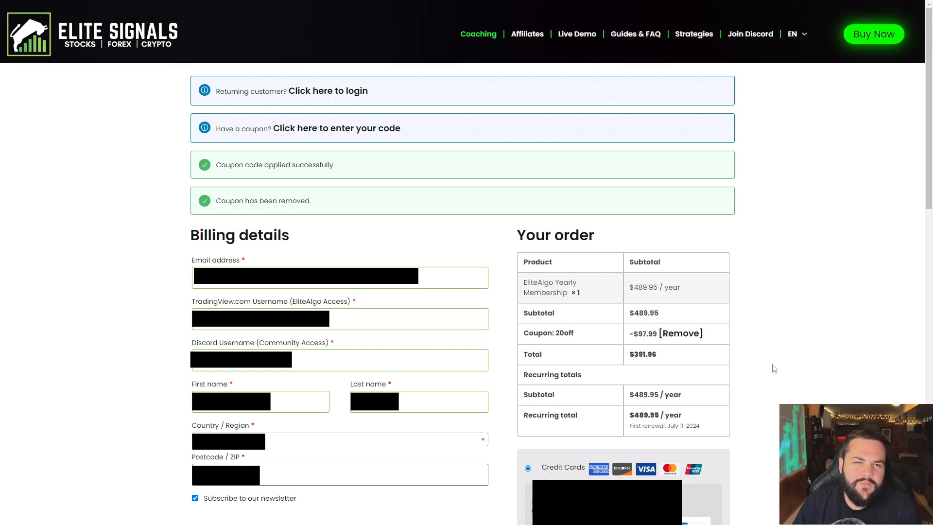
mouse_move(798, 312)
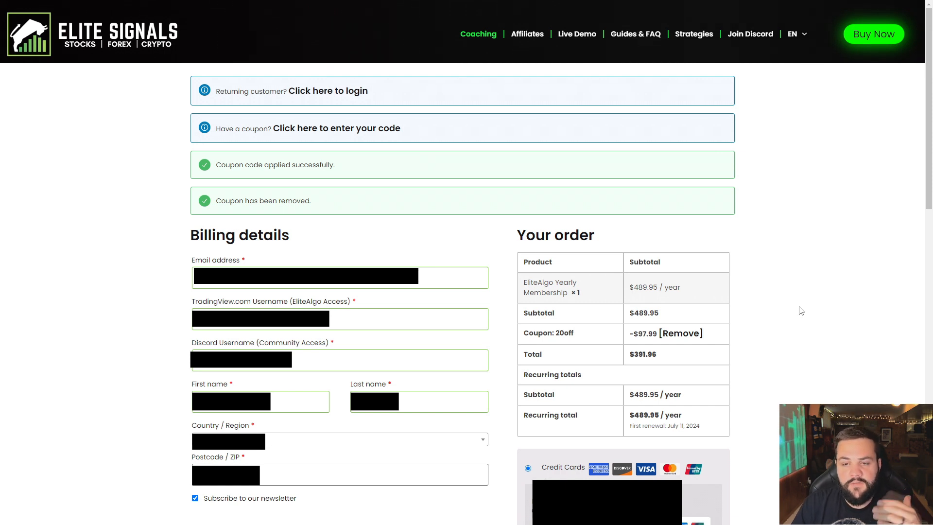
mouse_move(146, 457)
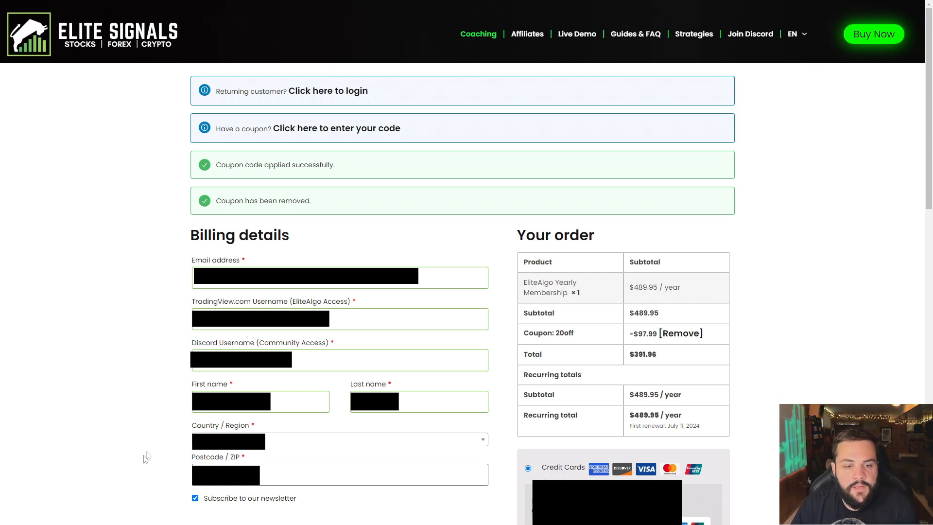
mouse_move(119, 381)
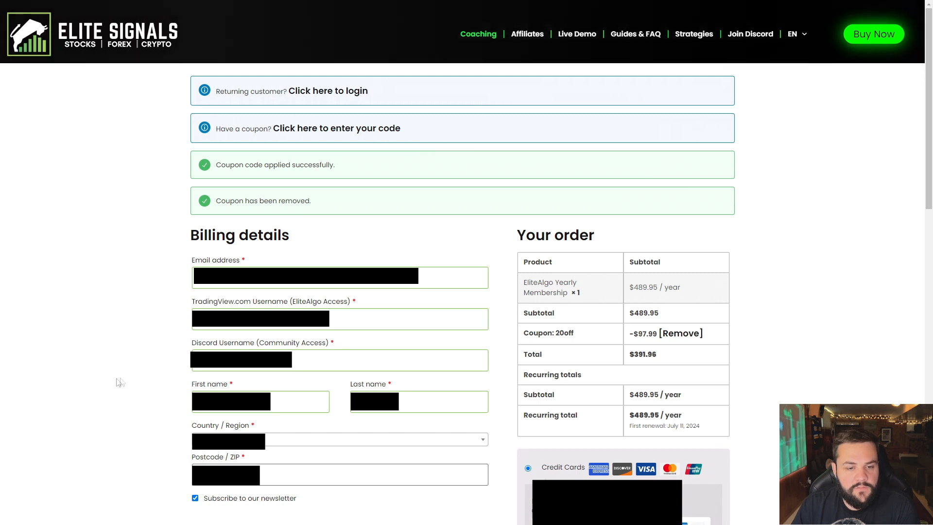
mouse_move(121, 338)
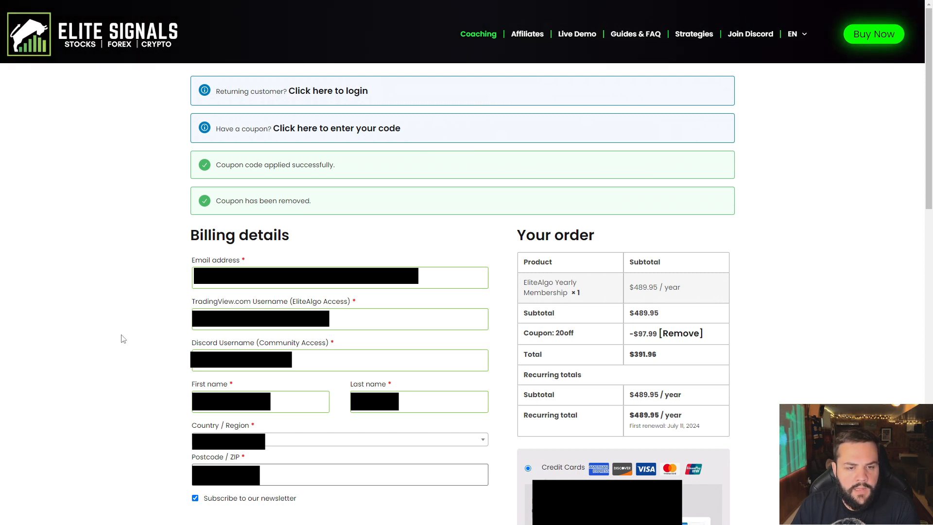
mouse_move(184, 304)
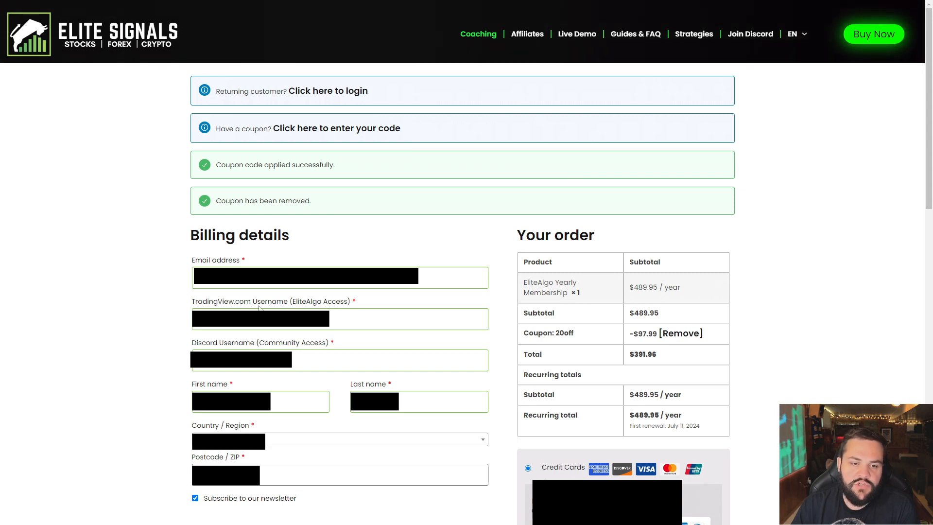
mouse_move(173, 351)
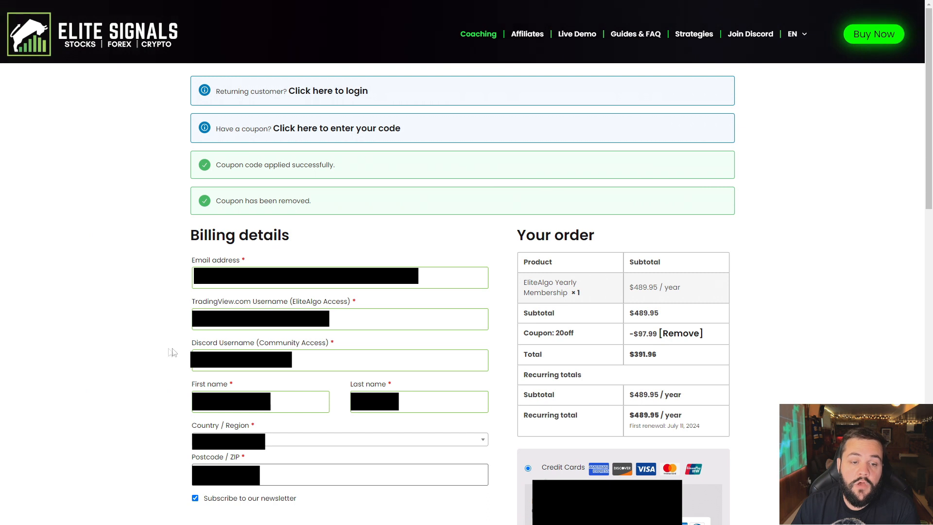
mouse_move(107, 297)
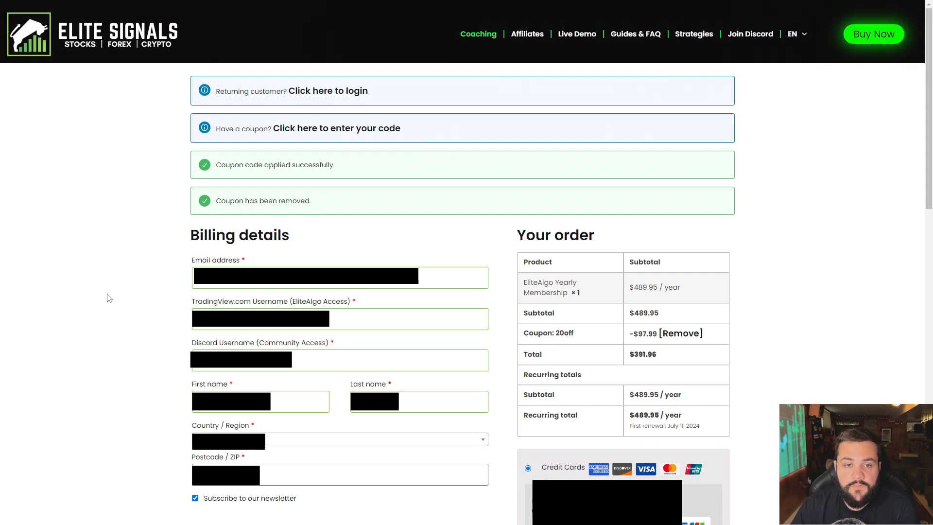
Submit the discounted EliteAlgo yearly membership order via Sign up now
scroll("down", 3)
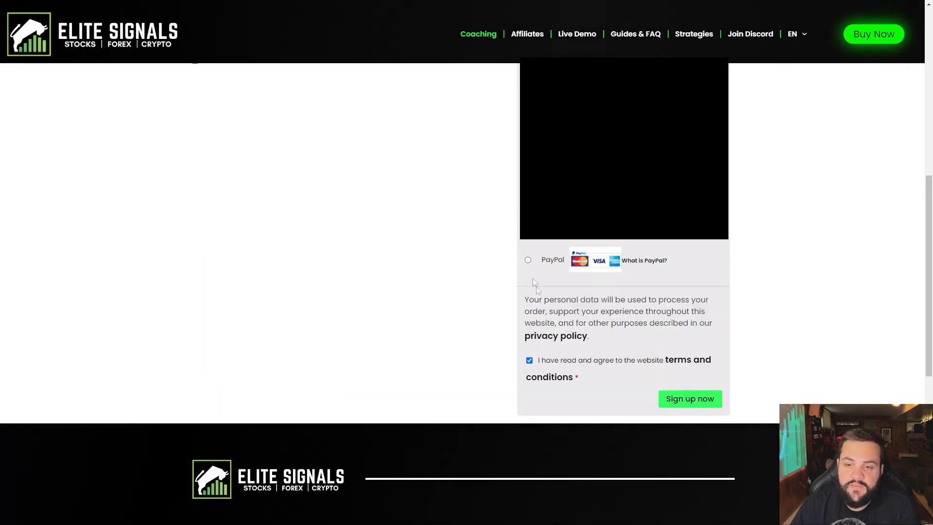
mouse_move(558, 291)
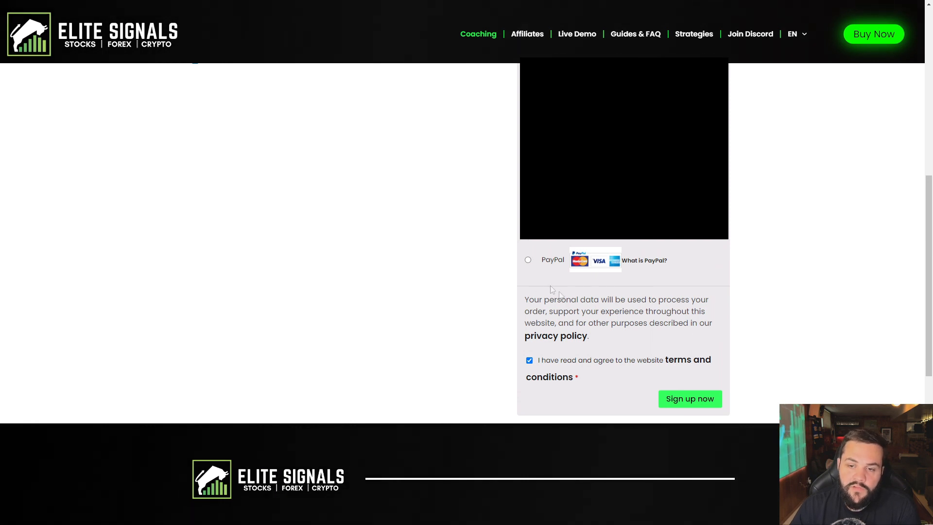
mouse_move(679, 292)
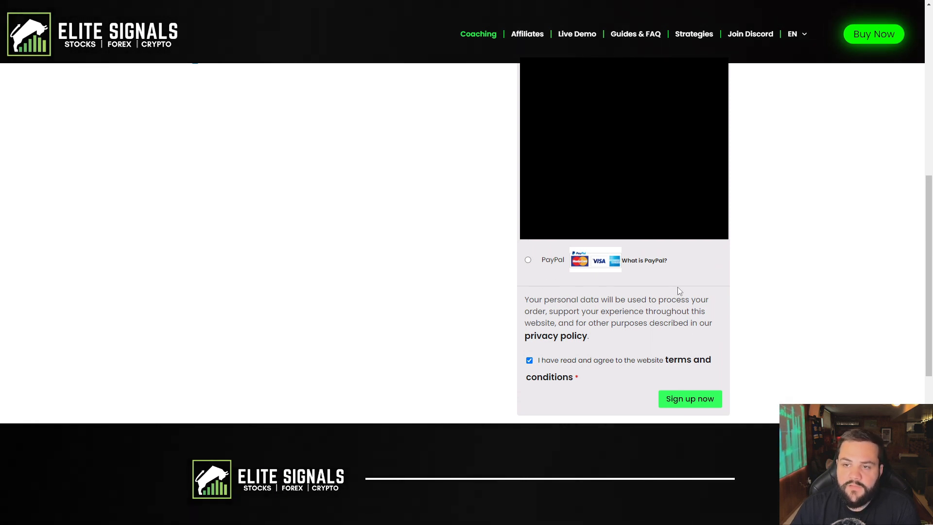
mouse_move(733, 296)
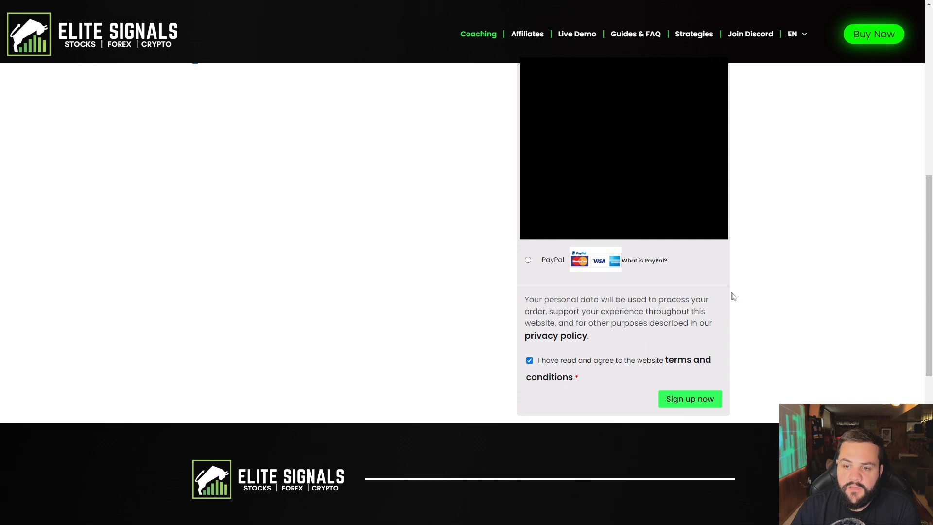
mouse_move(532, 373)
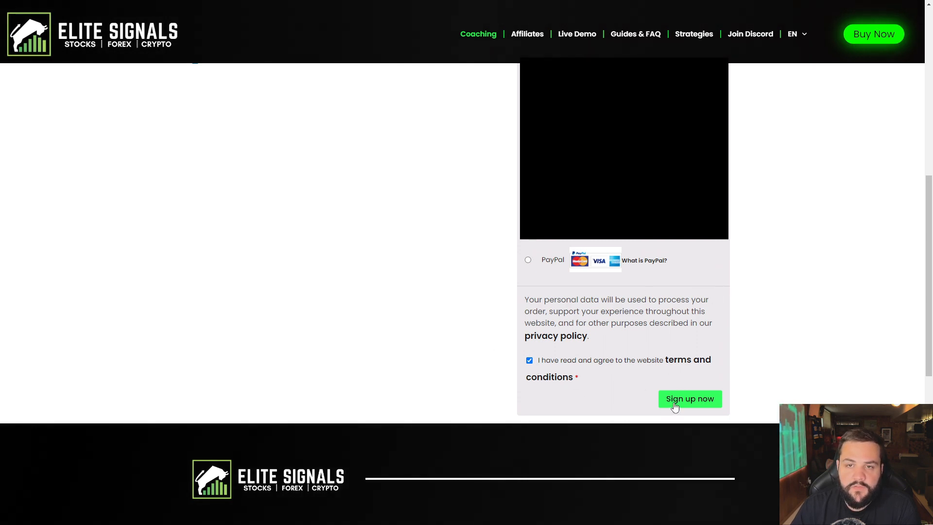
left_click(690, 398)
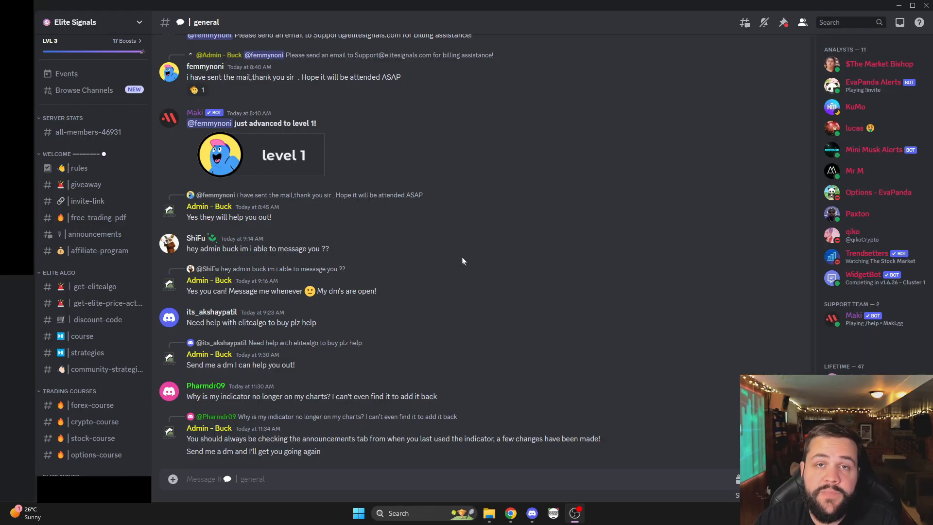
mouse_move(455, 265)
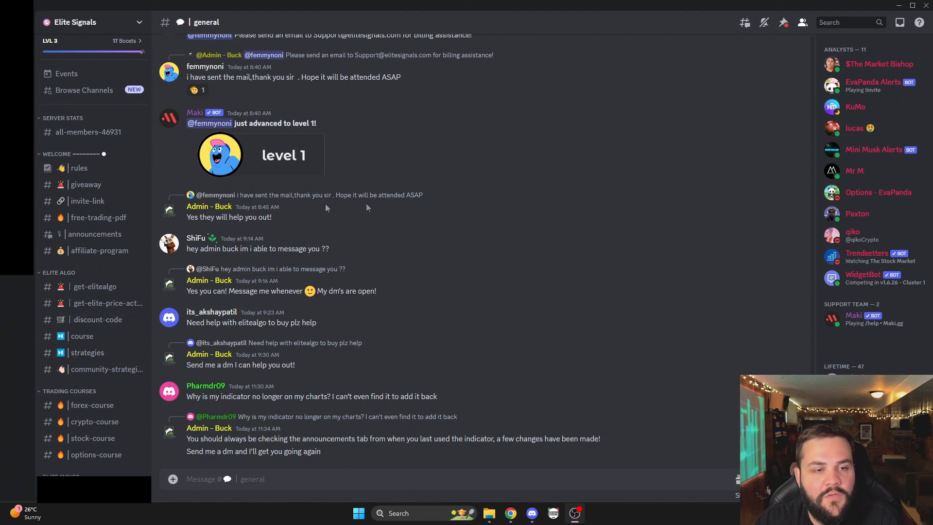
mouse_move(95, 285)
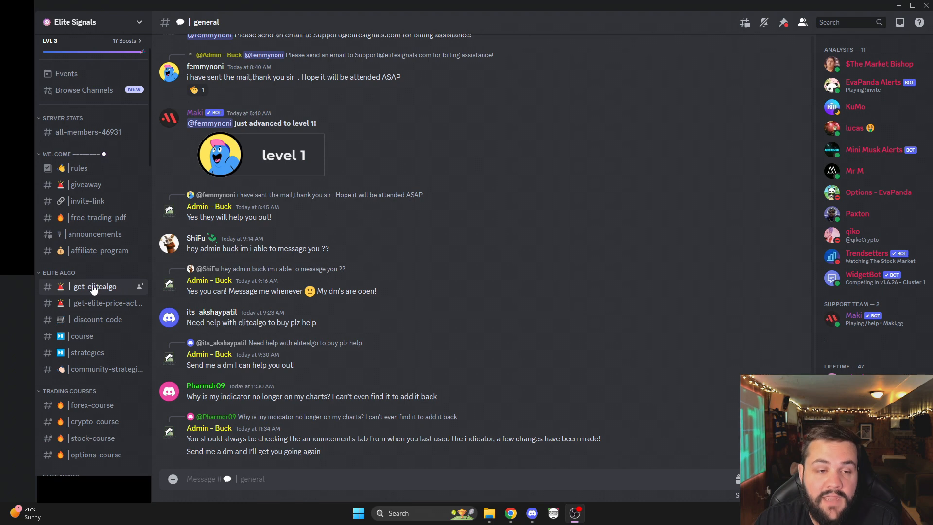
mouse_move(82, 336)
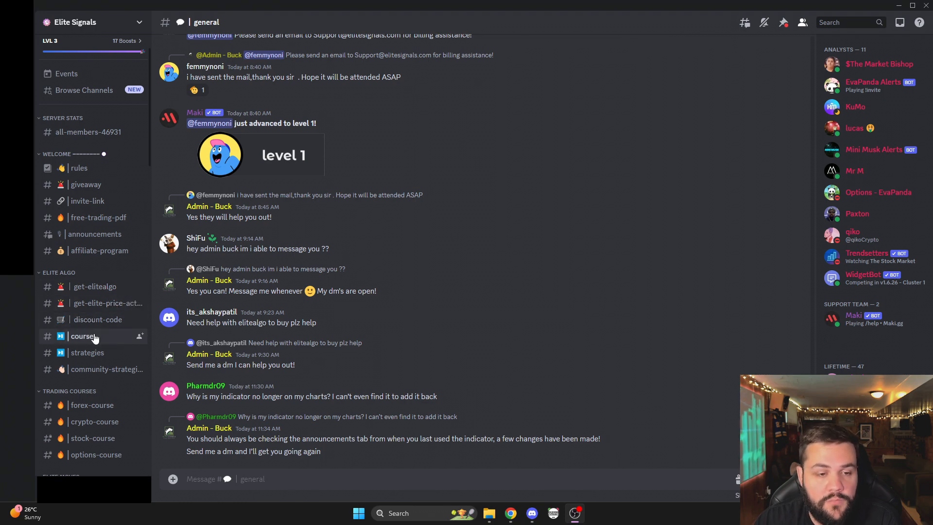
Scroll through the Elite Signals #general chat, then switch to the top-signals channel
scroll("down", 3)
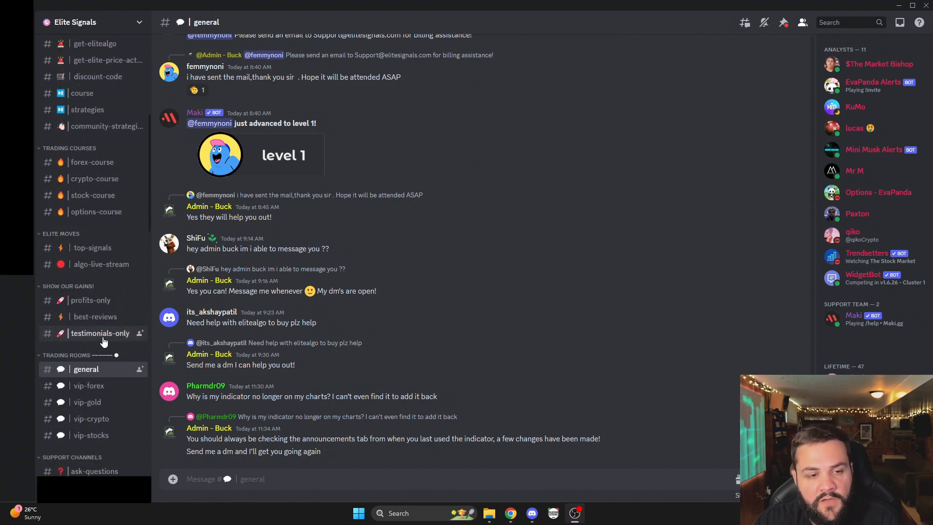
scroll("down", 3)
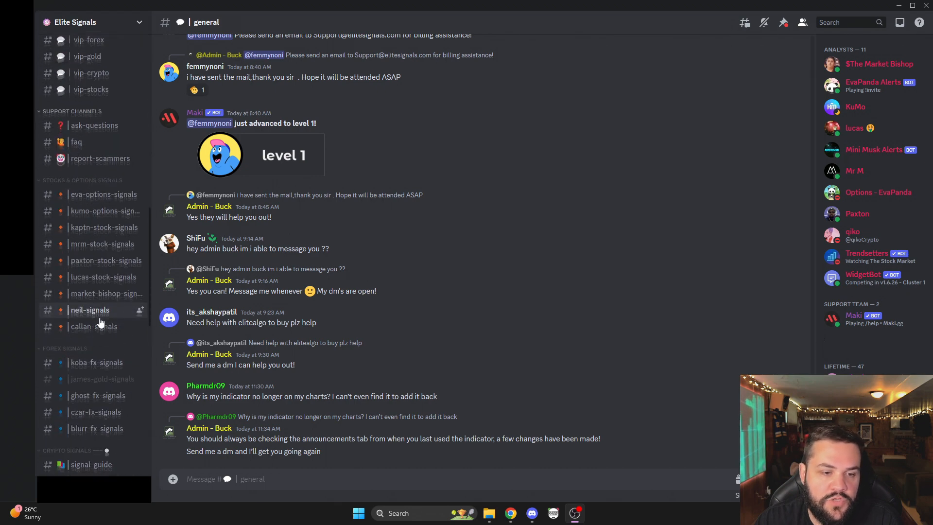
scroll("down", 3)
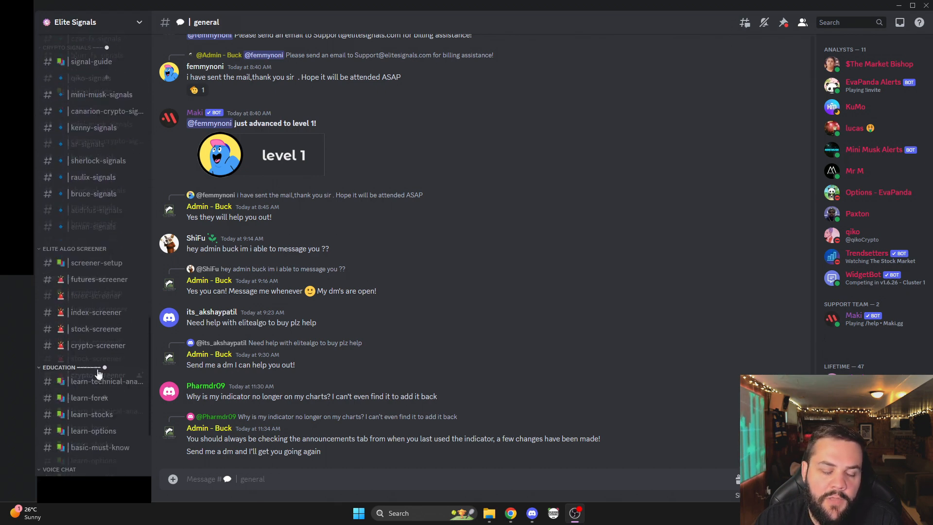
scroll("up", 3)
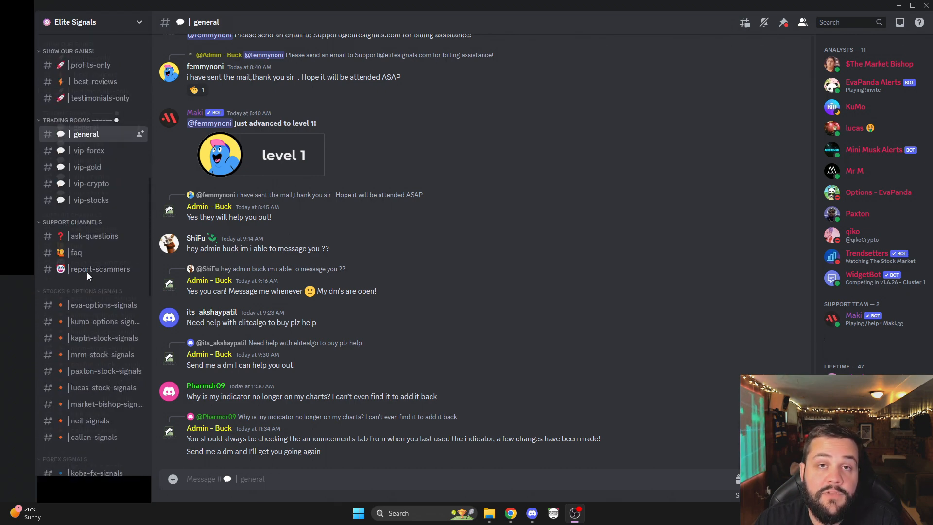
scroll("up", 3)
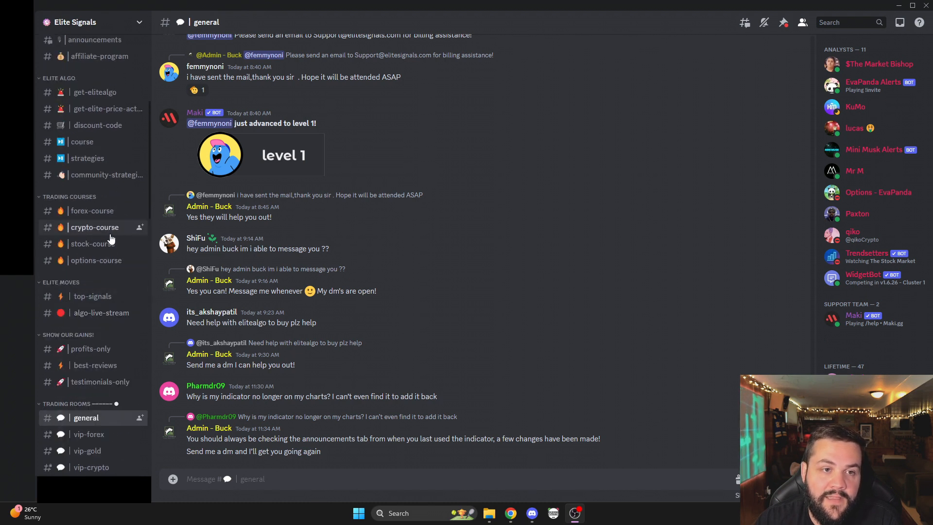
scroll("up", 3)
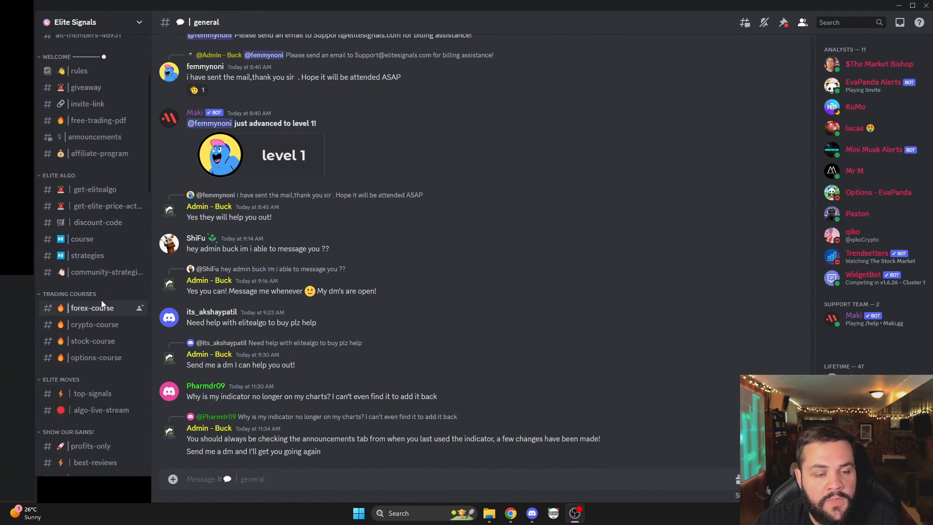
mouse_move(102, 206)
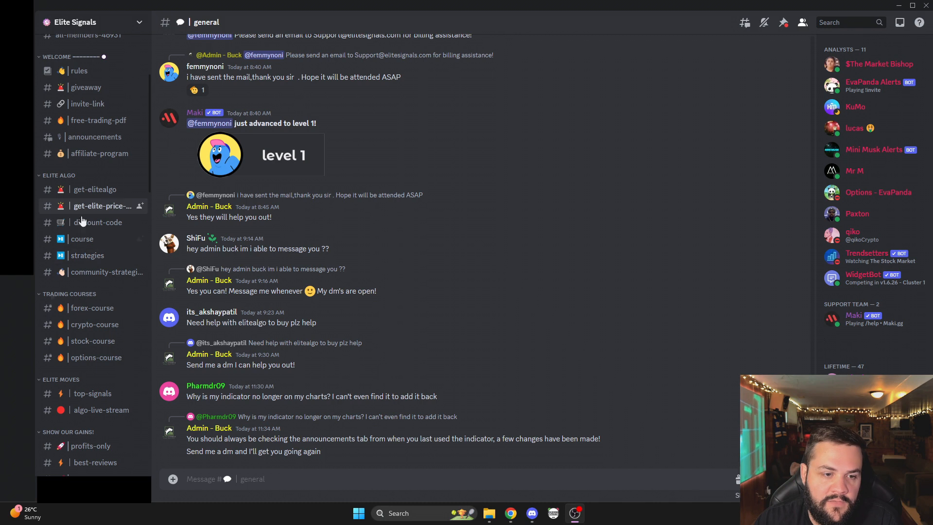
scroll("down", 3)
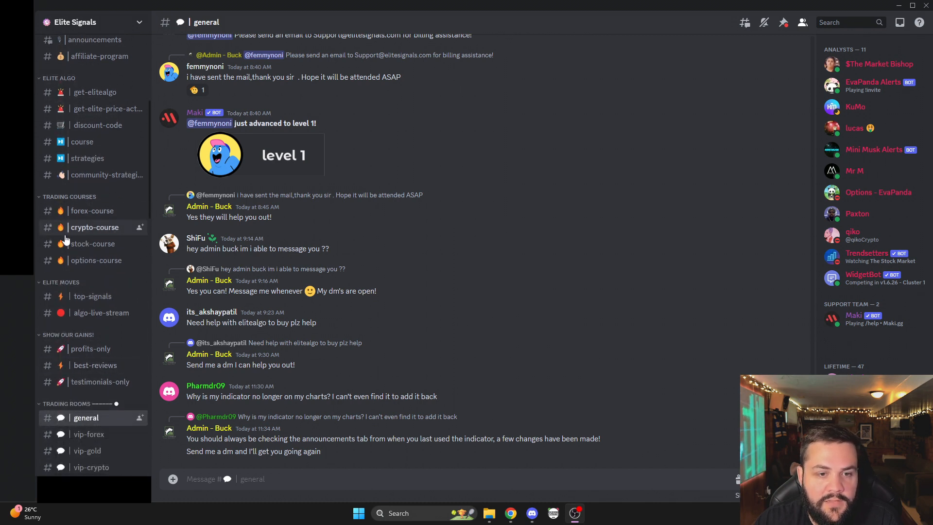
mouse_move(93, 210)
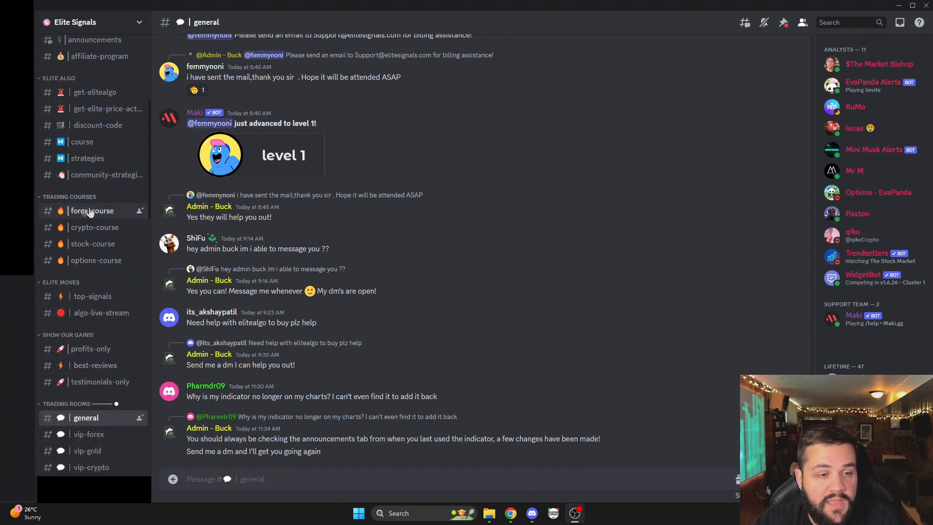
mouse_move(92, 295)
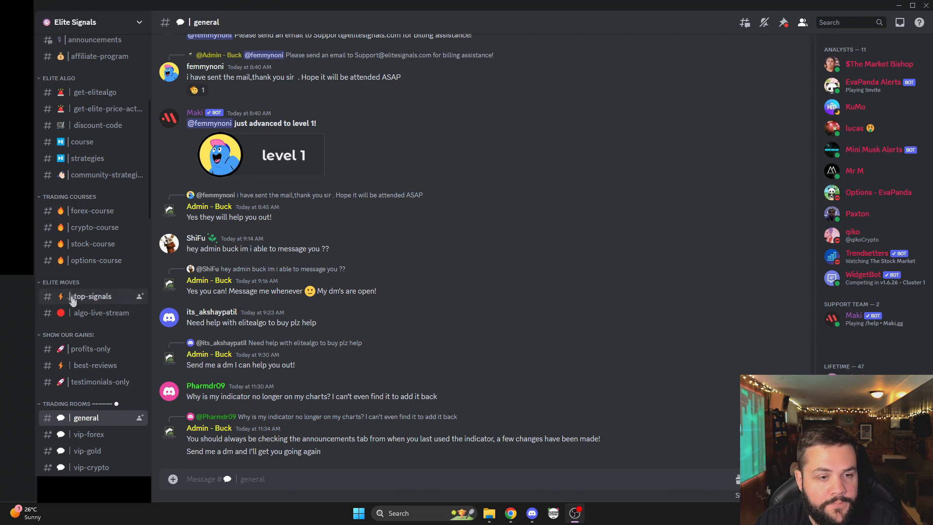
scroll("down", 3)
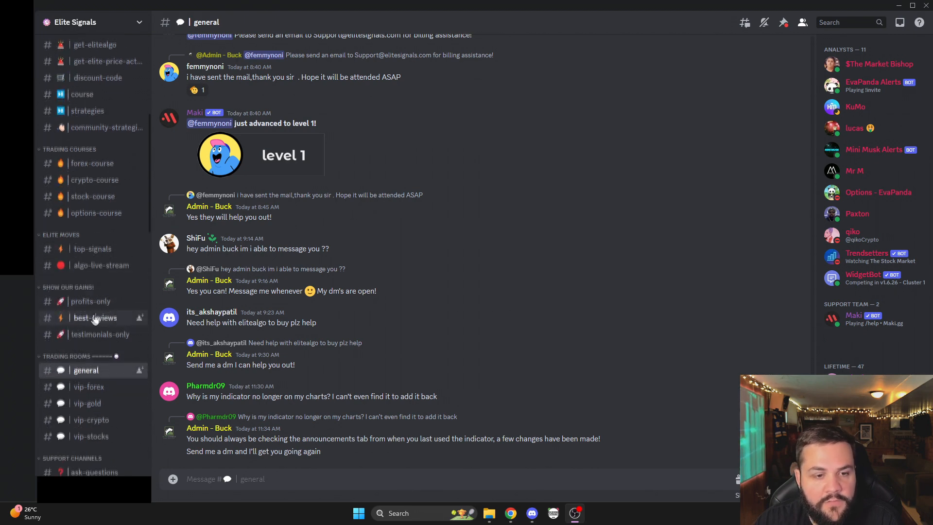
left_click(92, 248)
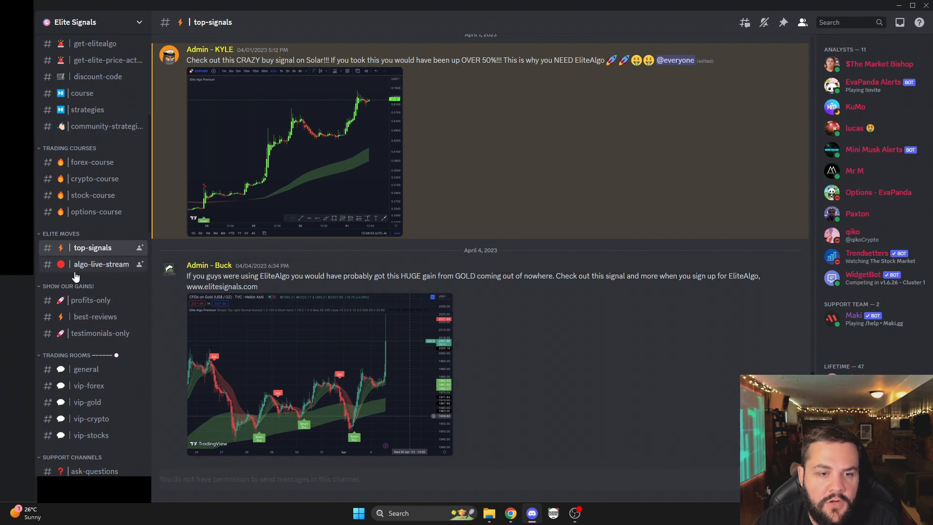
mouse_move(86, 253)
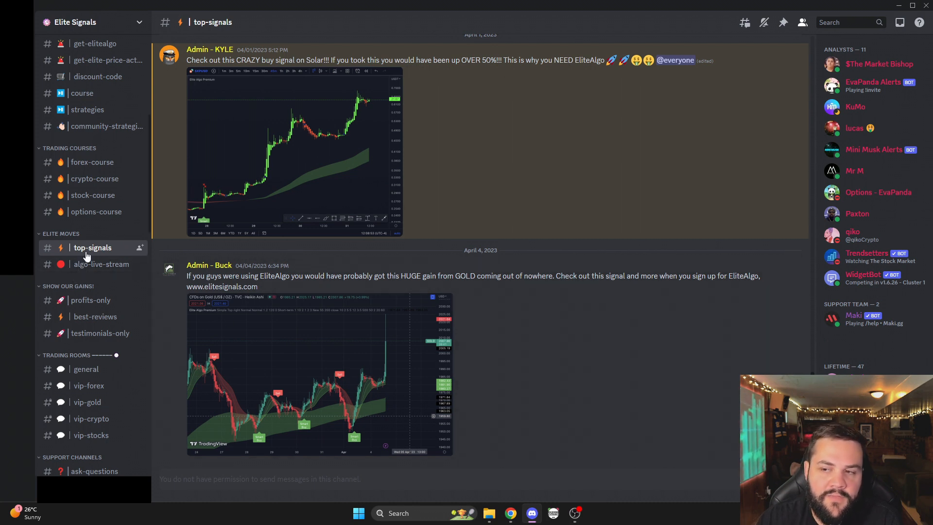
mouse_move(85, 348)
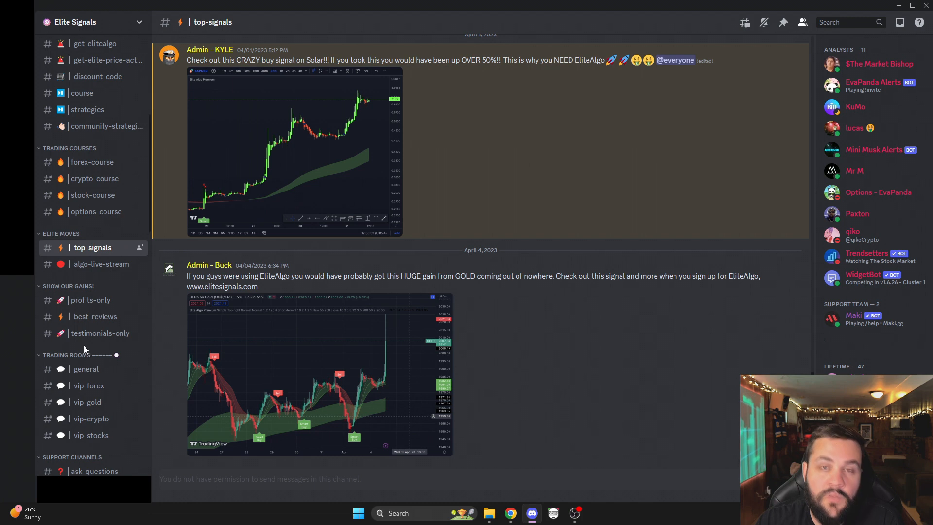
Tour top-signals, then the VIP forex, crypto and stocks rooms, ending on eva-options-signals
scroll("down", 3)
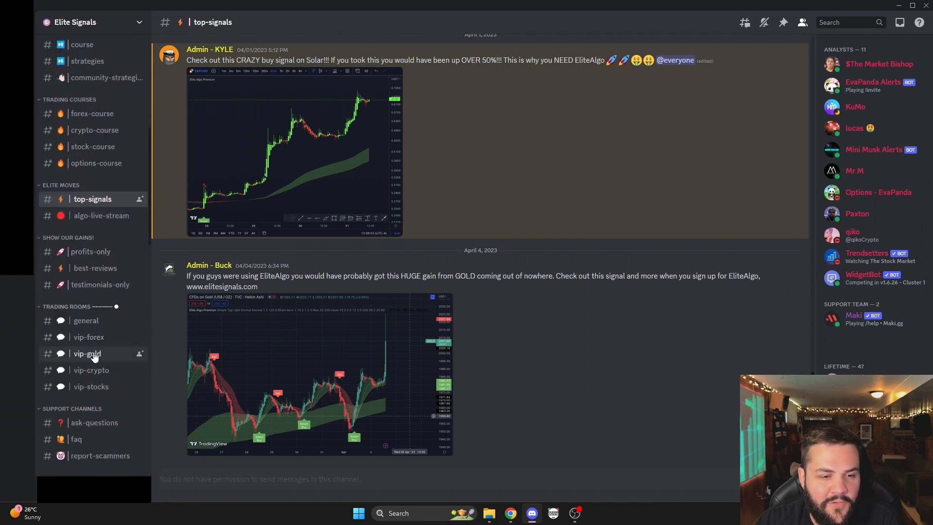
mouse_move(86, 319)
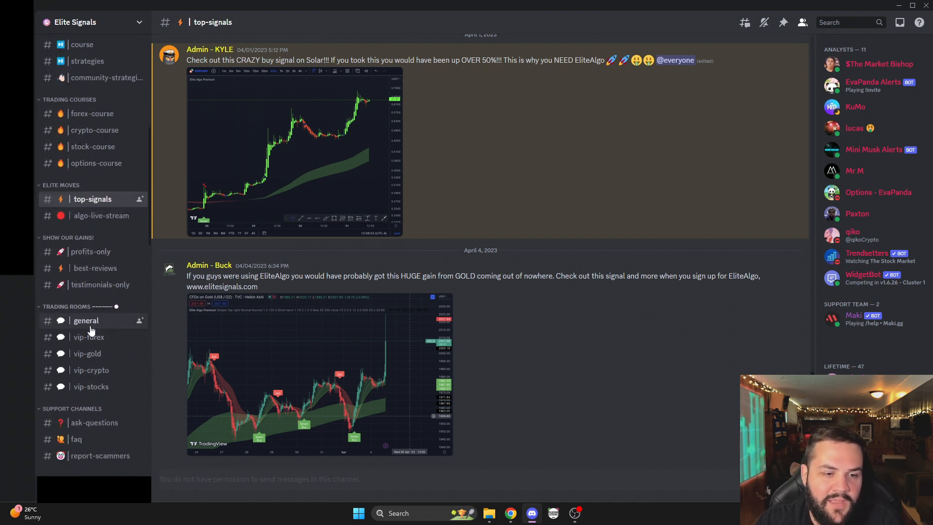
scroll("down", 3)
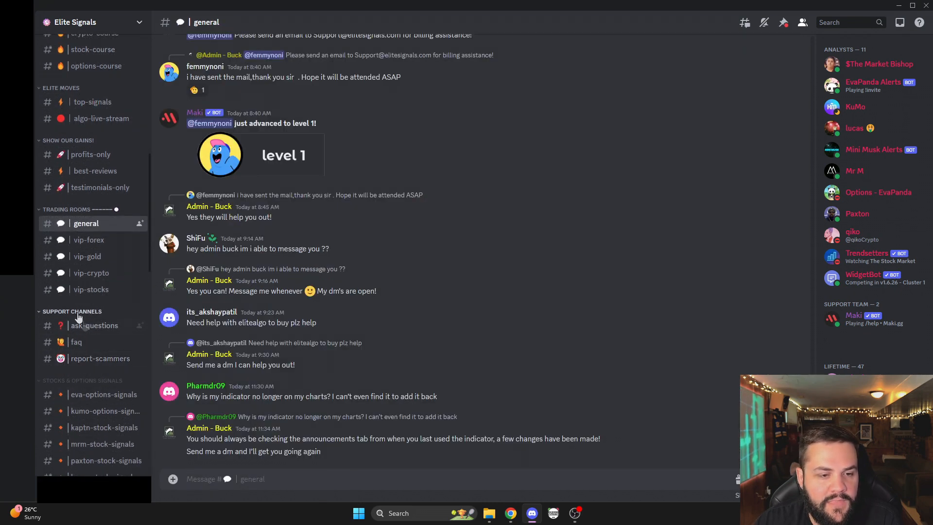
scroll("down", 3)
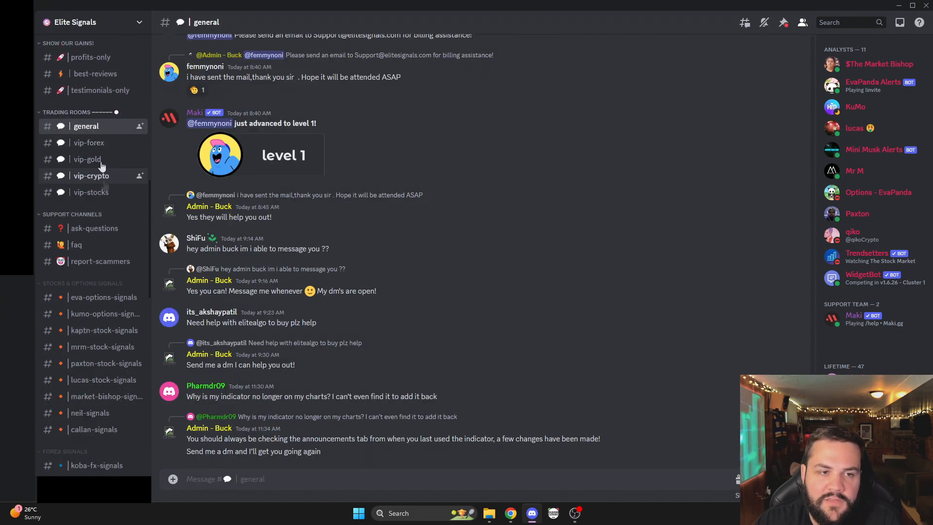
left_click(88, 142)
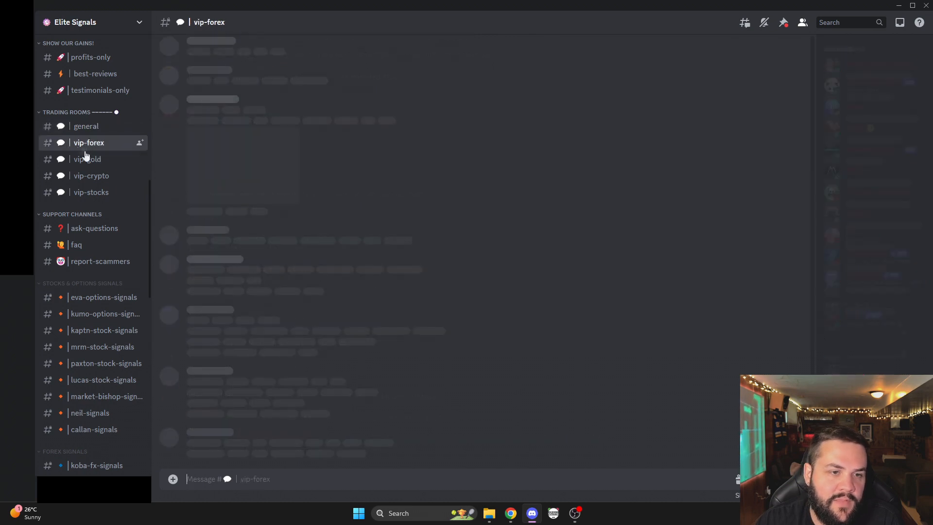
left_click(92, 176)
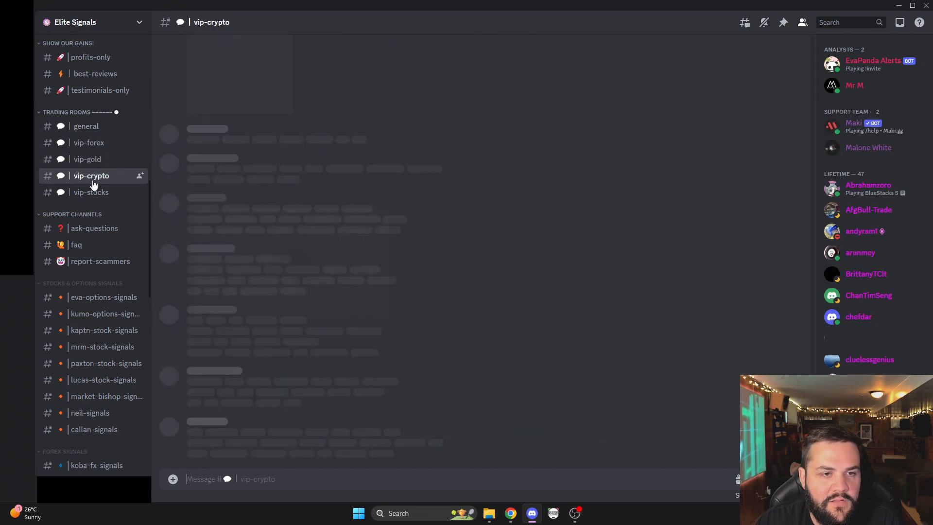
left_click(91, 192)
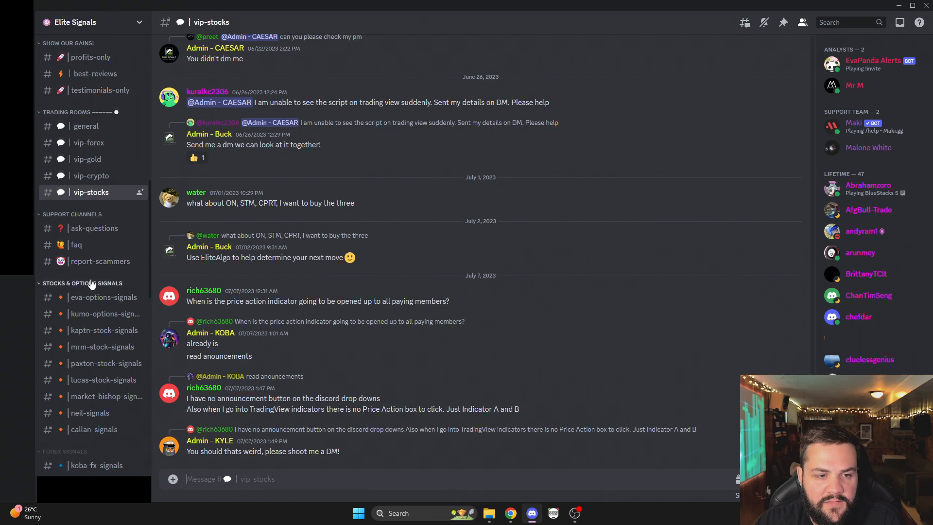
left_click(103, 298)
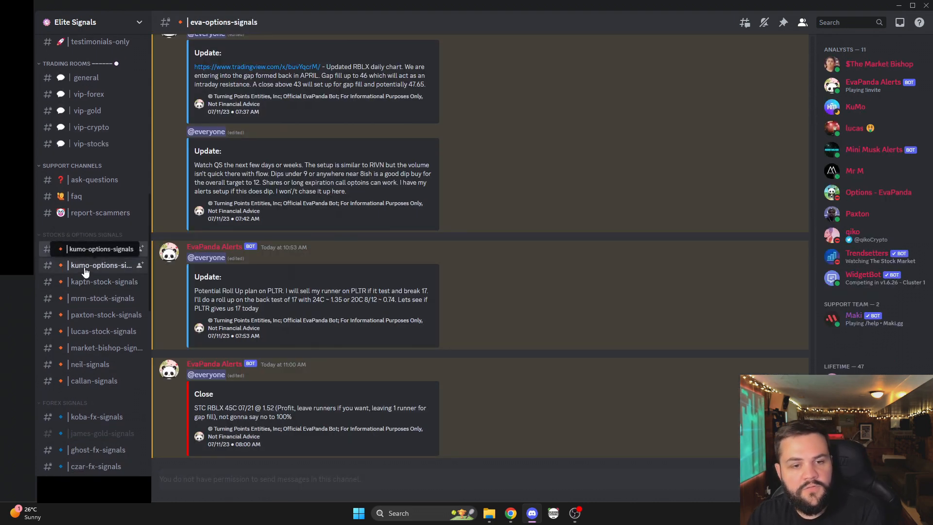
Cycle through the first analysts' options and stock signals channels under STOCKS & OPTIONS SIGNALS
left_click(100, 247)
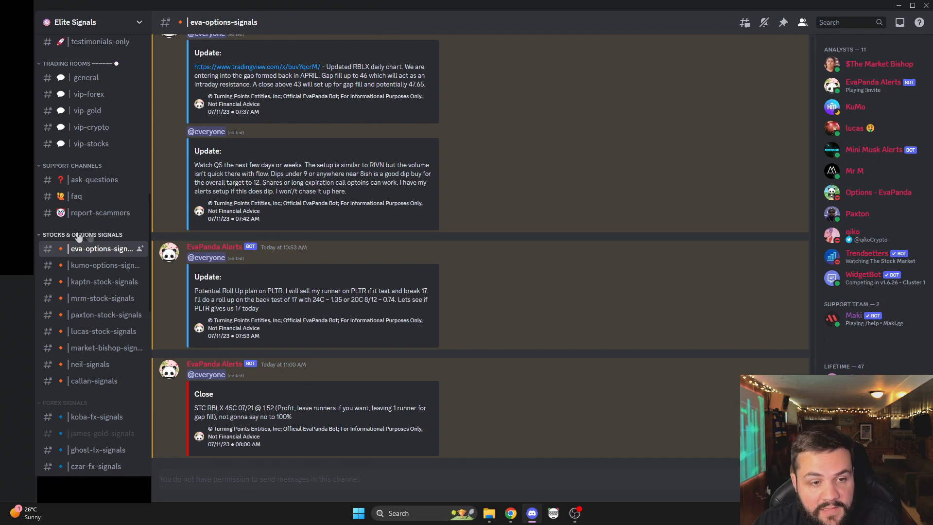
left_click(104, 264)
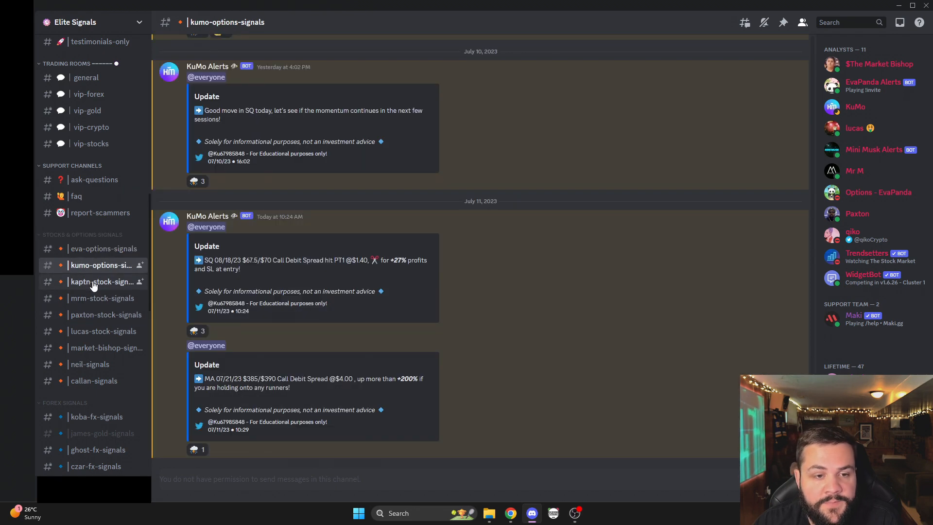
left_click(104, 281)
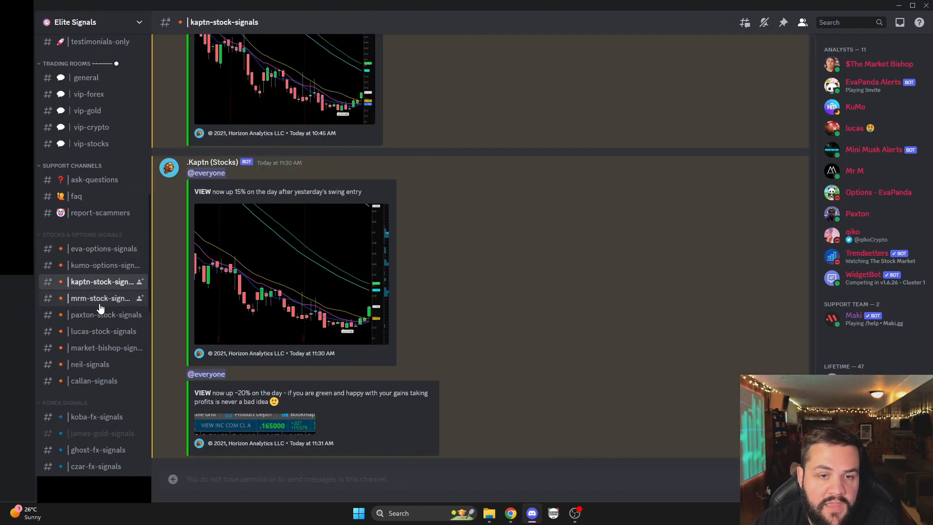
left_click(101, 298)
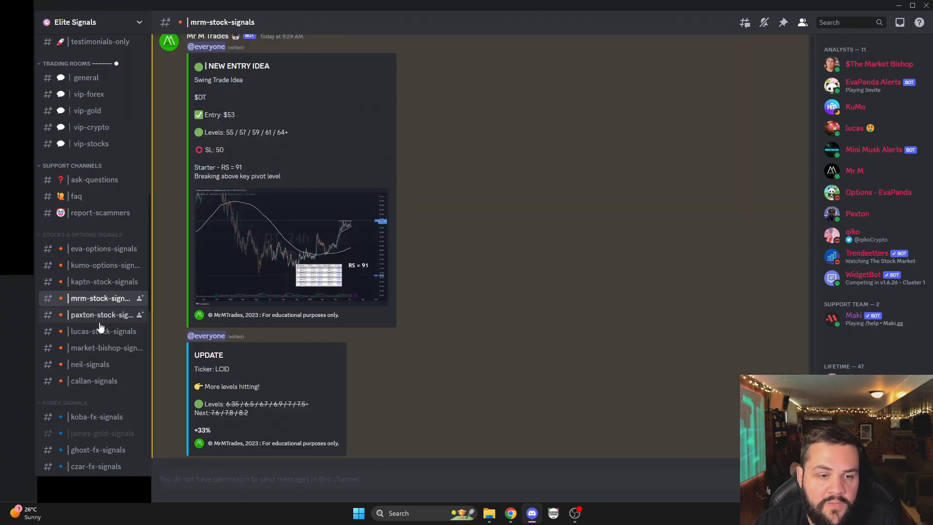
left_click(101, 314)
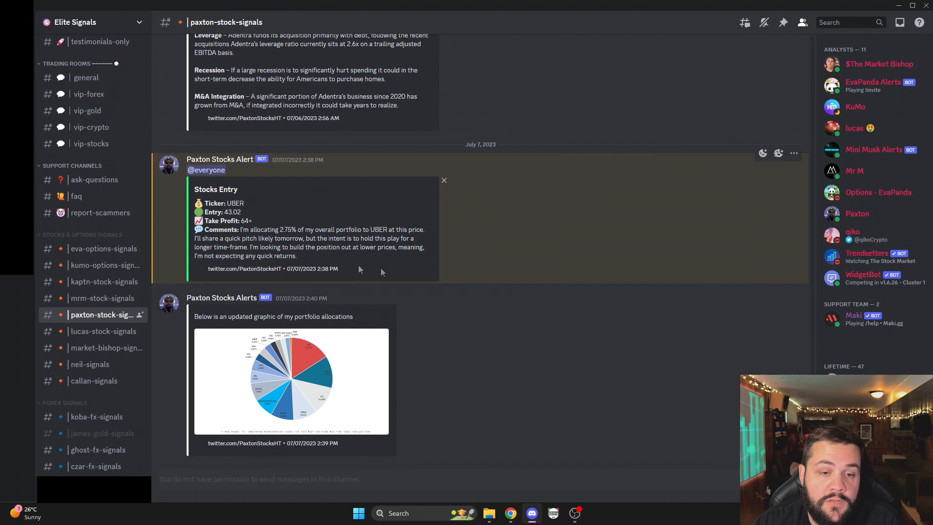
Continue through the remaining analyst channels, ending on callan-signals with its daily watchlist
left_click(104, 331)
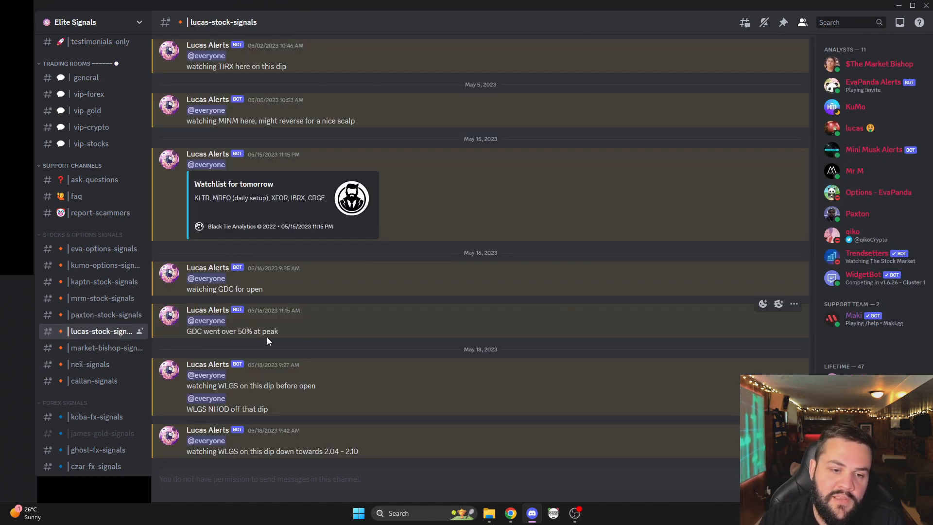
left_click(106, 348)
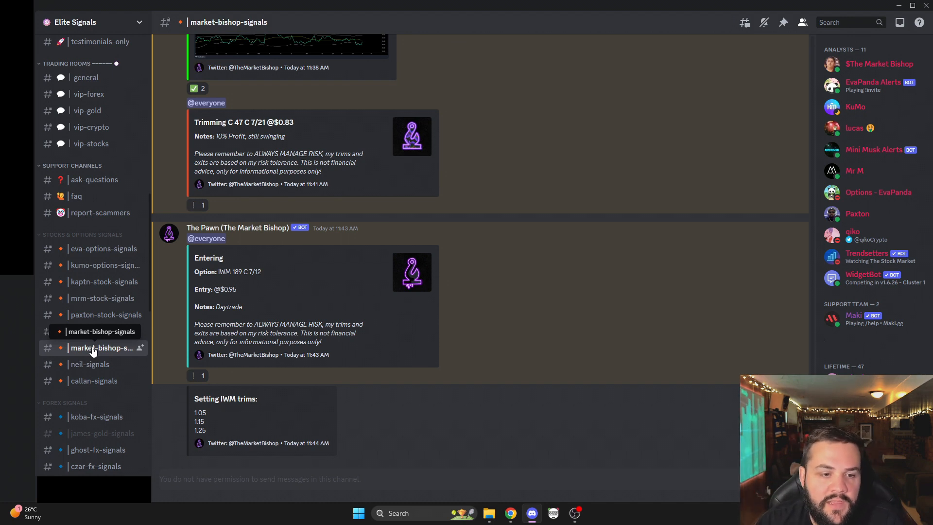
left_click(90, 365)
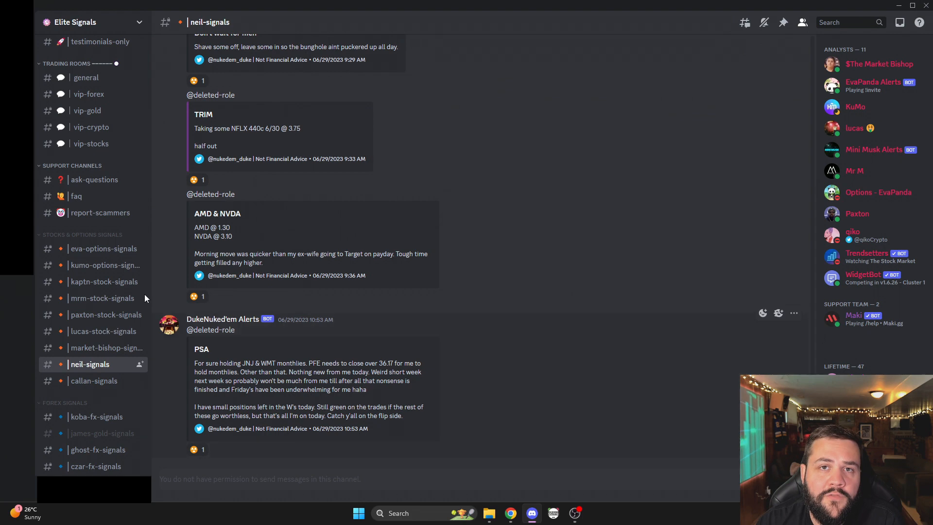
mouse_move(93, 381)
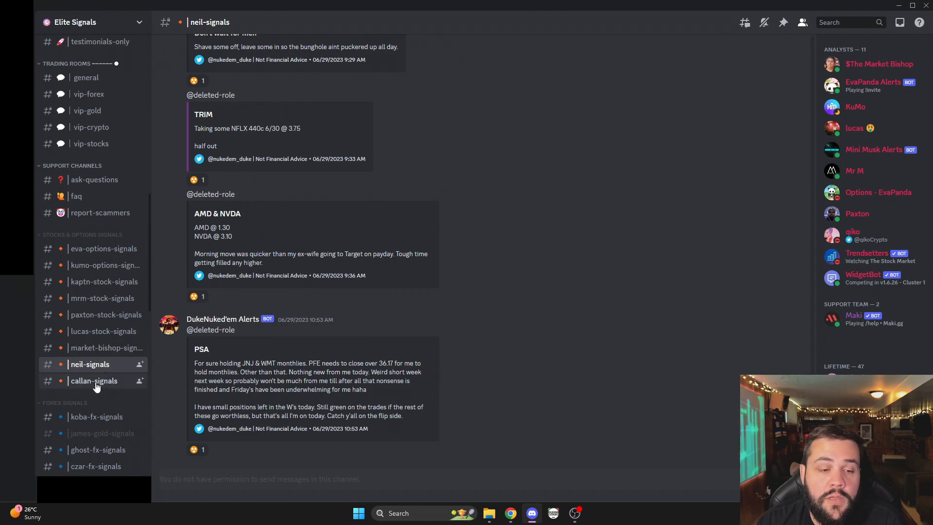
left_click(93, 380)
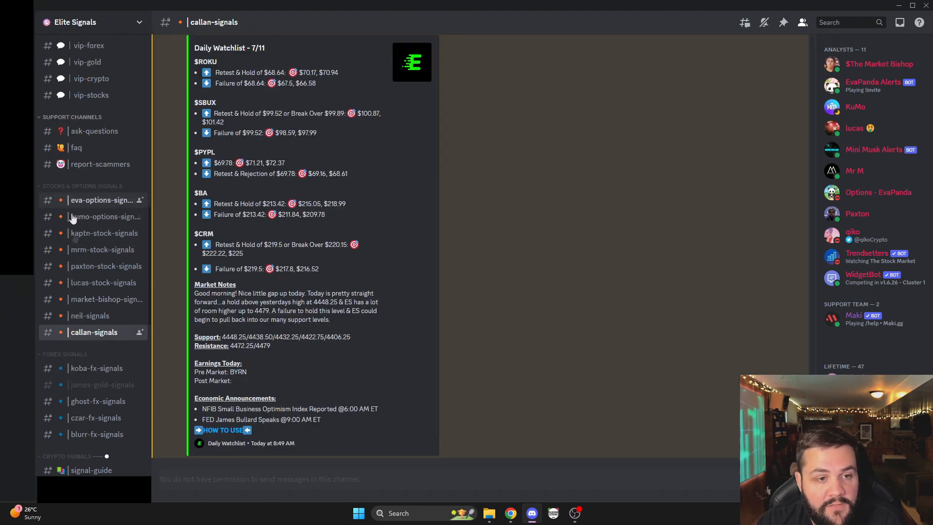
Scroll the channel list to the ELITE ALGO category and open the #course channel
scroll("down", 3)
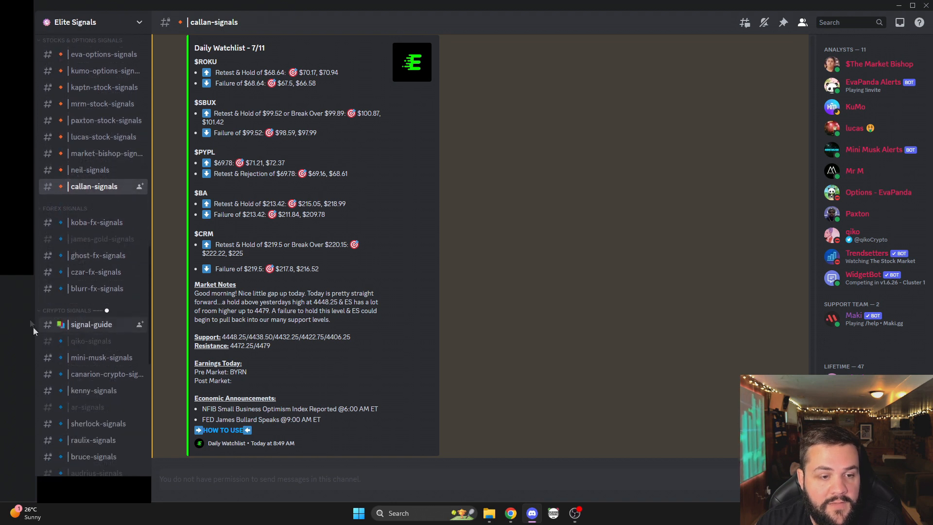
scroll("down", 3)
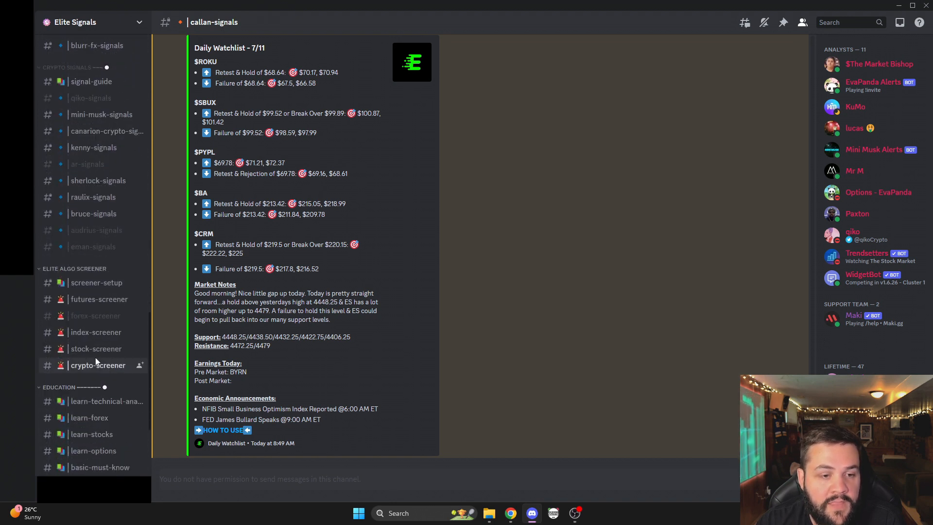
scroll("down", 3)
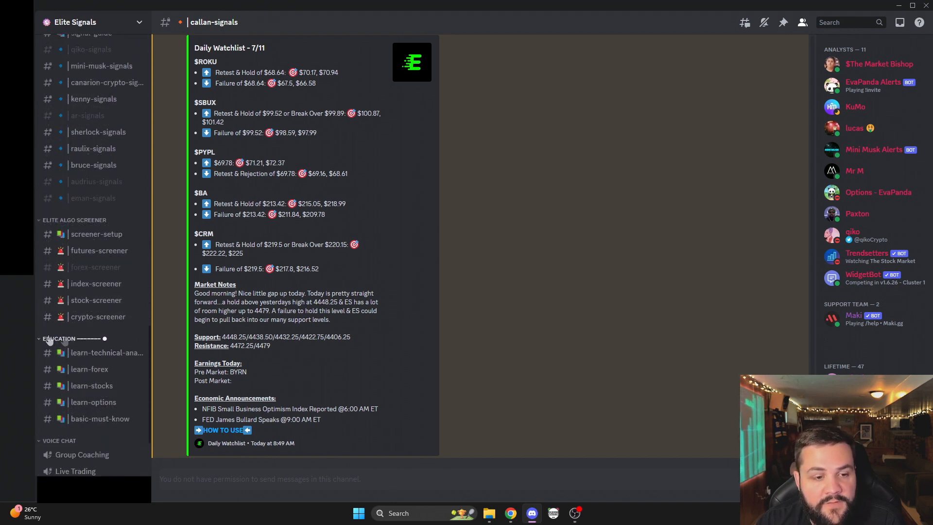
mouse_move(89, 369)
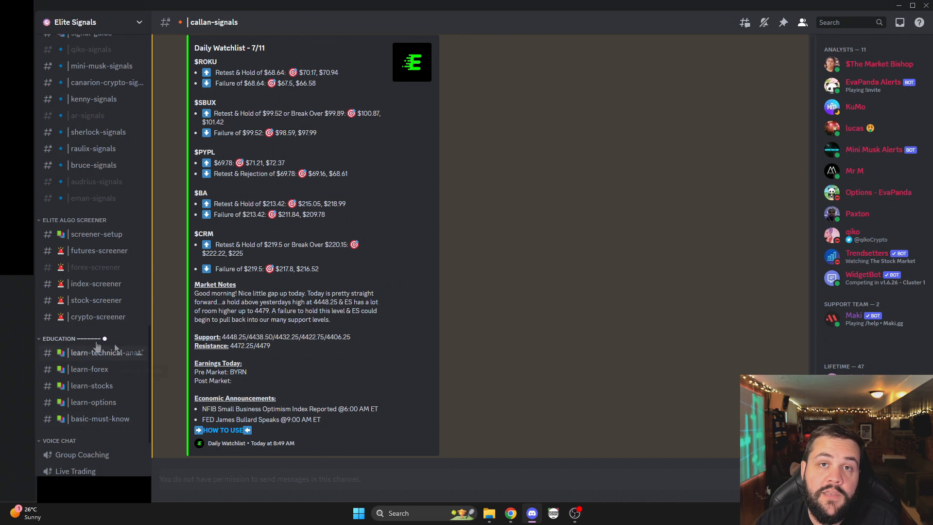
mouse_move(91, 385)
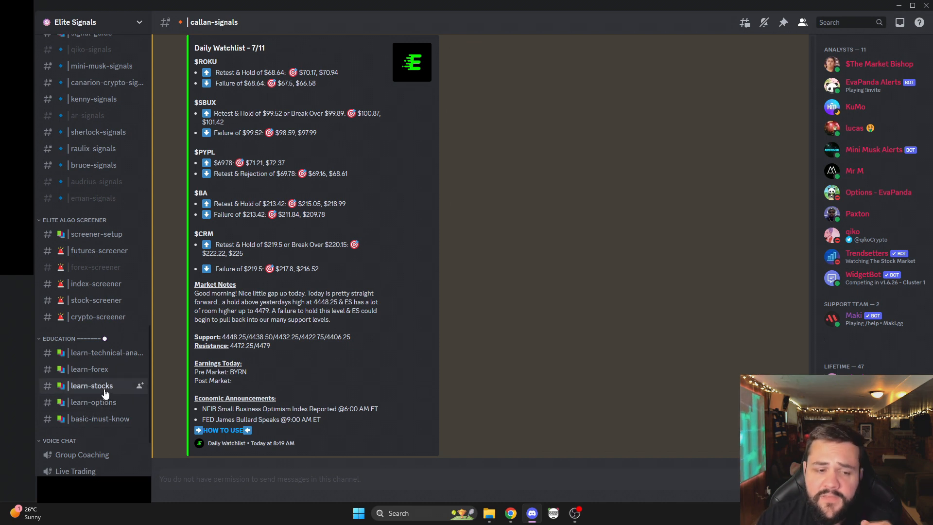
mouse_move(98, 411)
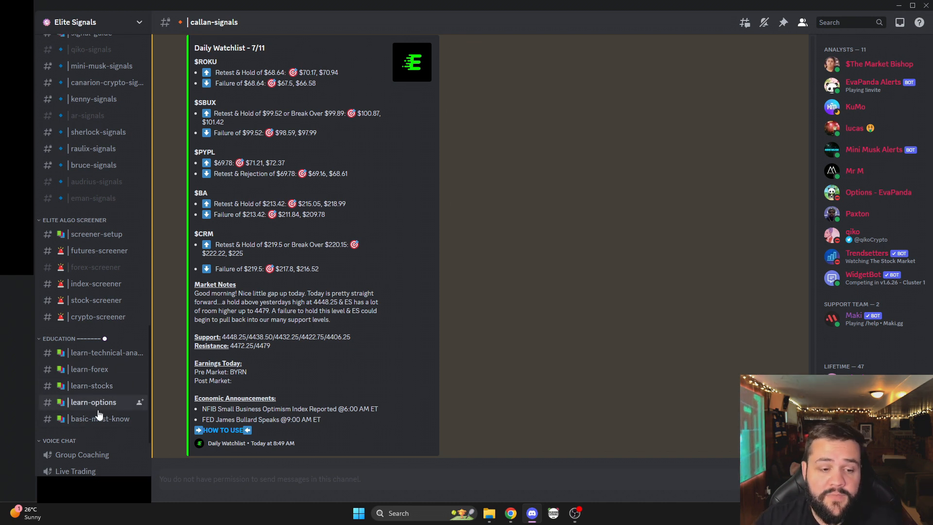
mouse_move(91, 386)
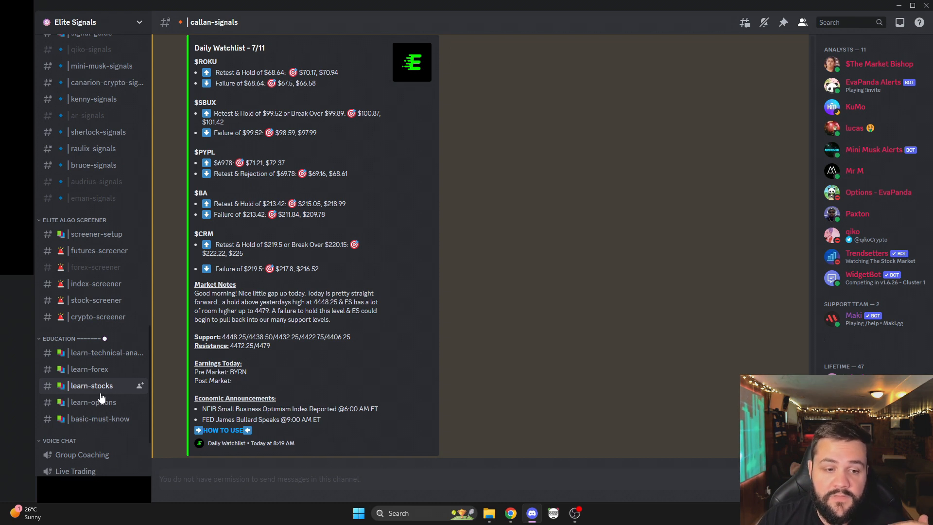
mouse_move(90, 369)
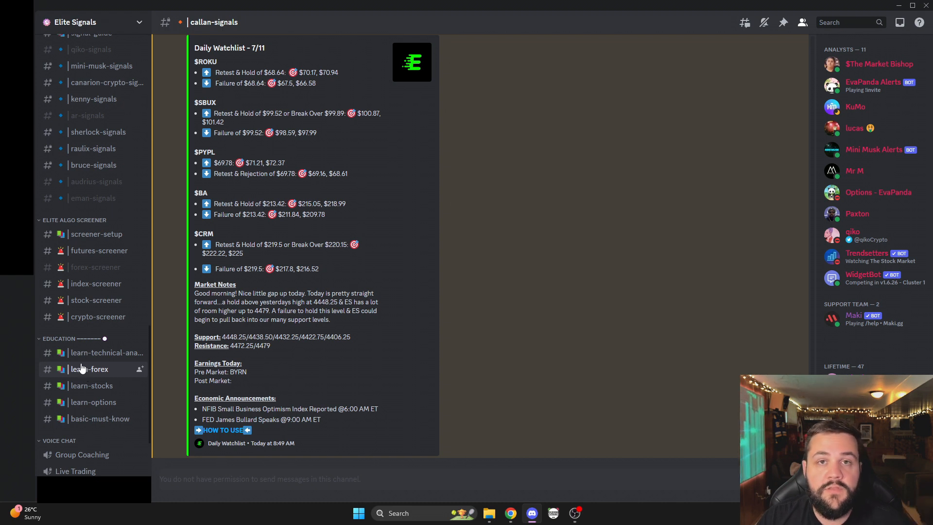
scroll("down", 3)
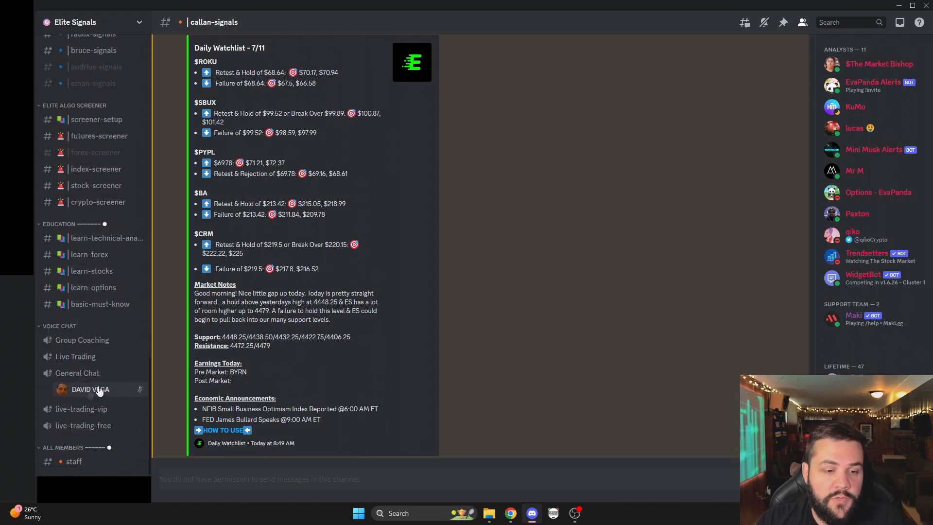
scroll("up", 3)
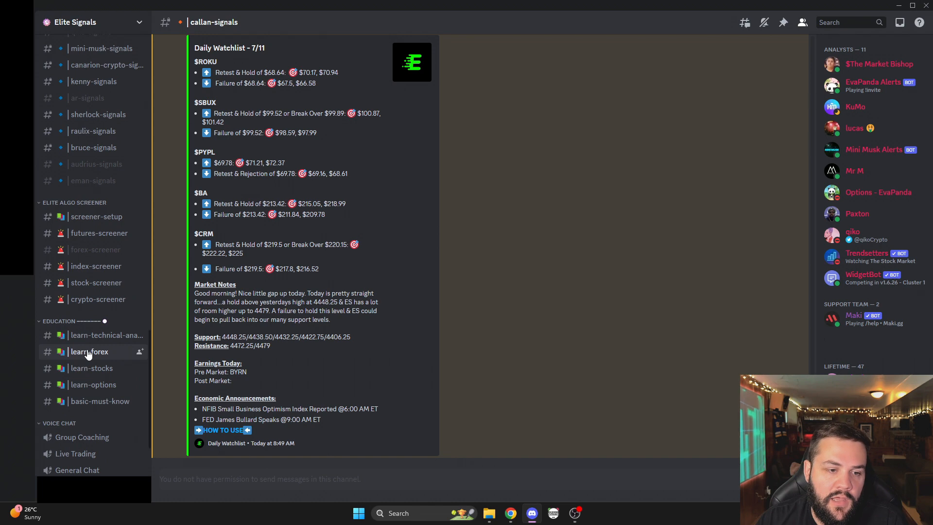
scroll("up", 3)
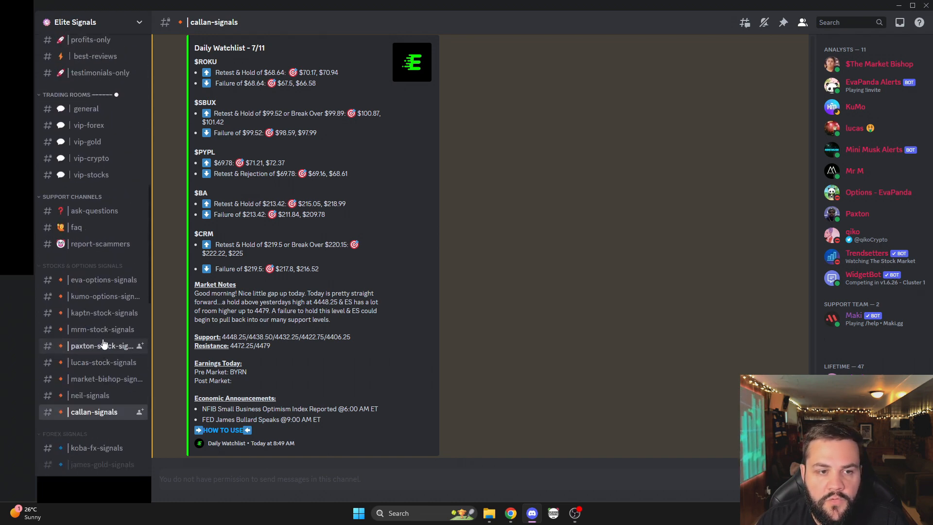
scroll("up", 3)
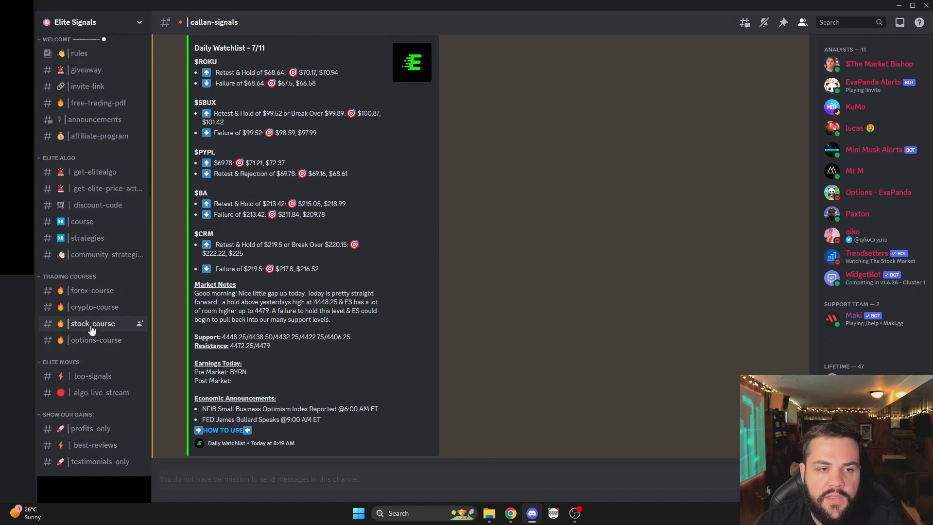
scroll("up", 3)
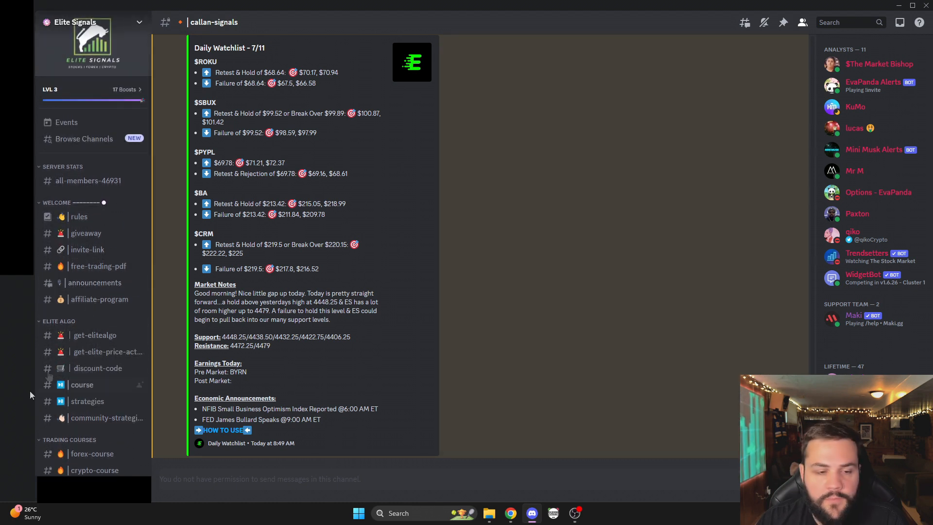
scroll("down", 3)
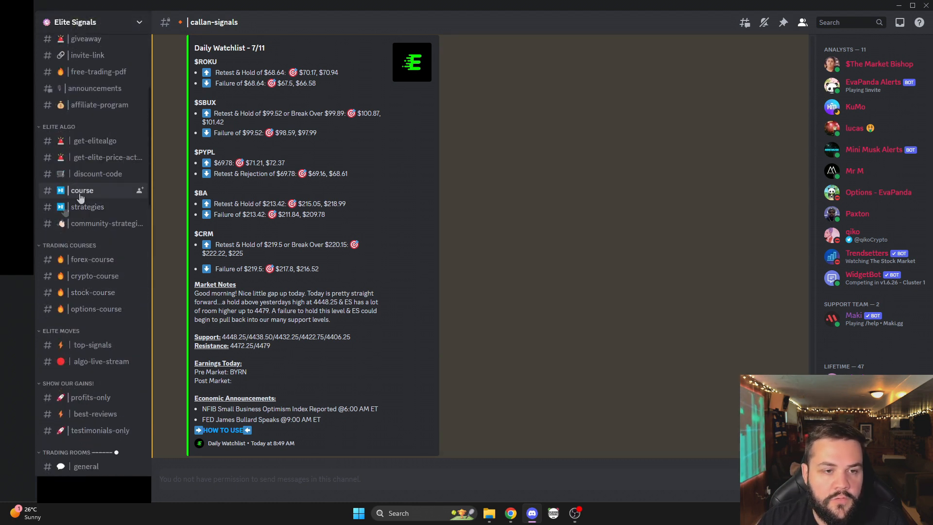
left_click(82, 189)
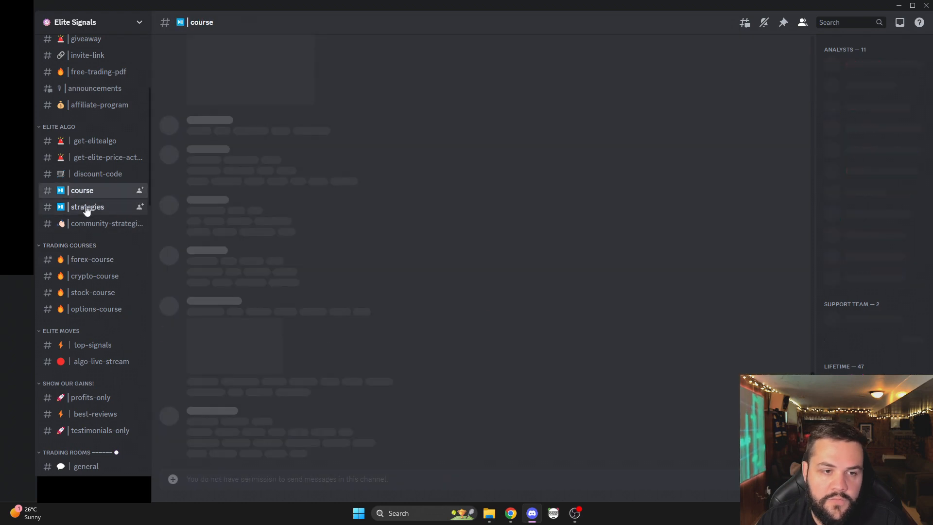
Show the #strategies channel, then the #general trading room, before switching to TradingView
left_click(88, 206)
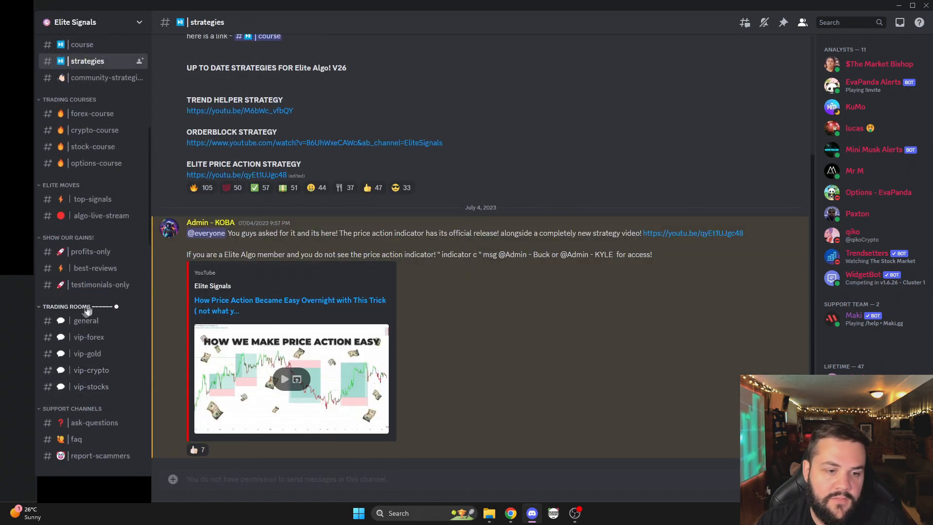
scroll("up", 3)
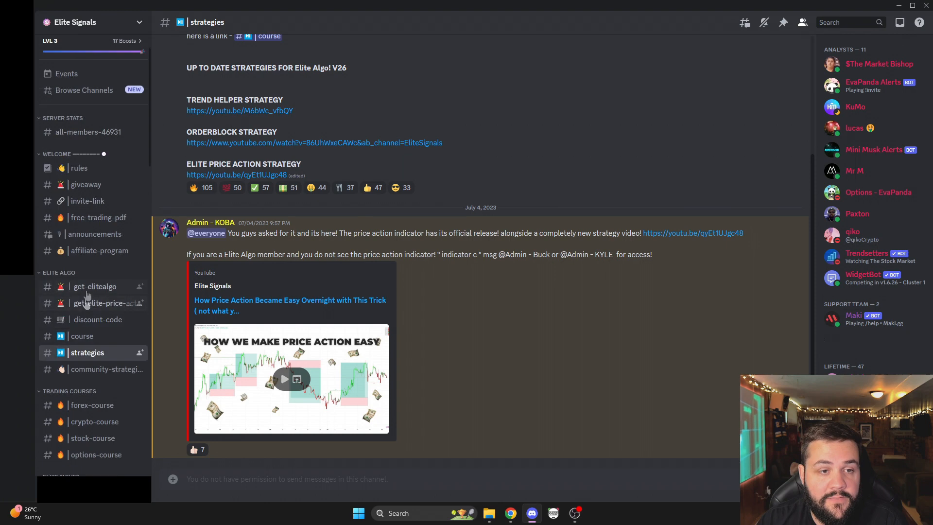
scroll("down", 3)
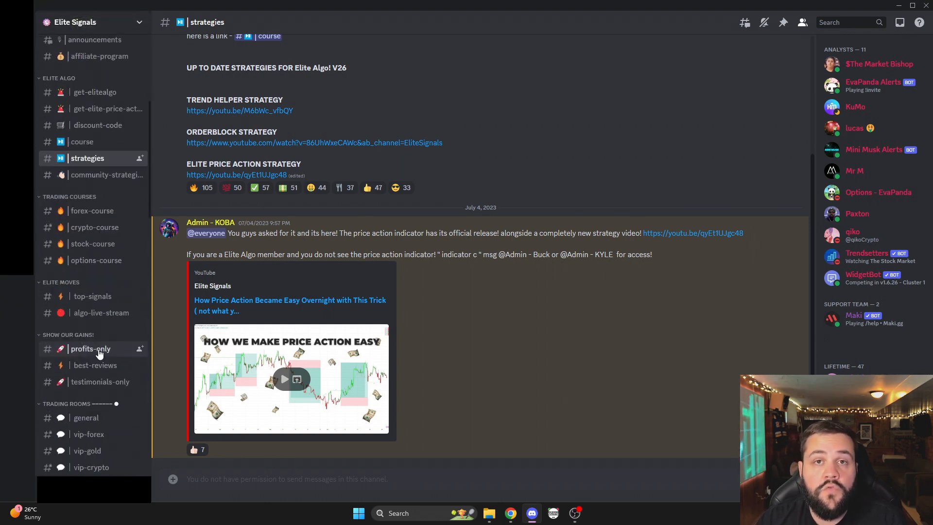
scroll("down", 3)
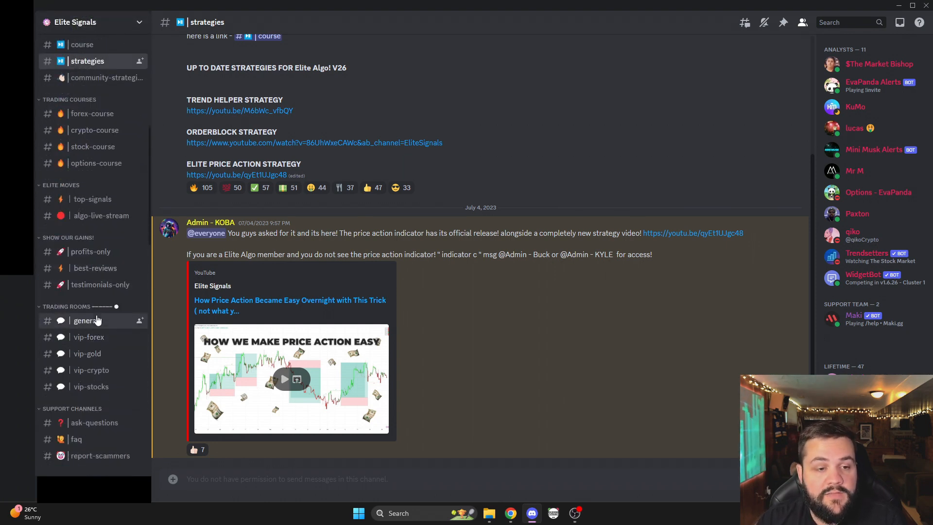
left_click(85, 320)
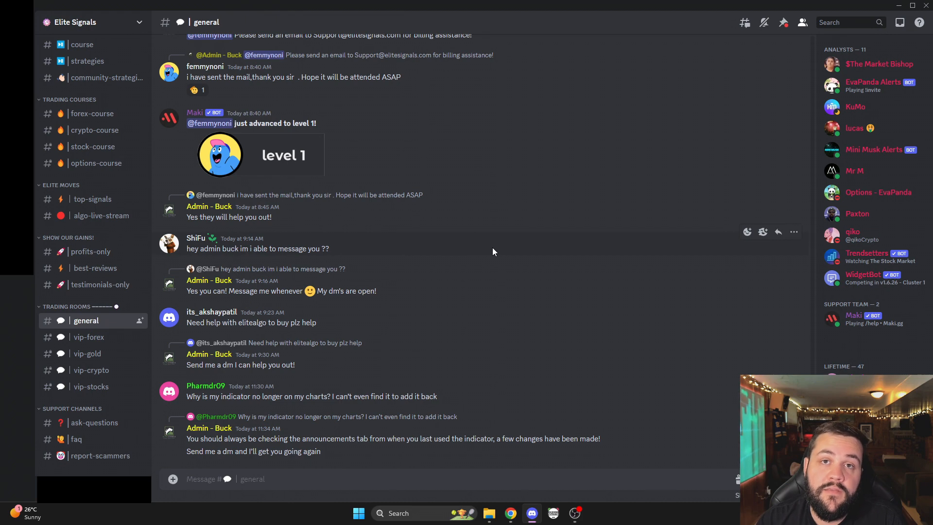
left_click(510, 513)
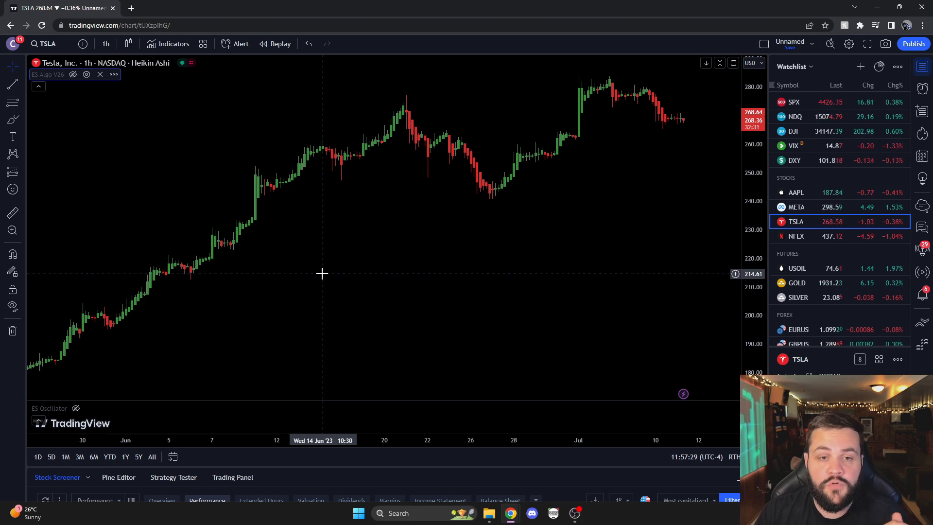
mouse_move(134, 182)
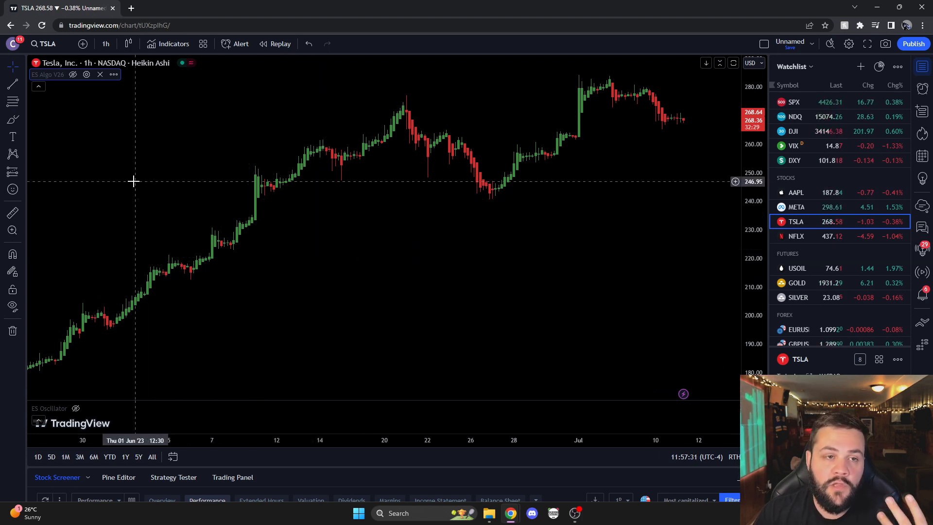
mouse_move(118, 176)
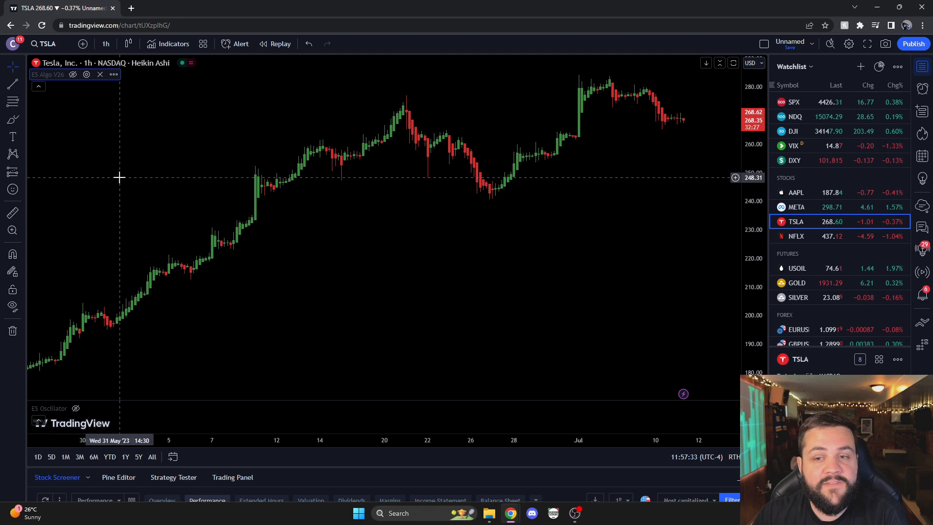
mouse_move(58, 98)
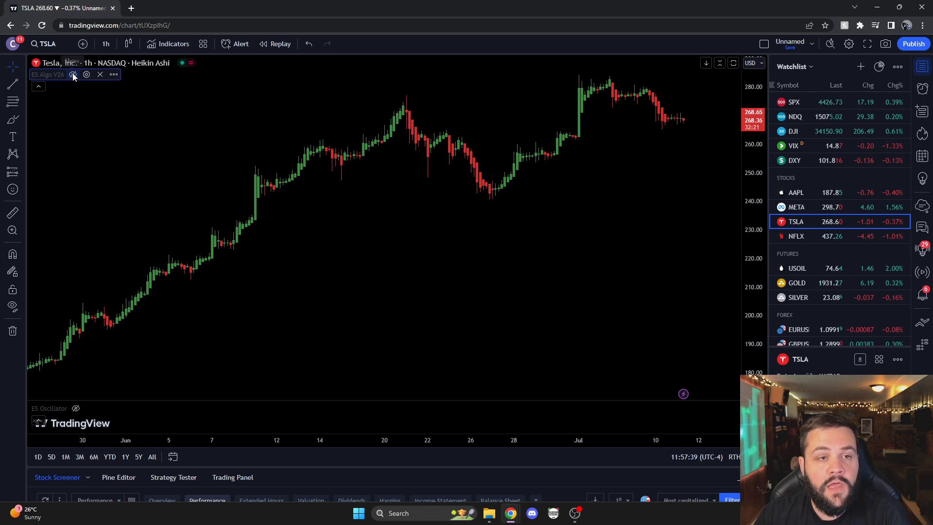
Unhide the ES Algo V26 signals, then bring up the chart timeframe list
left_click(73, 74)
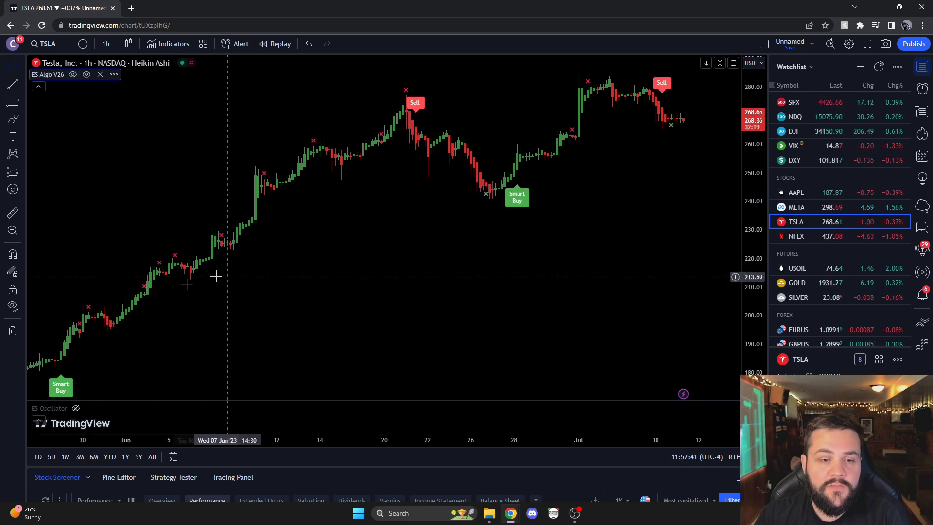
mouse_move(387, 345)
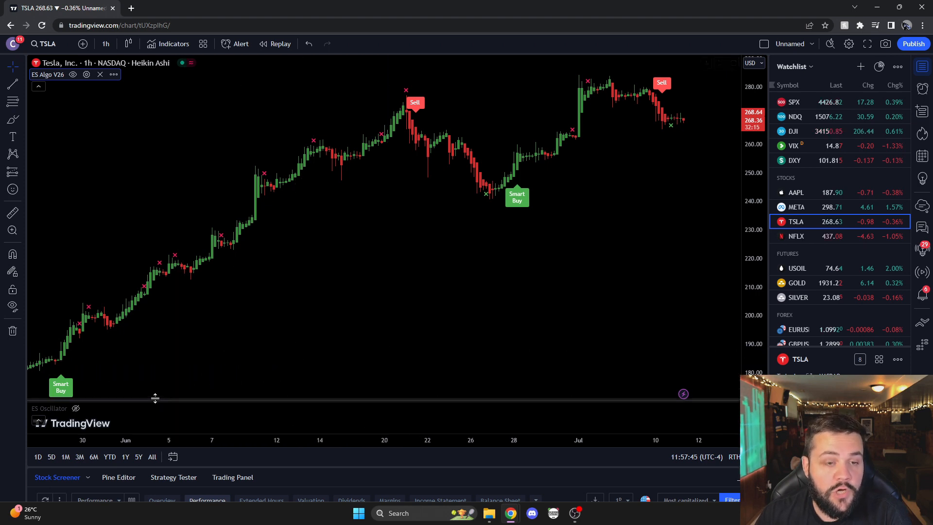
mouse_move(108, 166)
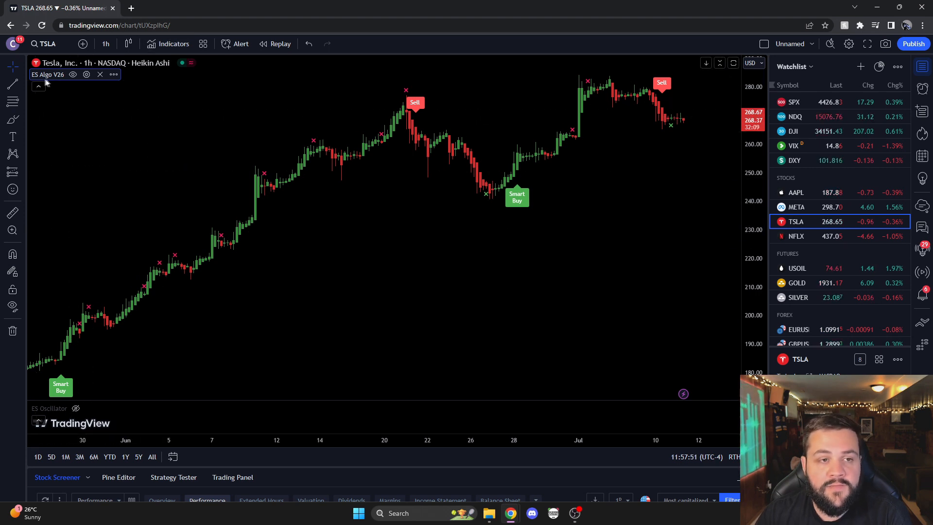
mouse_move(64, 180)
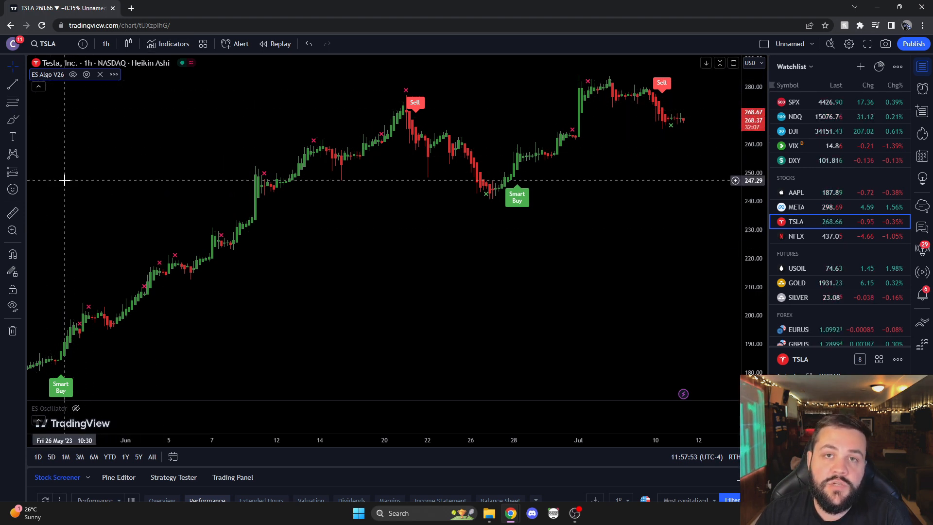
mouse_move(70, 205)
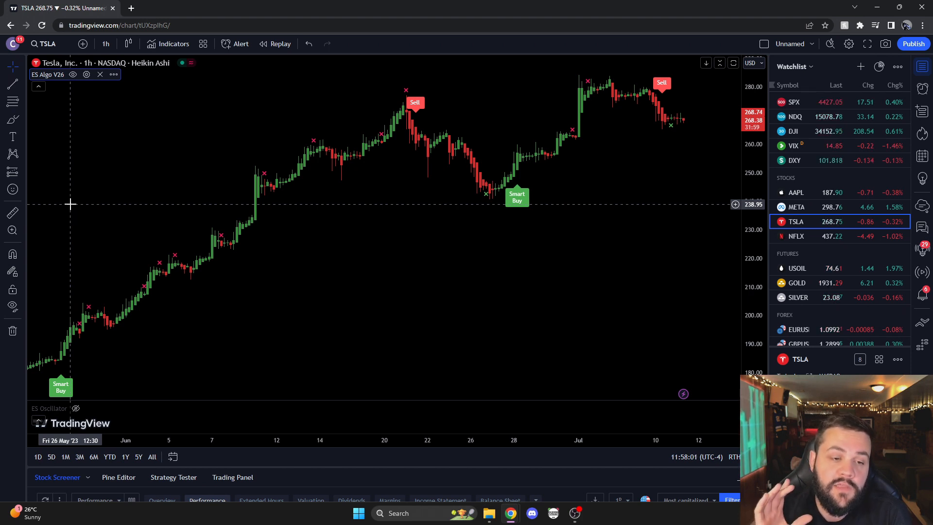
mouse_move(197, 337)
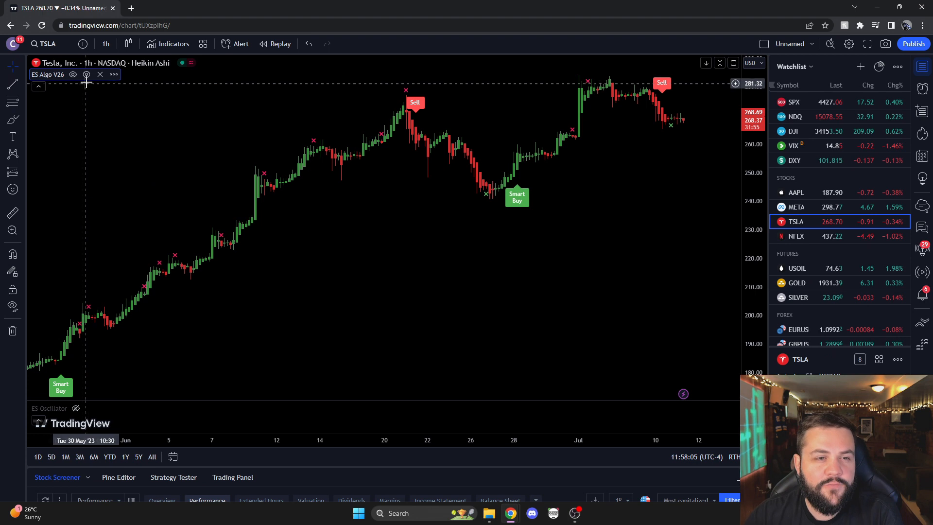
mouse_move(104, 216)
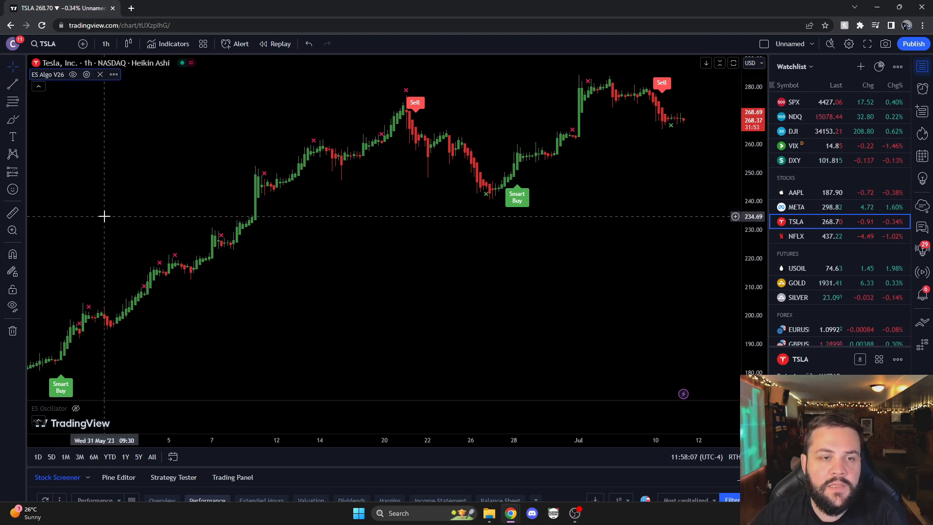
mouse_move(92, 386)
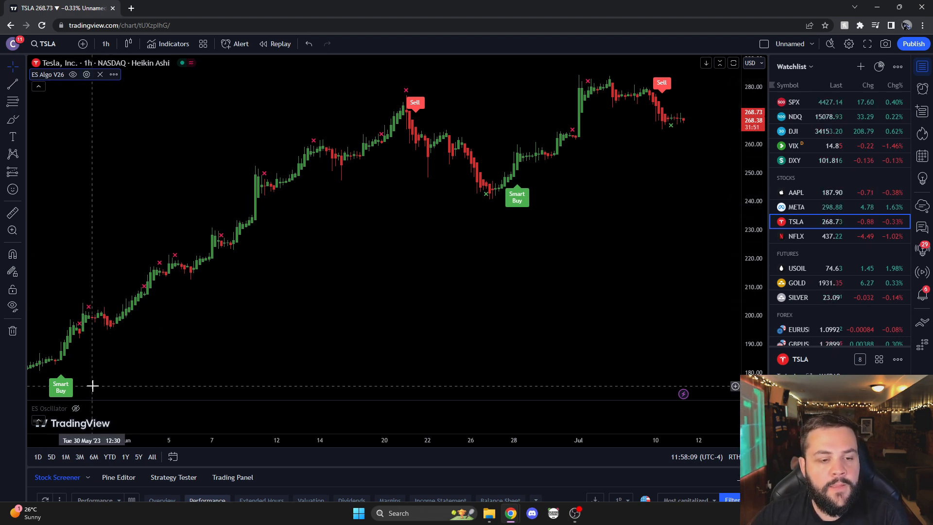
mouse_move(105, 404)
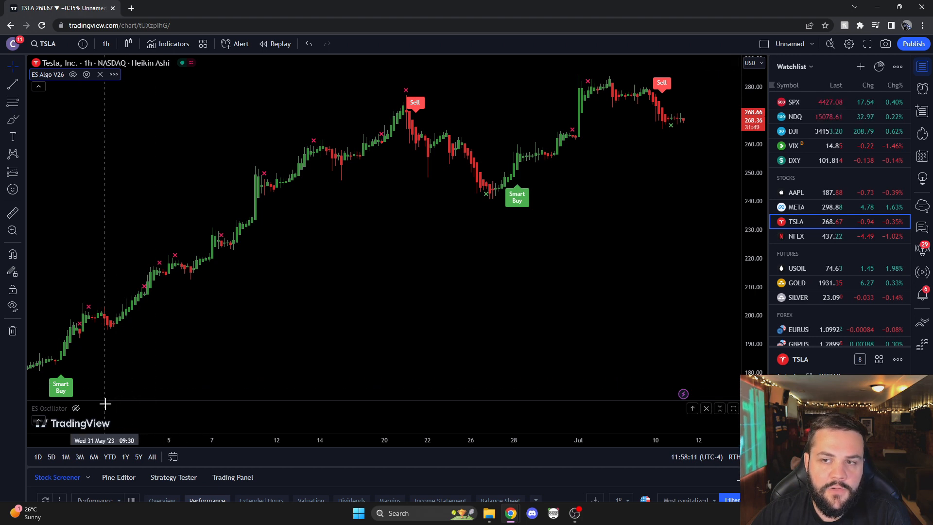
mouse_move(403, 113)
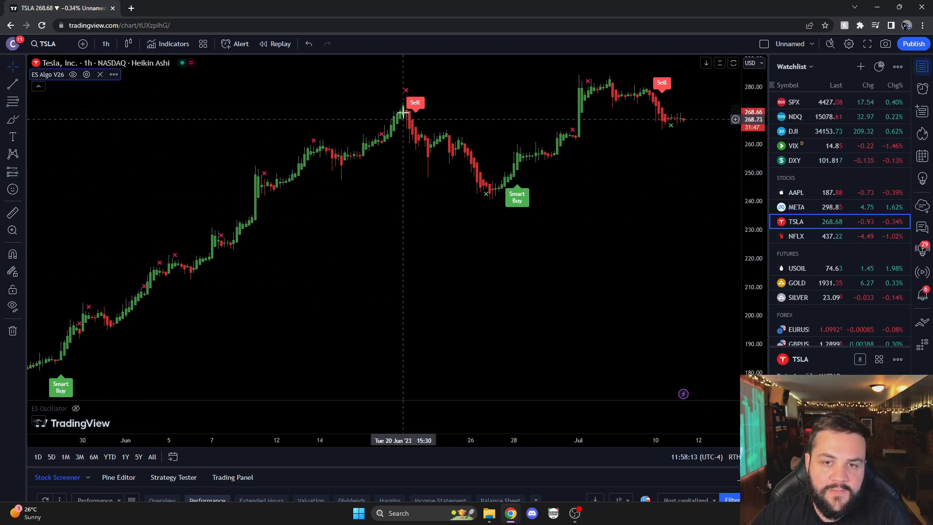
mouse_move(669, 107)
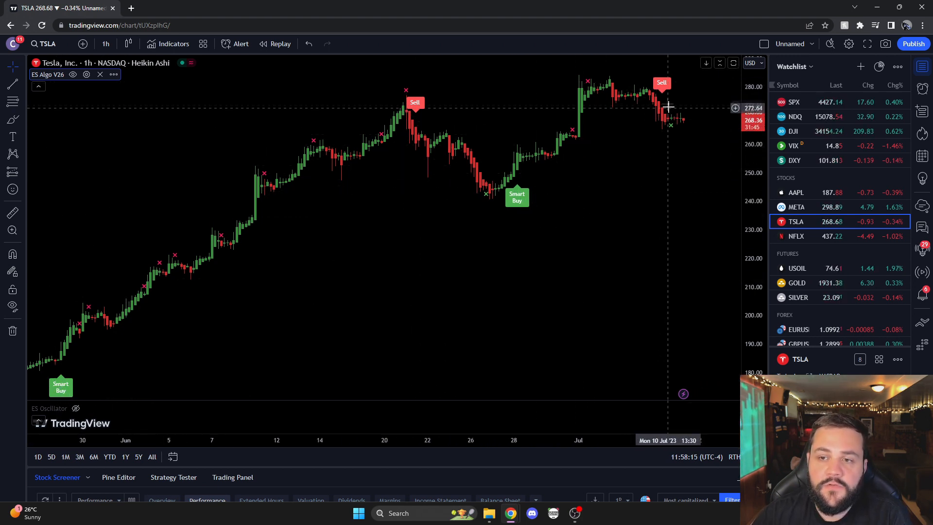
mouse_move(233, 163)
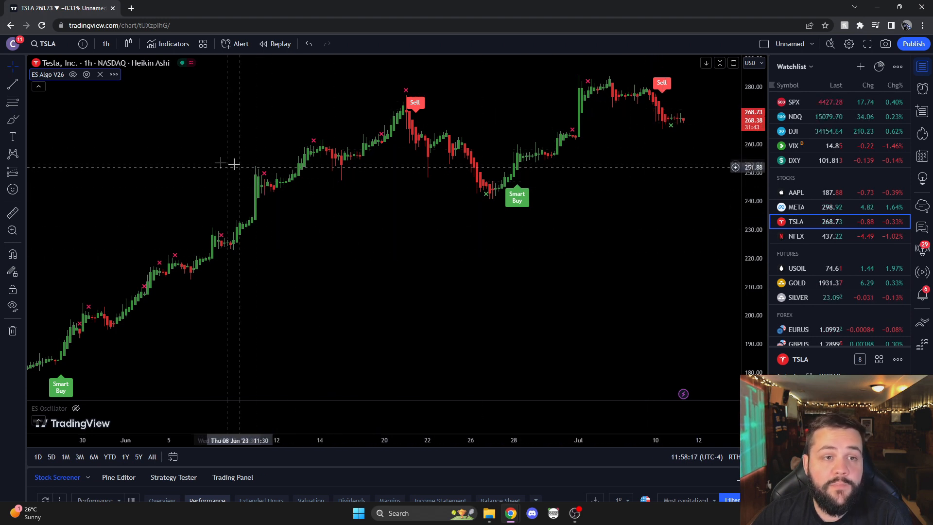
left_click(105, 44)
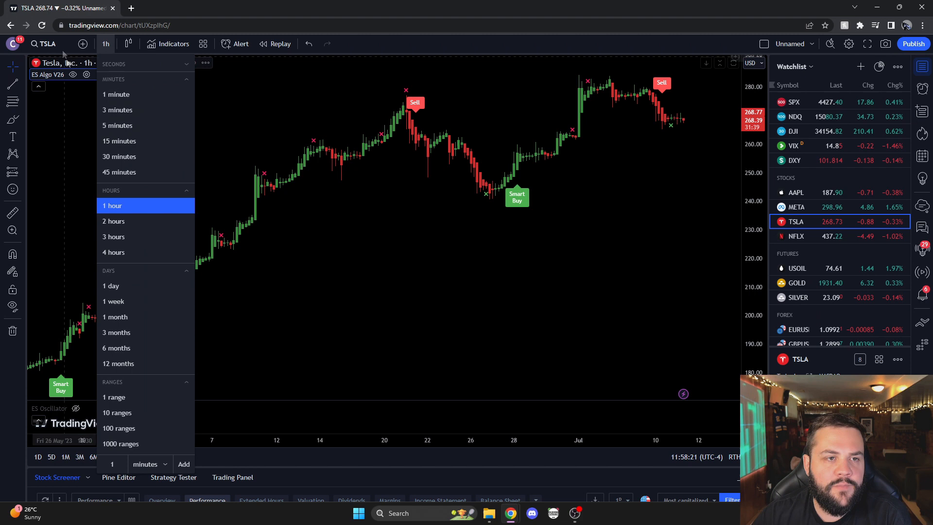
mouse_move(126, 180)
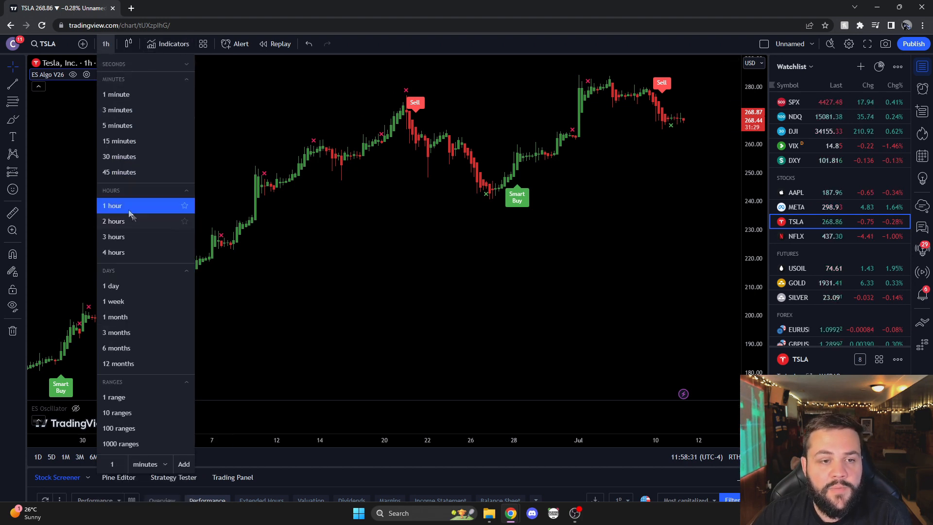
left_click(112, 205)
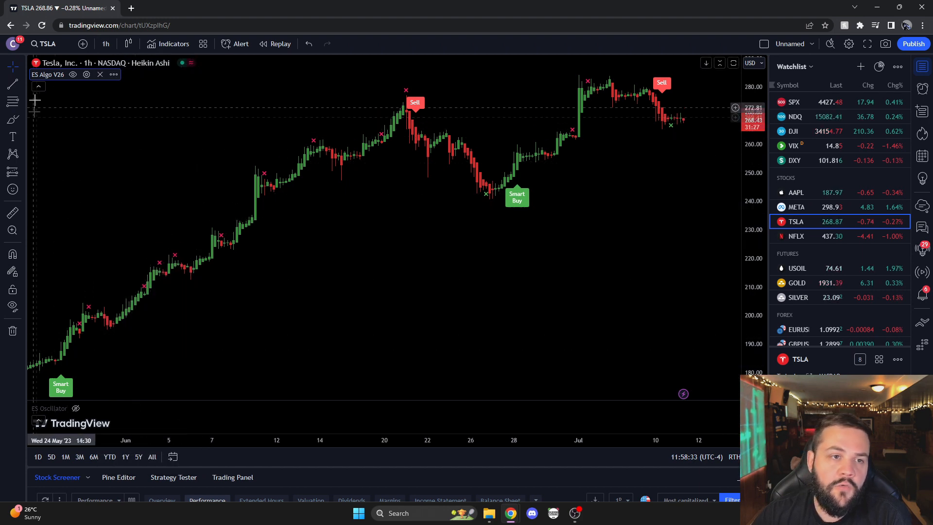
mouse_move(93, 341)
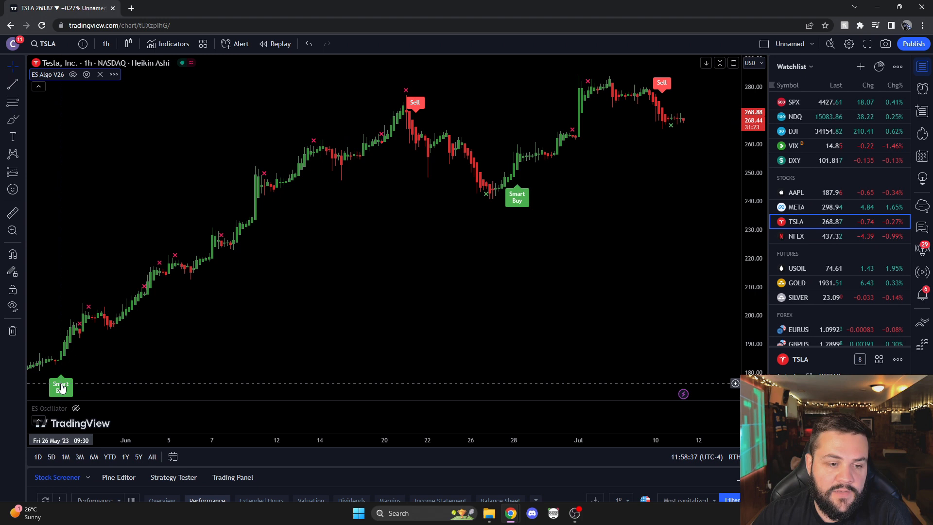
mouse_move(32, 356)
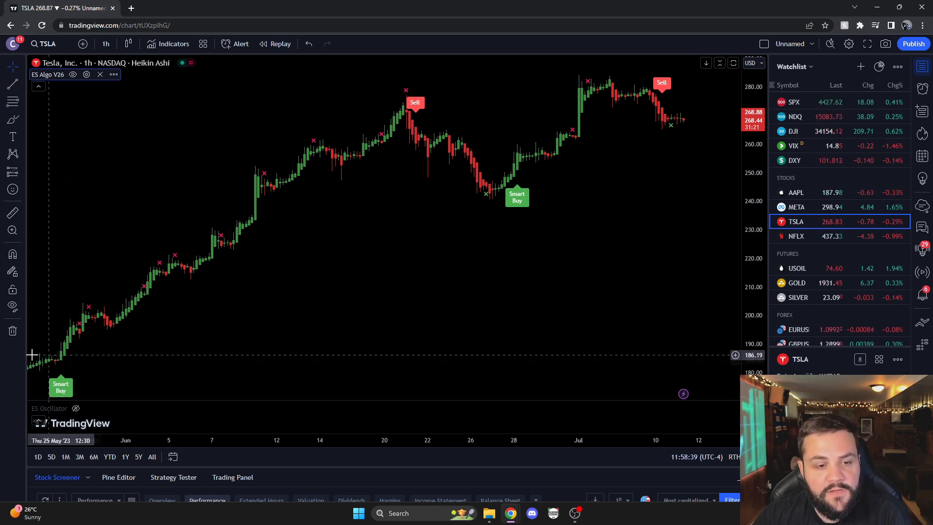
mouse_move(384, 118)
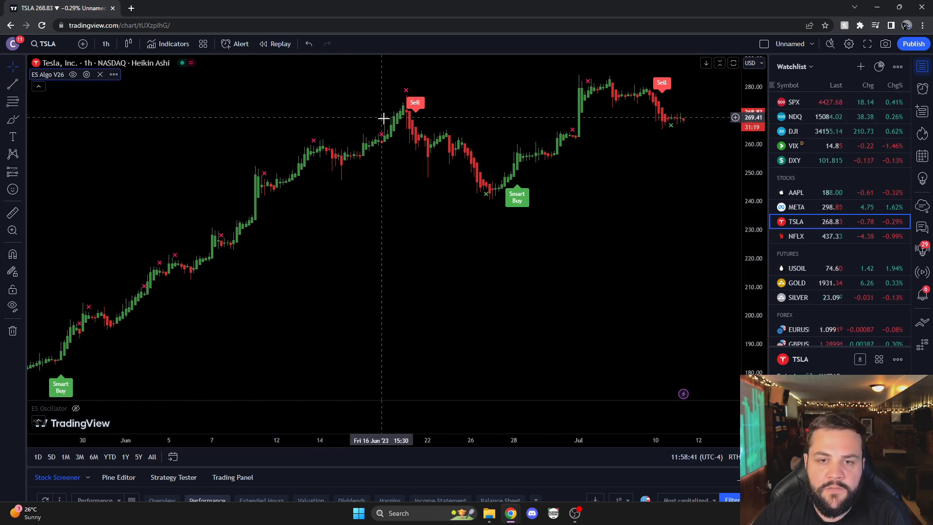
mouse_move(415, 104)
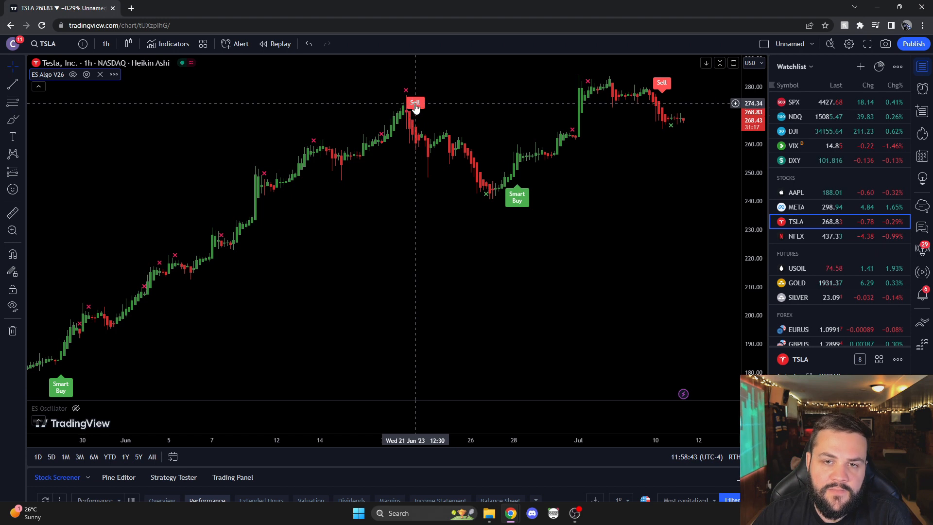
mouse_move(418, 101)
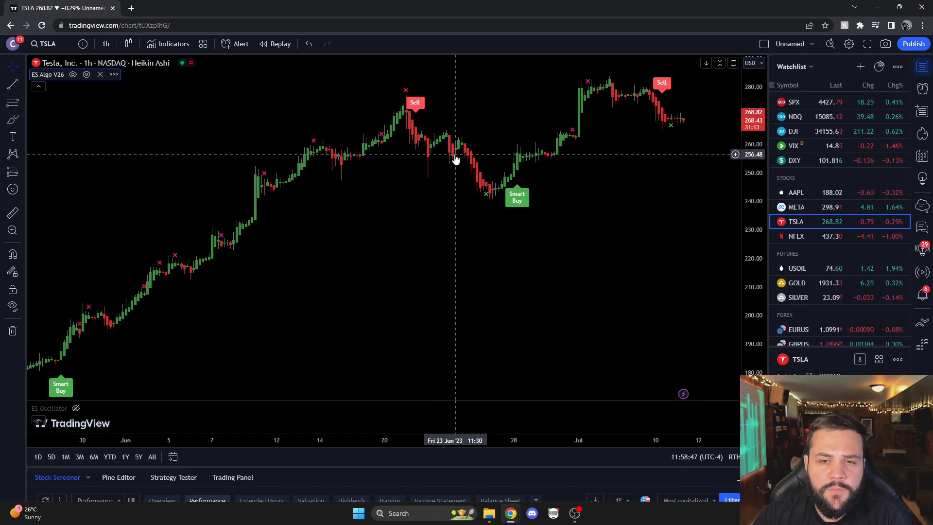
mouse_move(447, 229)
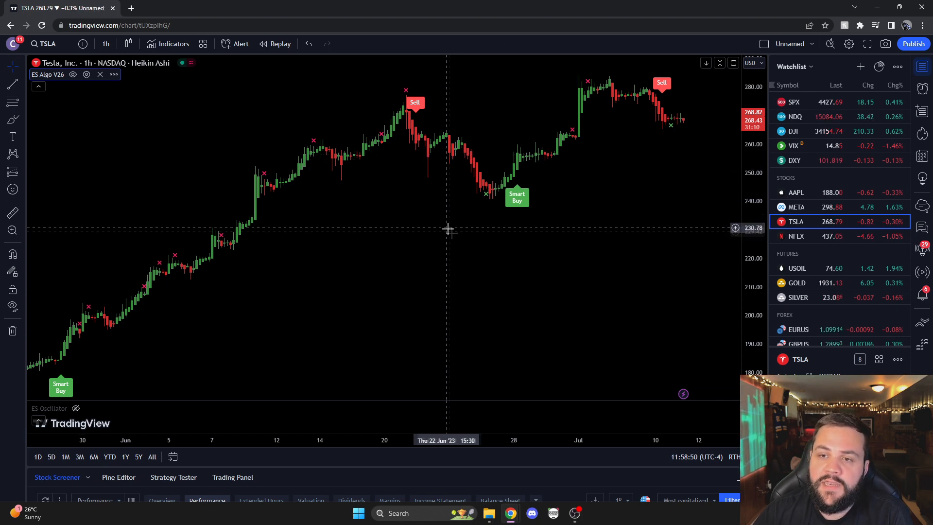
mouse_move(460, 242)
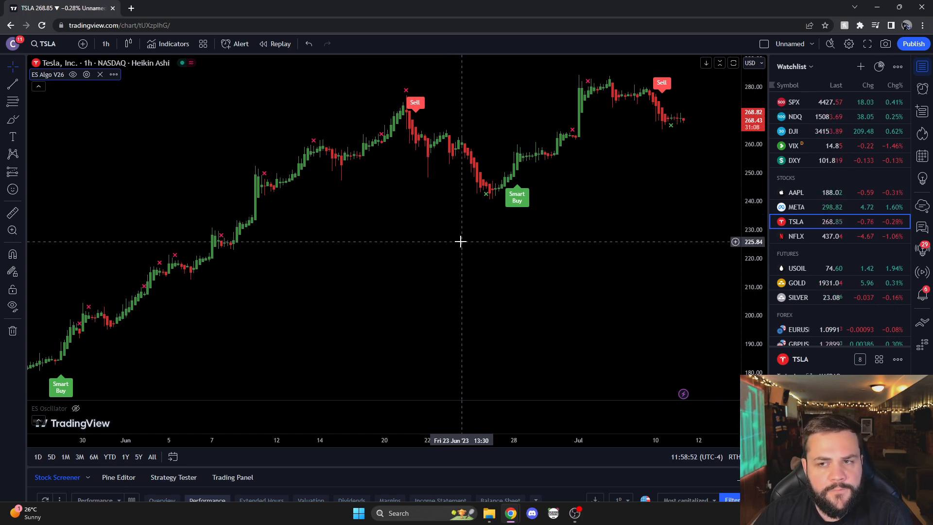
mouse_move(543, 258)
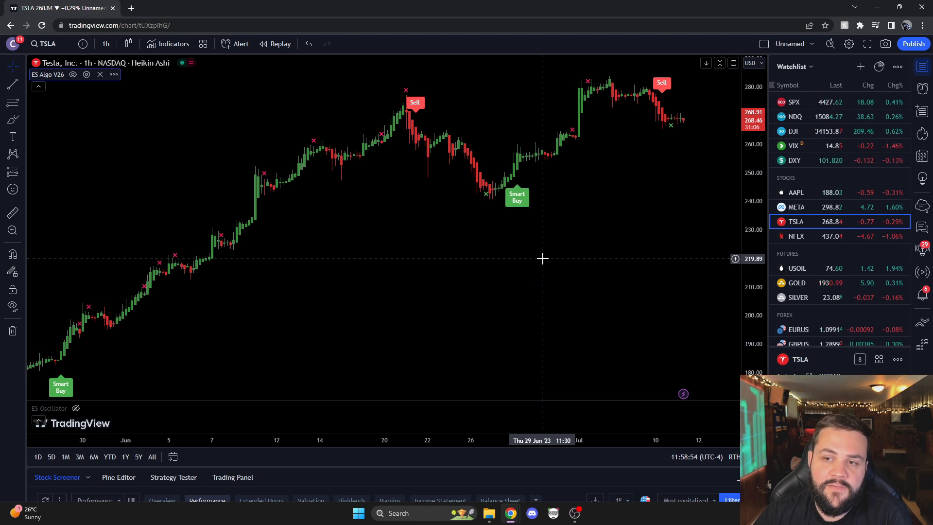
mouse_move(621, 213)
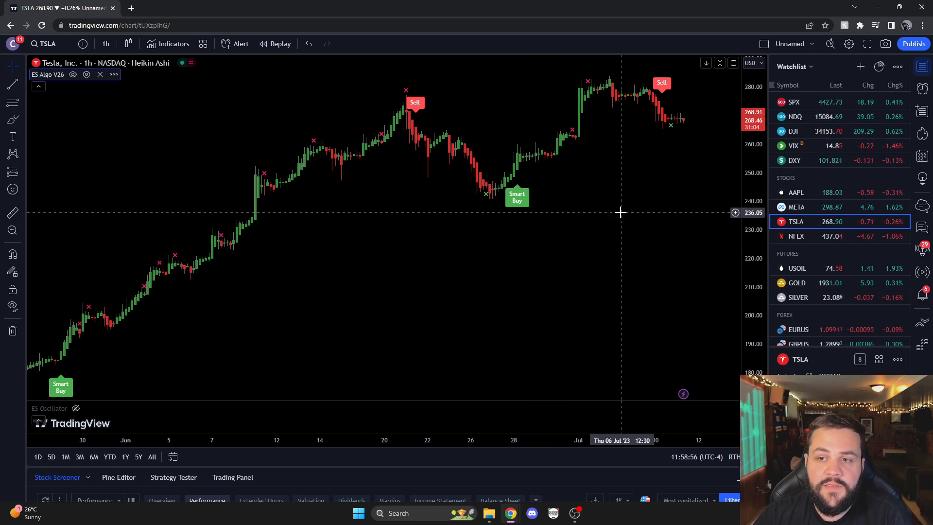
mouse_move(659, 175)
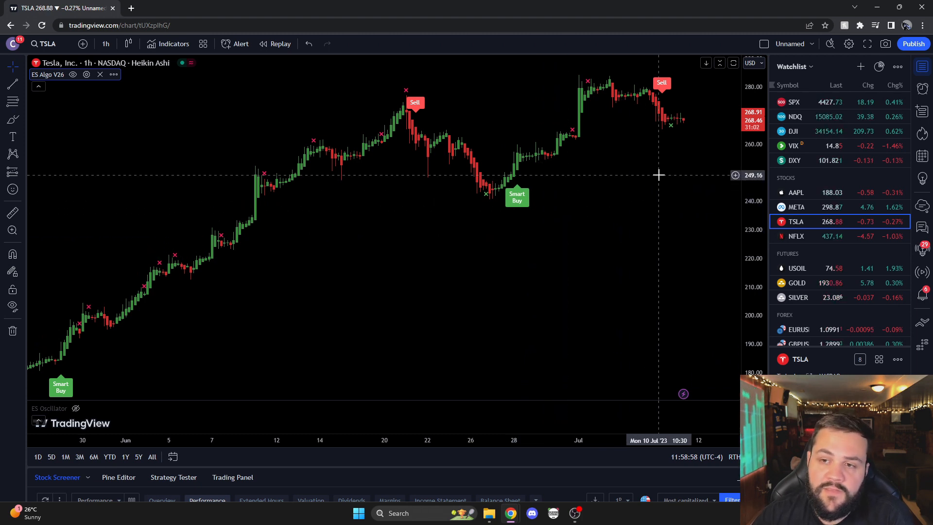
mouse_move(636, 315)
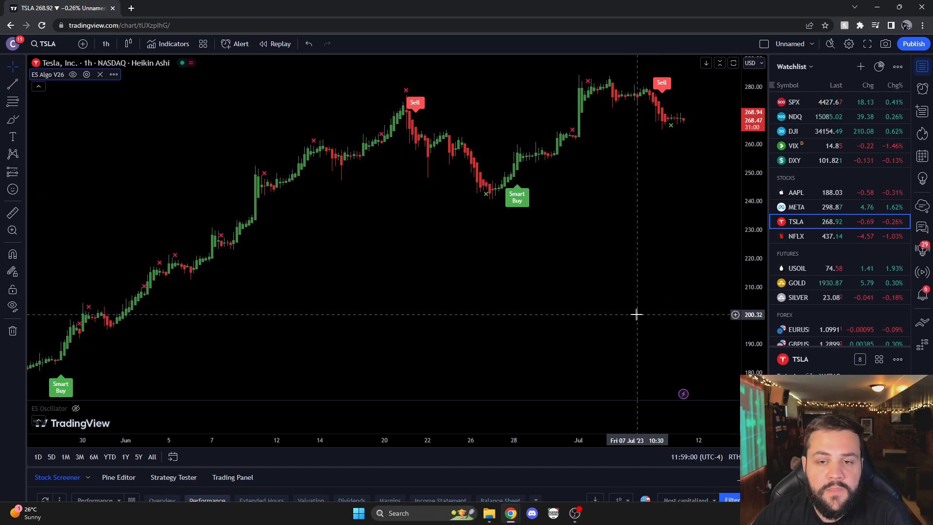
mouse_move(665, 81)
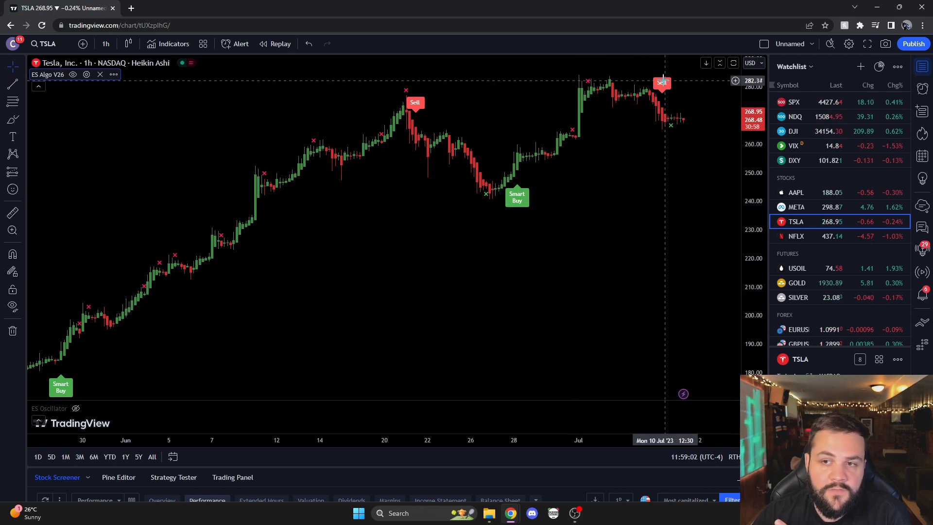
mouse_move(604, 183)
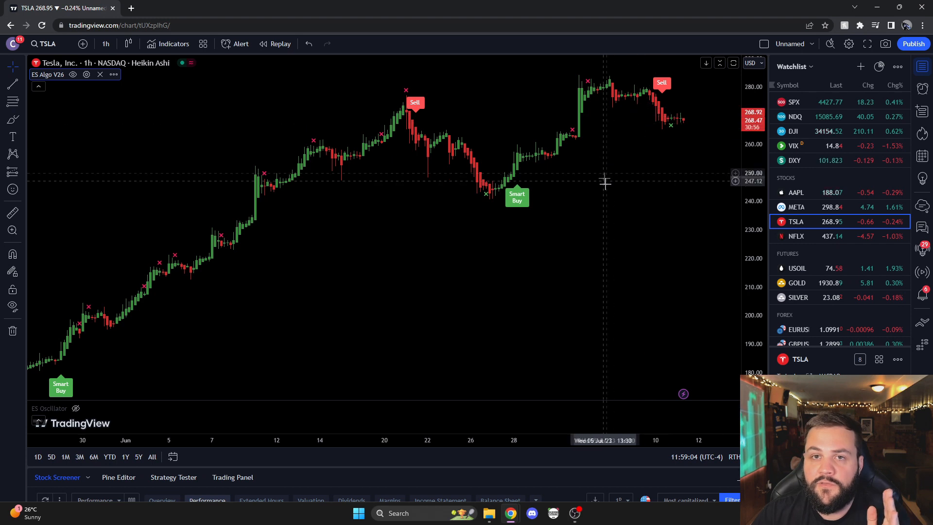
mouse_move(591, 331)
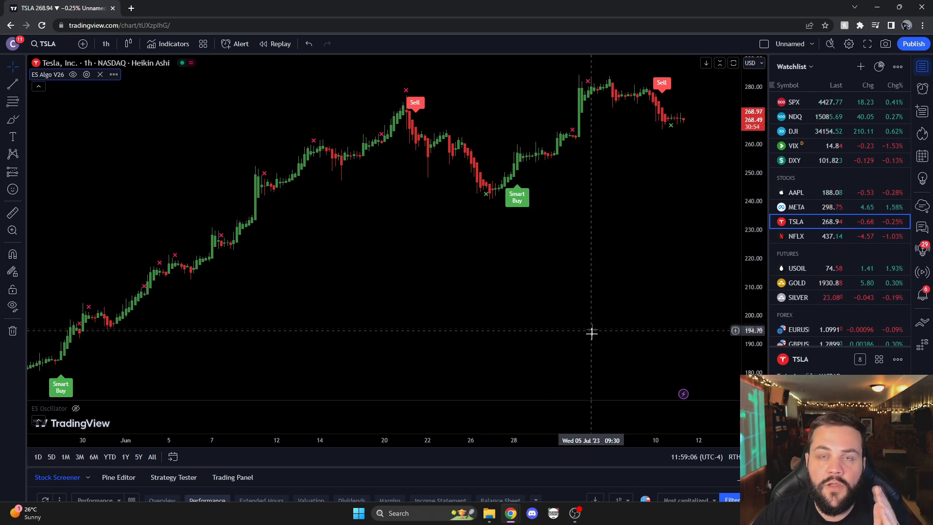
mouse_move(491, 341)
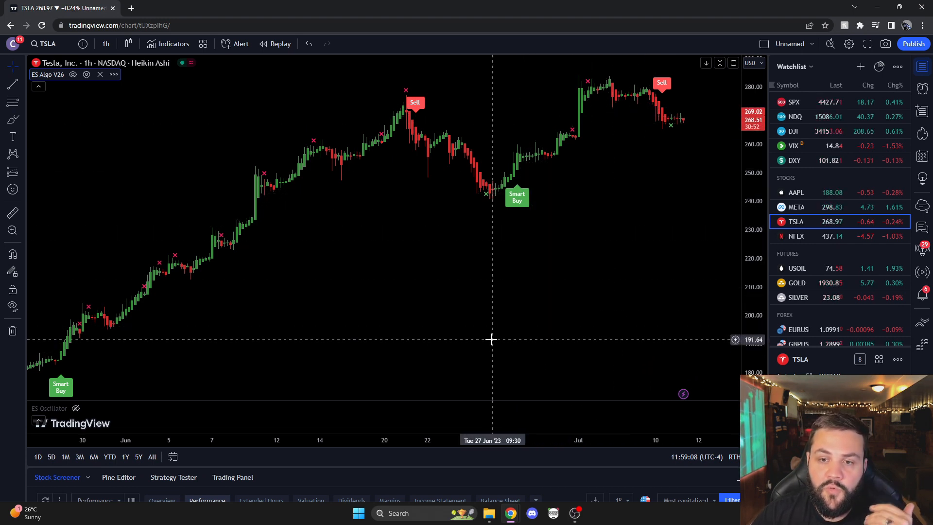
mouse_move(428, 147)
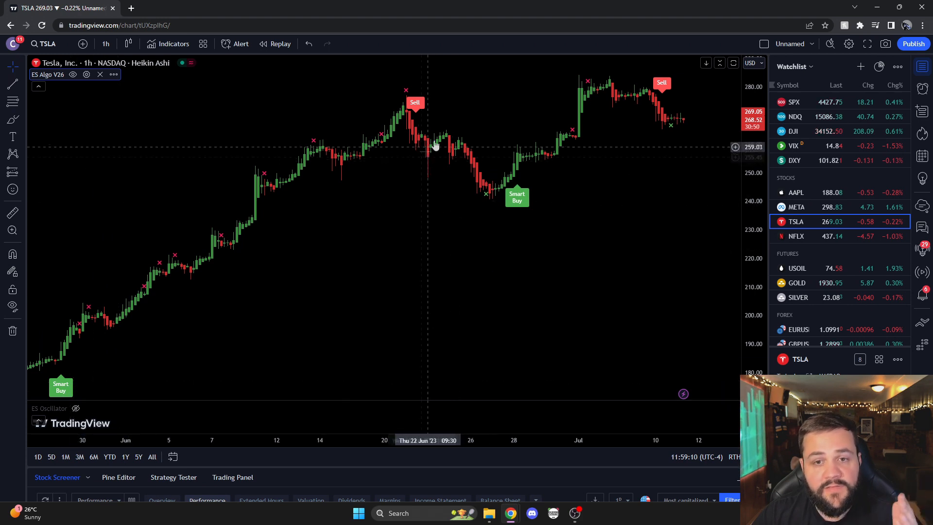
mouse_move(439, 149)
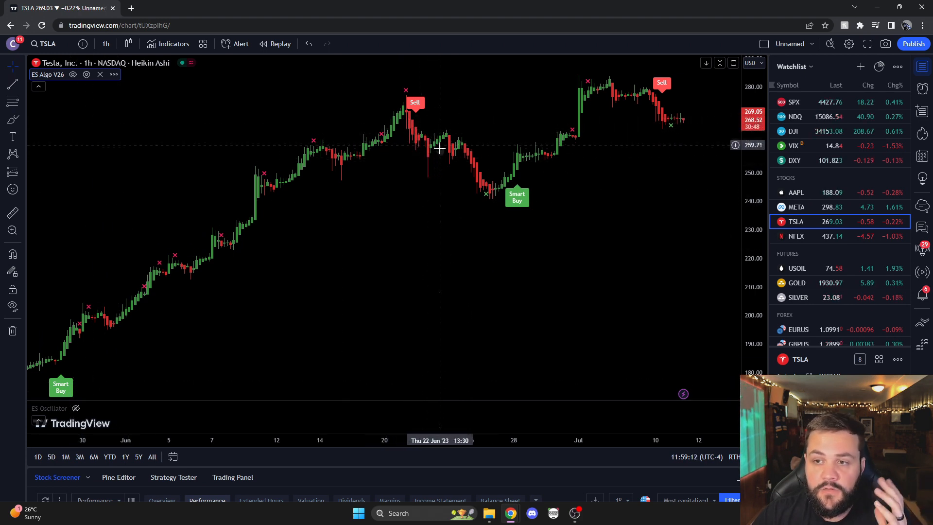
mouse_move(380, 111)
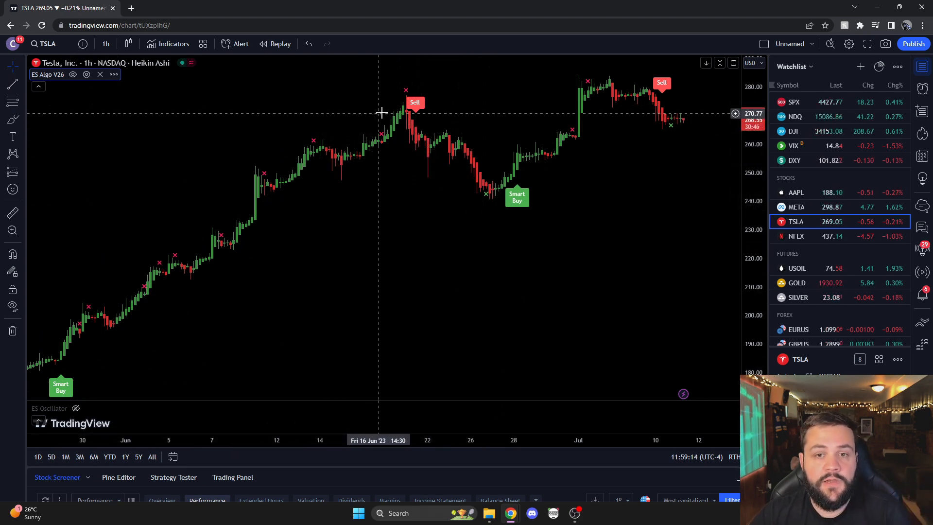
mouse_move(446, 148)
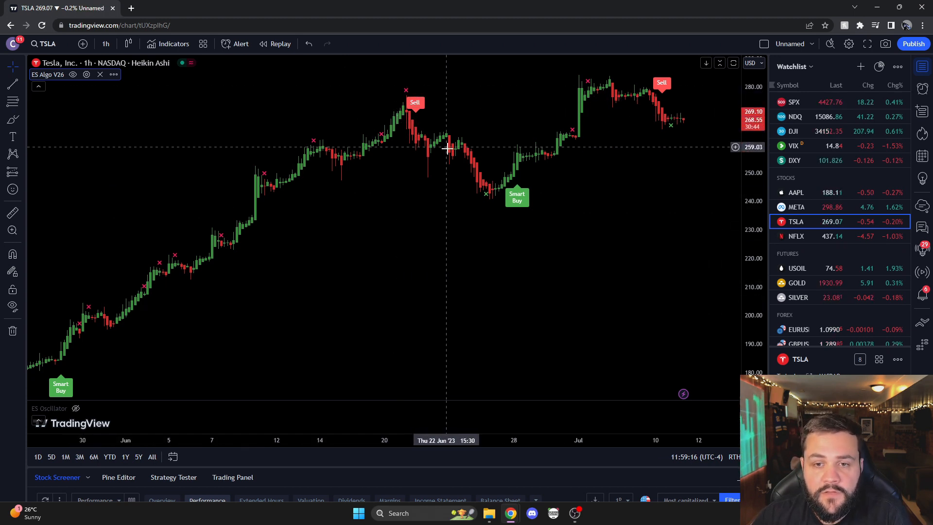
mouse_move(489, 200)
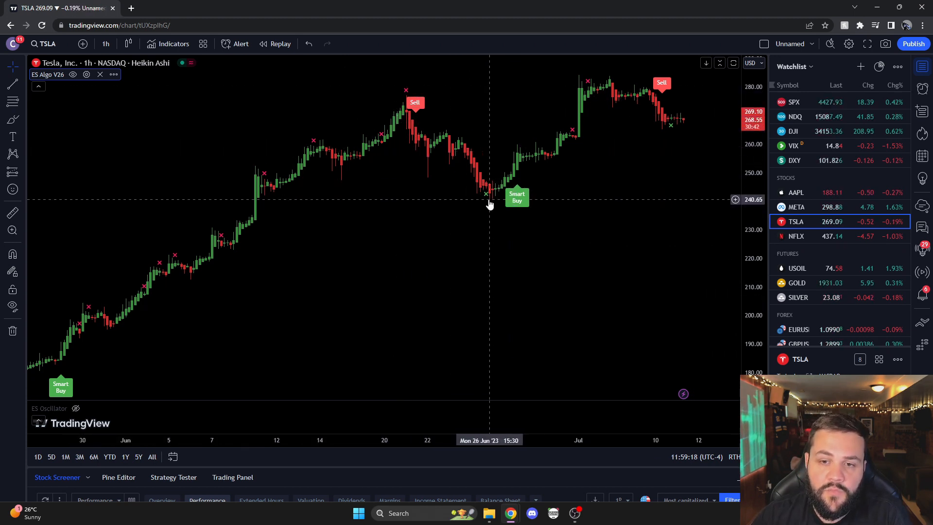
mouse_move(360, 162)
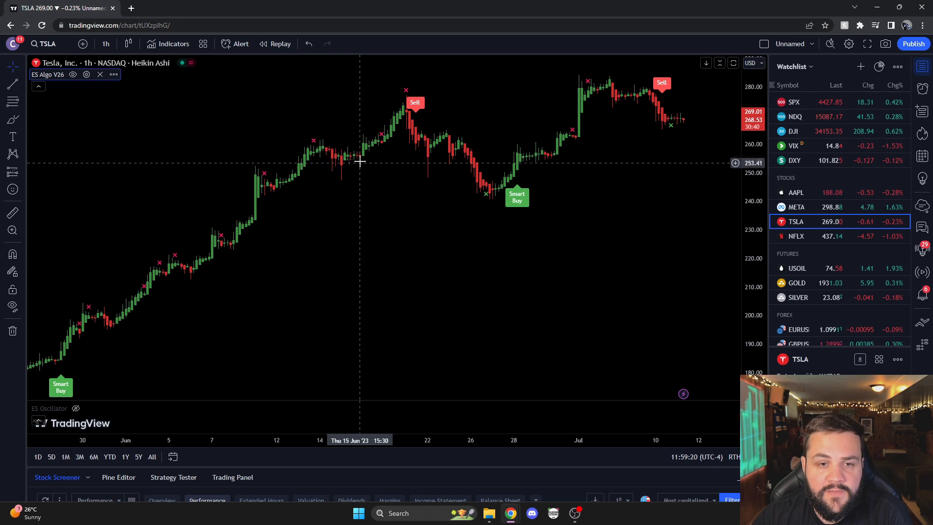
mouse_move(319, 153)
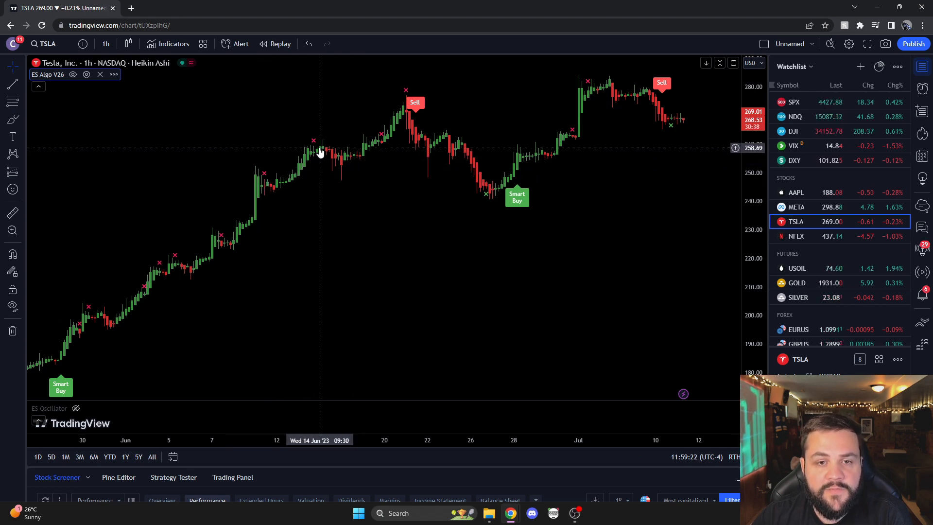
mouse_move(387, 142)
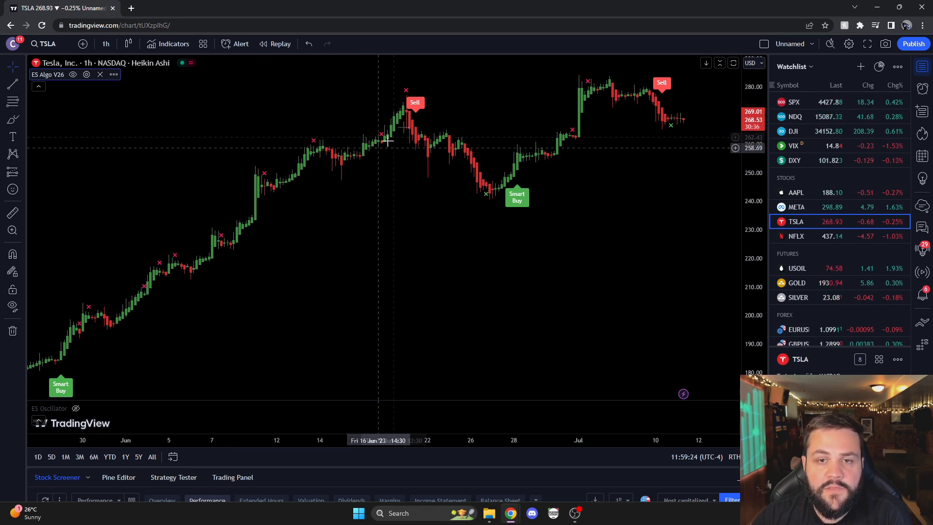
mouse_move(358, 127)
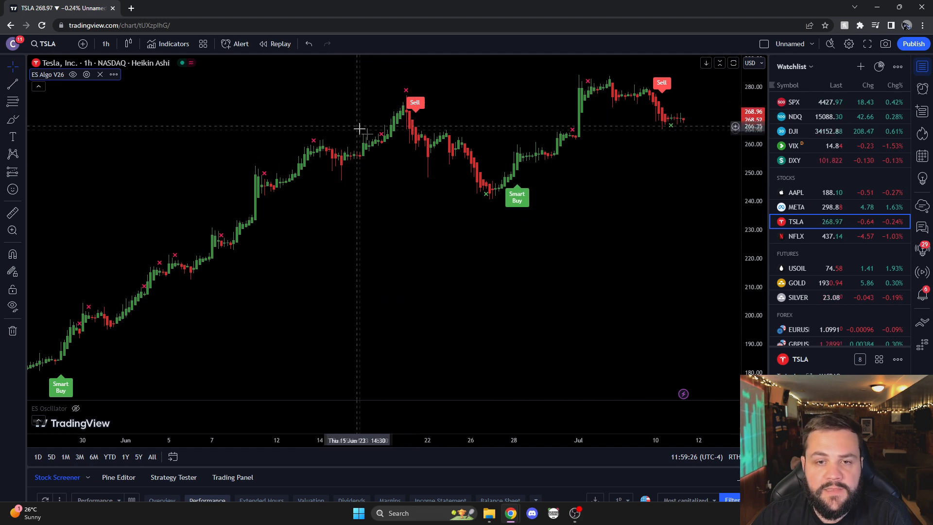
mouse_move(487, 197)
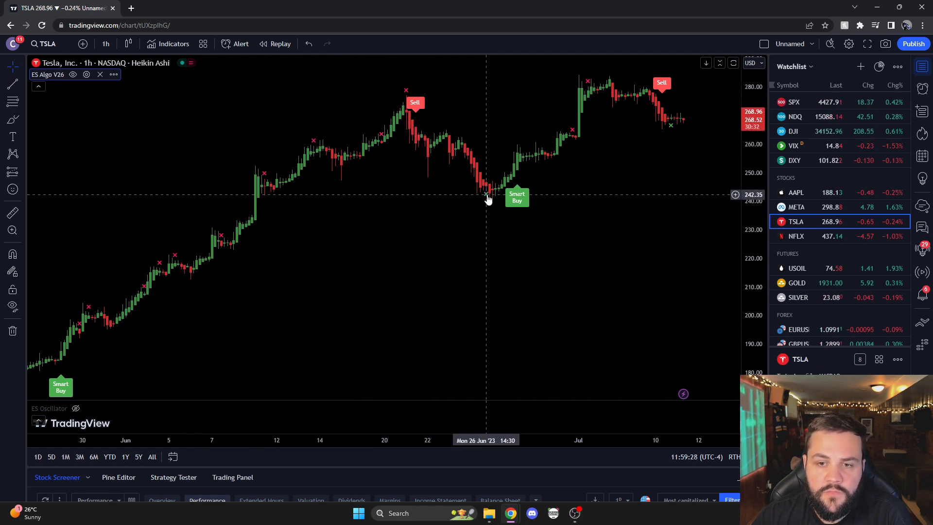
mouse_move(454, 184)
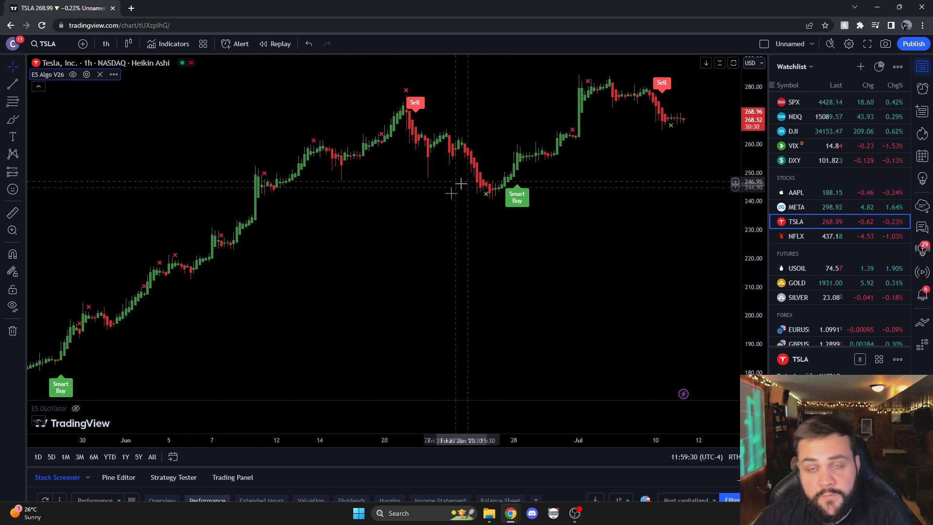
mouse_move(485, 196)
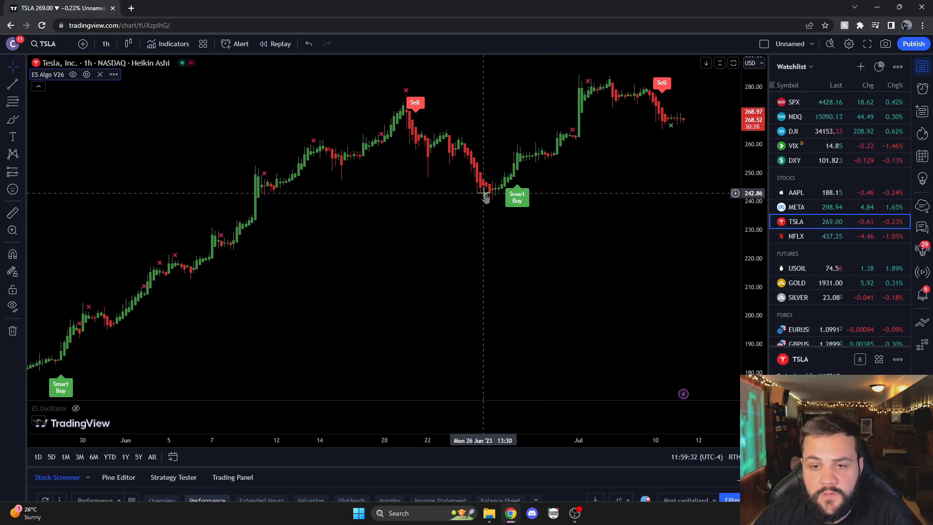
mouse_move(505, 197)
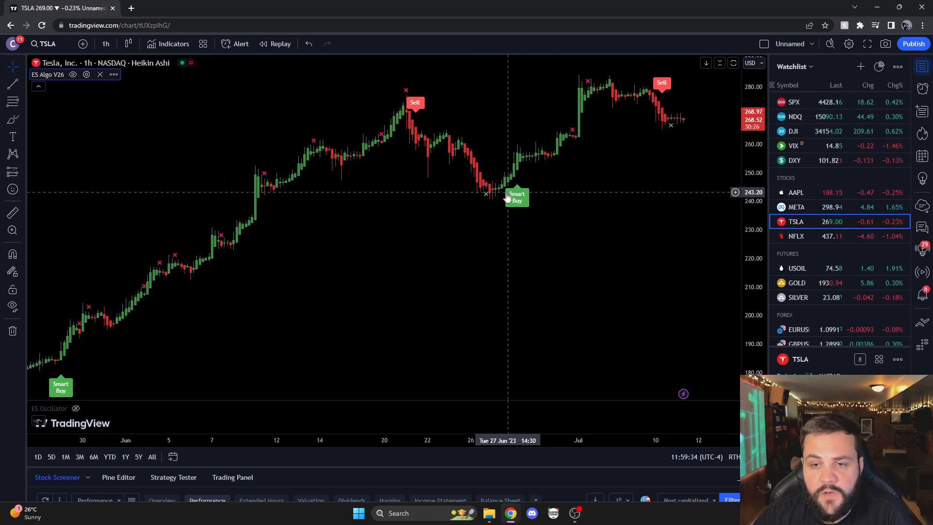
mouse_move(622, 98)
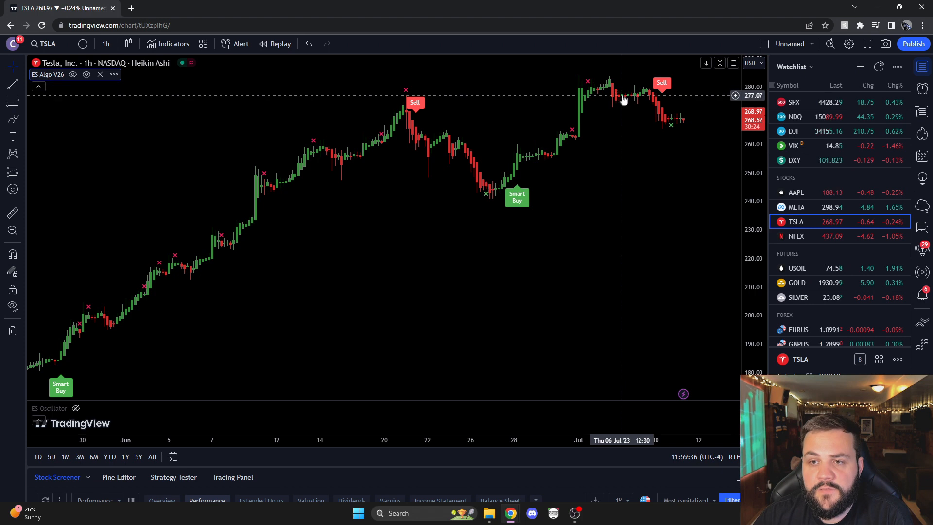
mouse_move(662, 101)
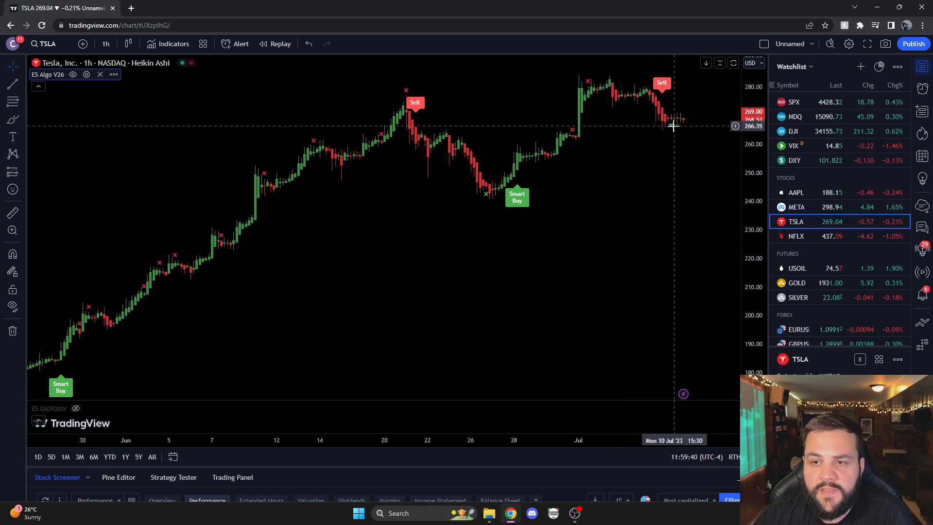
mouse_move(694, 130)
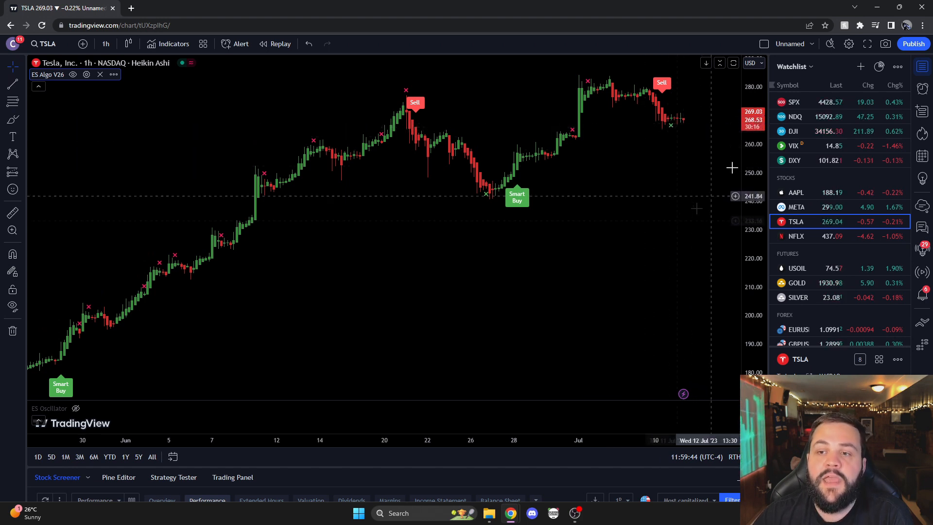
mouse_move(684, 81)
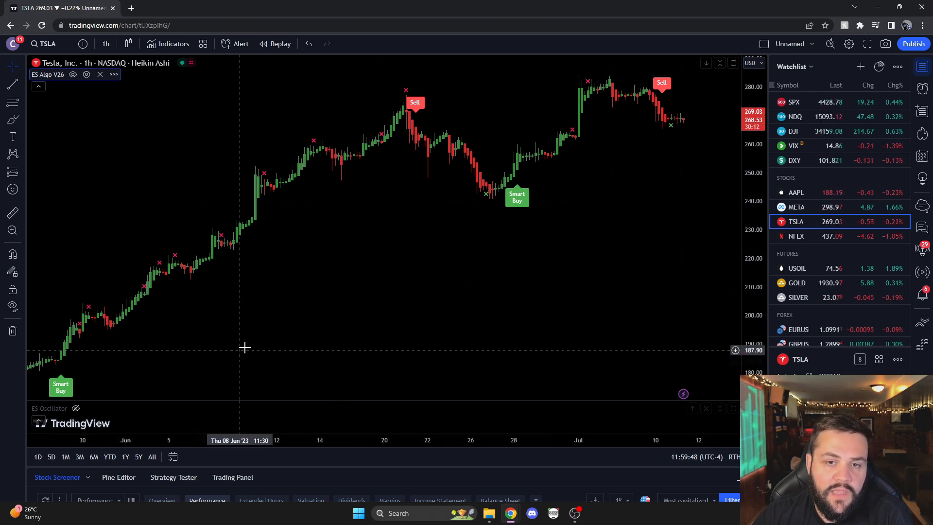
mouse_move(343, 240)
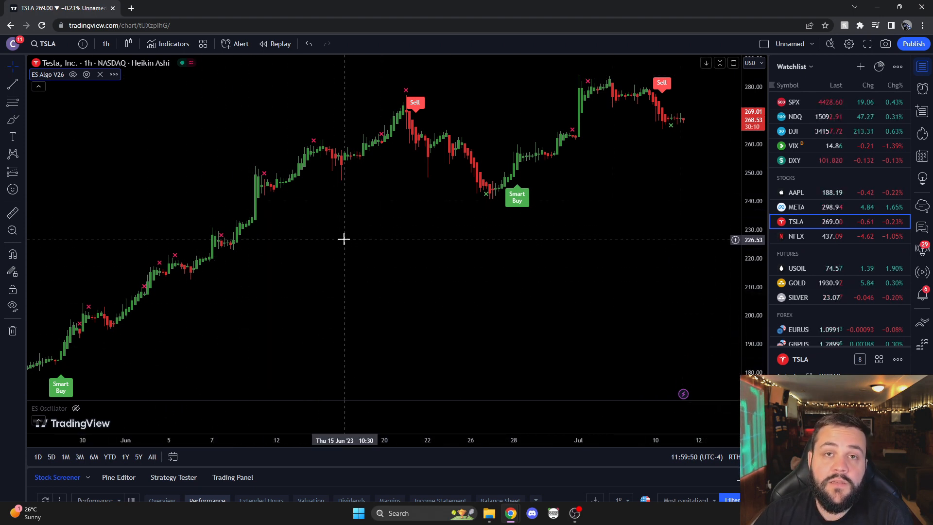
mouse_move(99, 148)
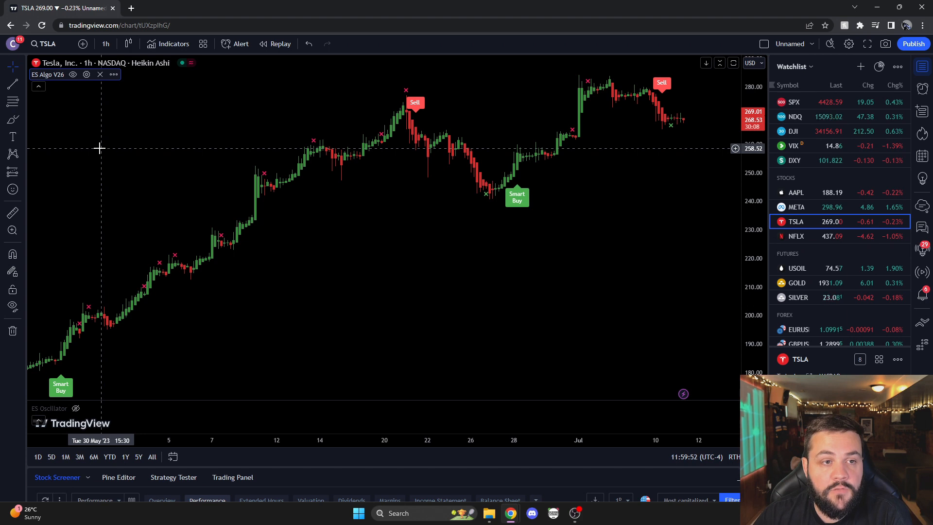
mouse_move(79, 85)
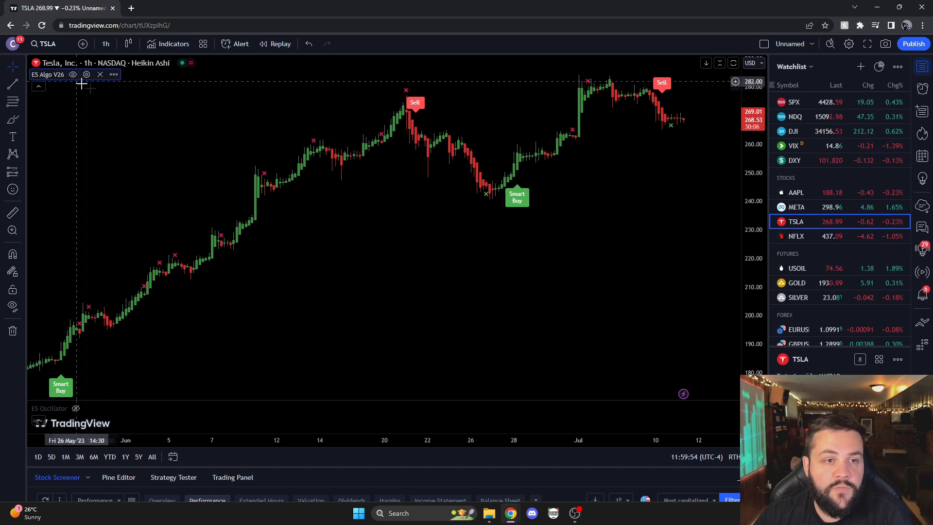
mouse_move(144, 129)
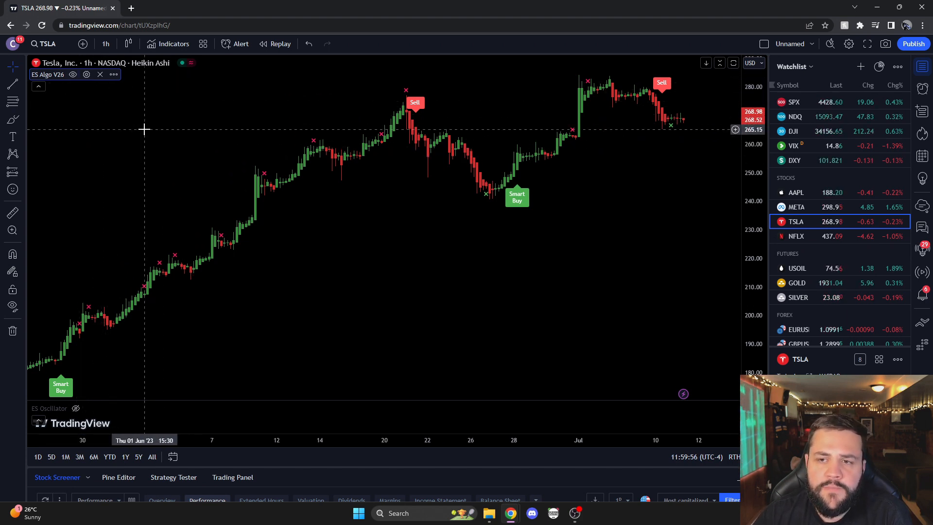
mouse_move(224, 292)
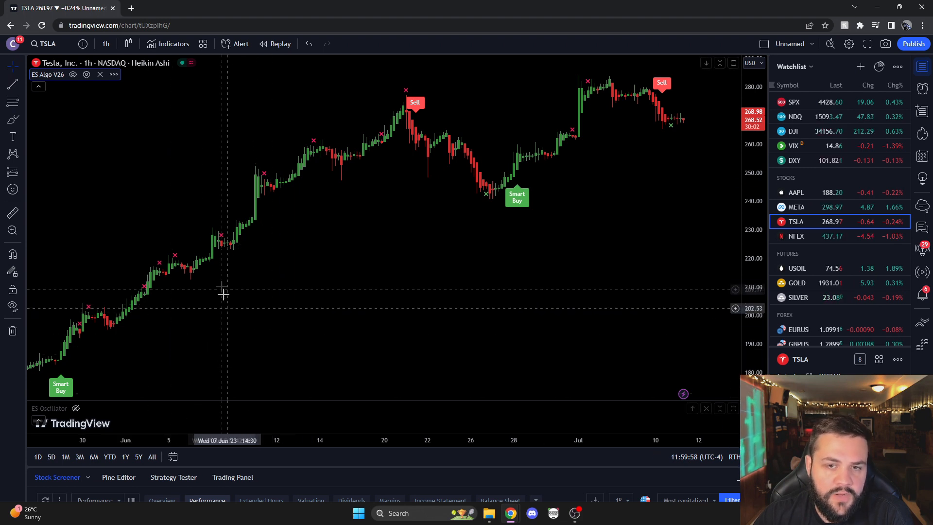
mouse_move(248, 367)
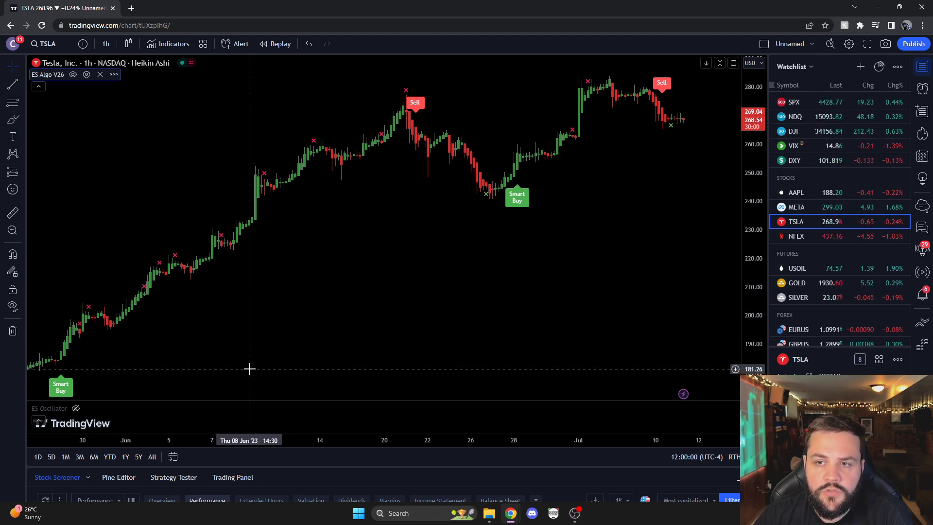
mouse_move(166, 360)
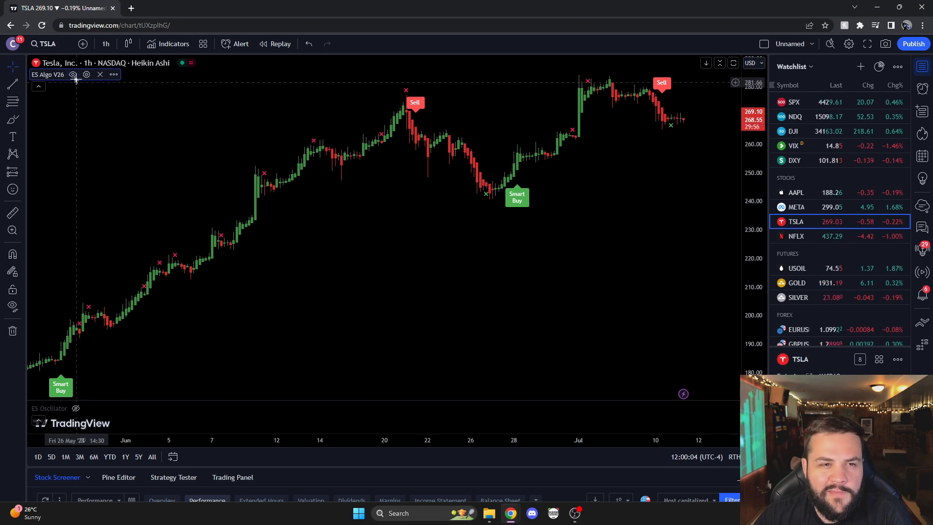
Enable 11. Trend Helper with its green trend cloud in the ES Algo V26 settings
left_click(87, 74)
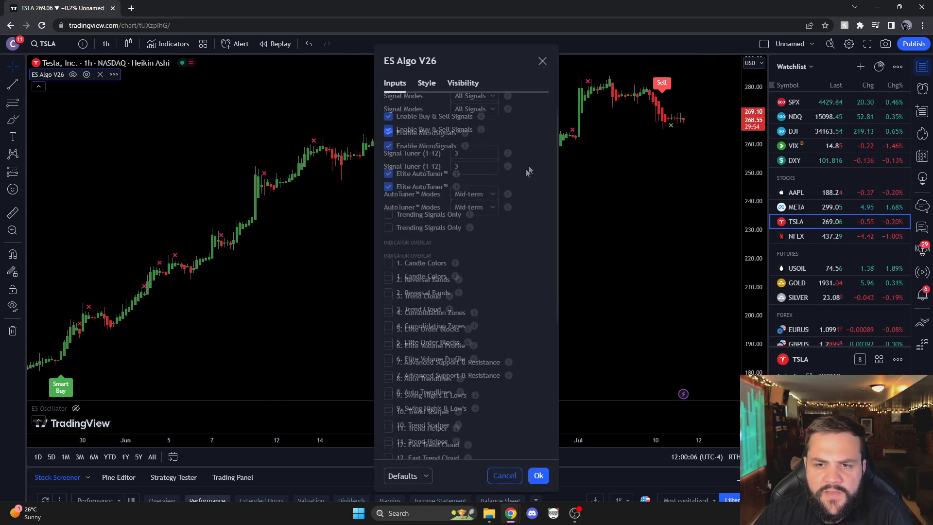
scroll("down", 3)
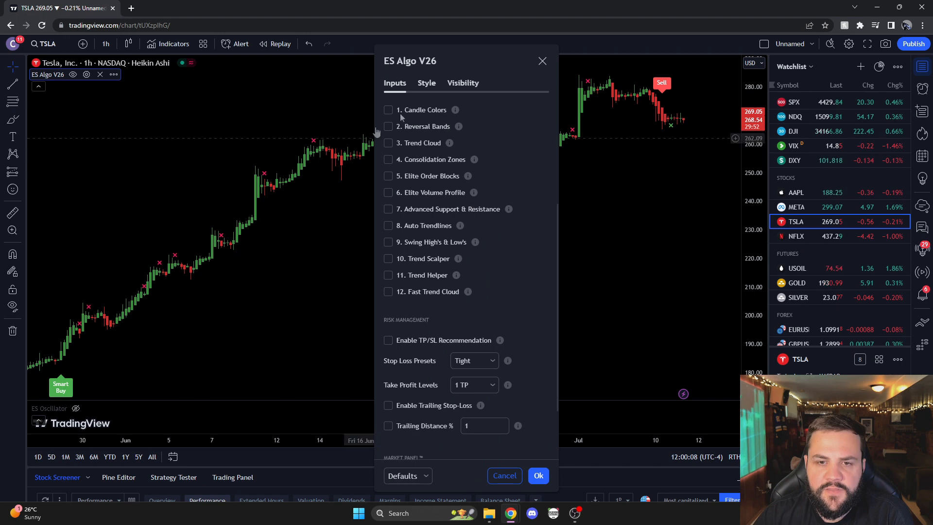
scroll("up", 3)
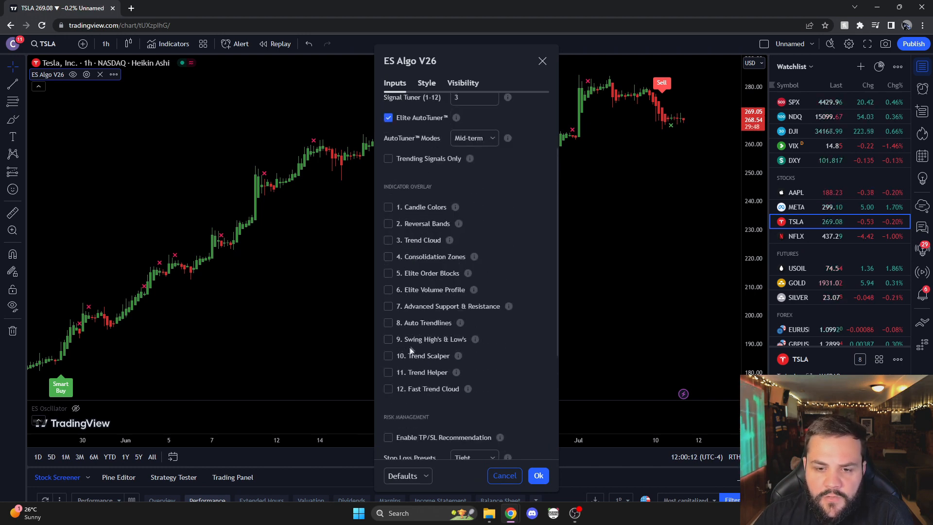
left_click(389, 372)
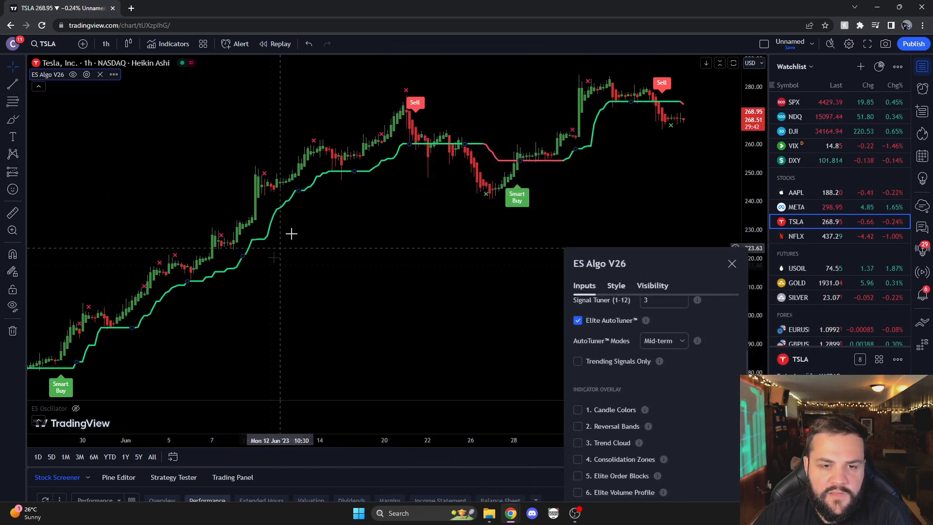
mouse_move(482, 171)
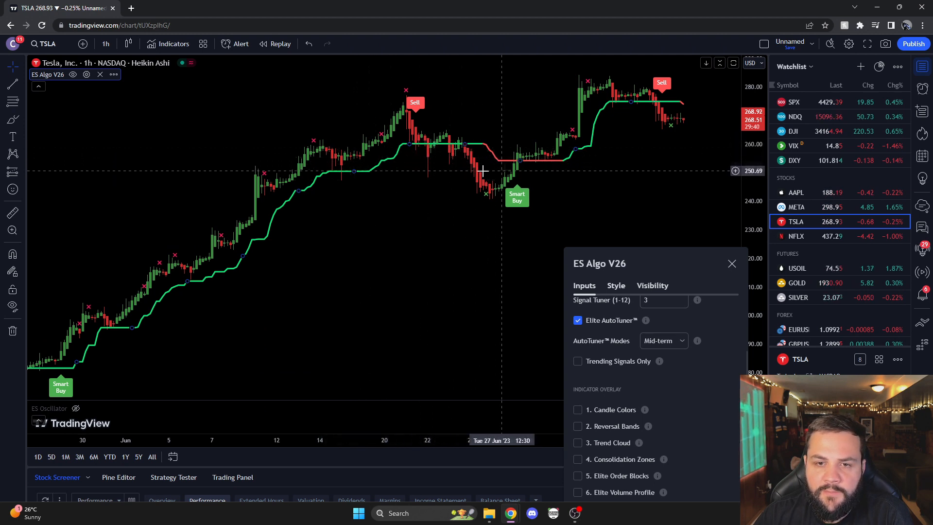
mouse_move(123, 334)
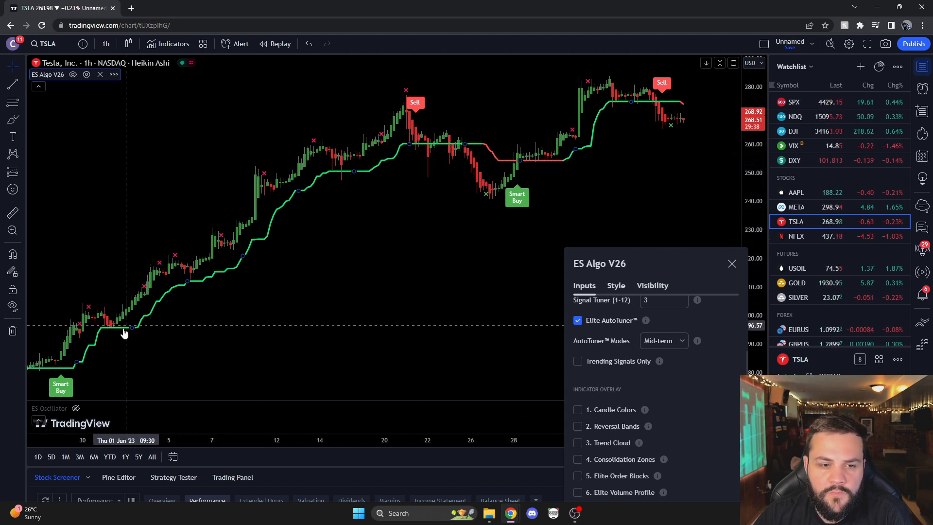
mouse_move(369, 132)
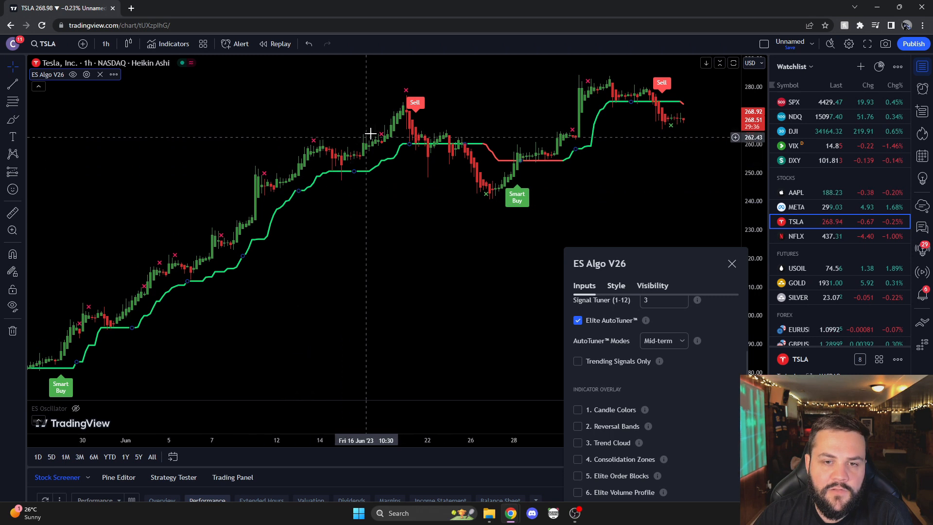
mouse_move(206, 283)
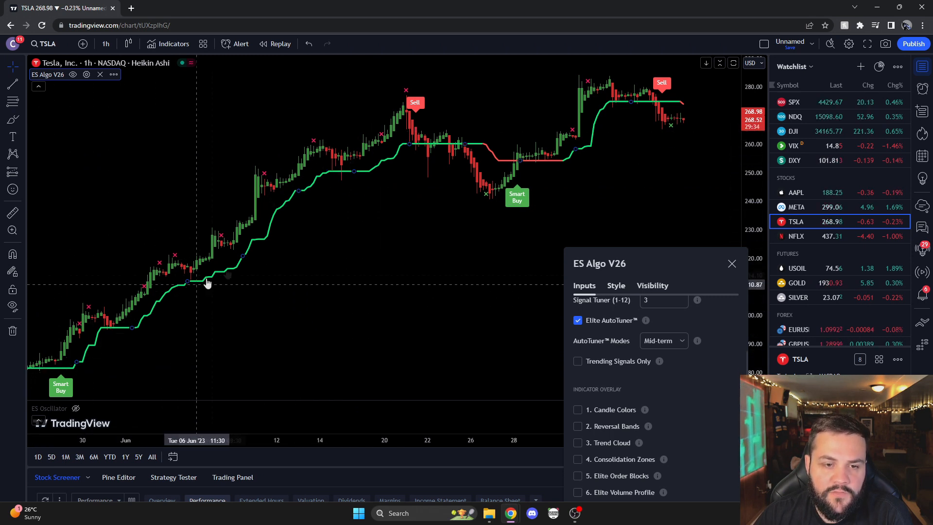
mouse_move(447, 134)
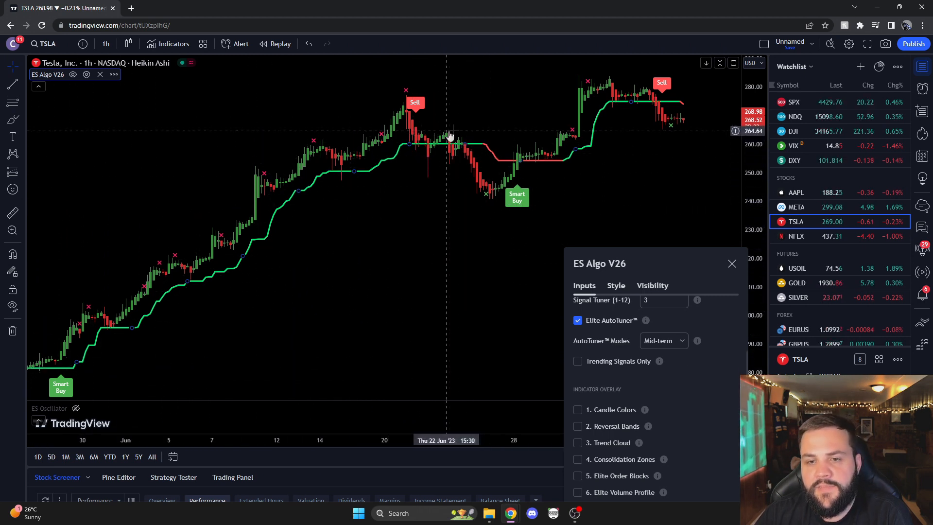
mouse_move(373, 110)
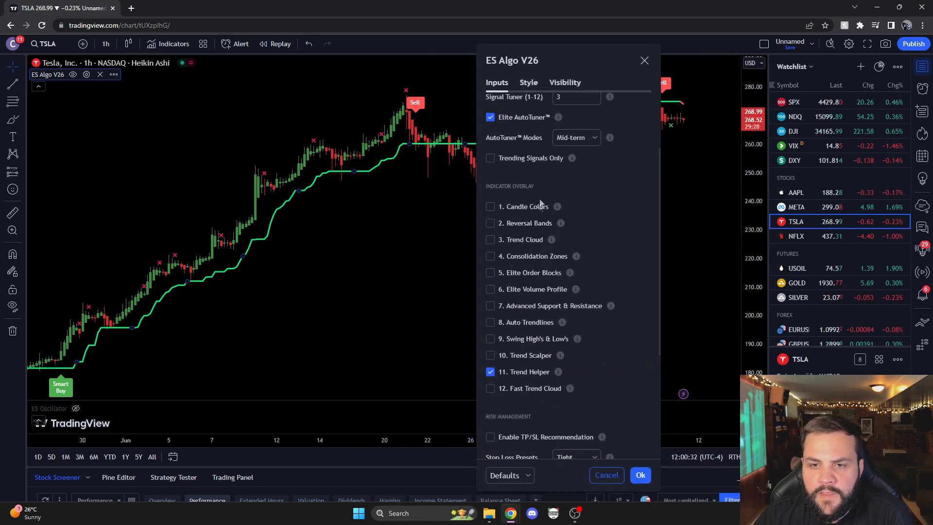
scroll("down", 3)
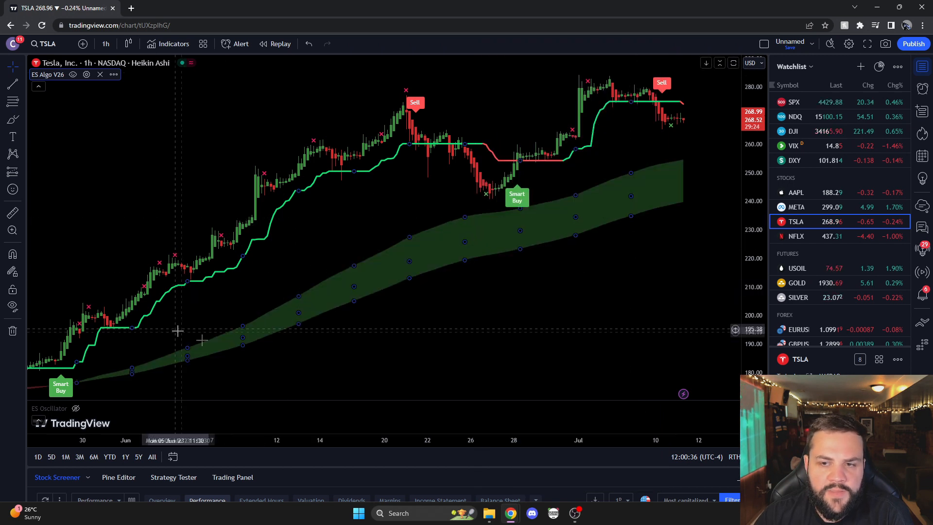
mouse_move(446, 224)
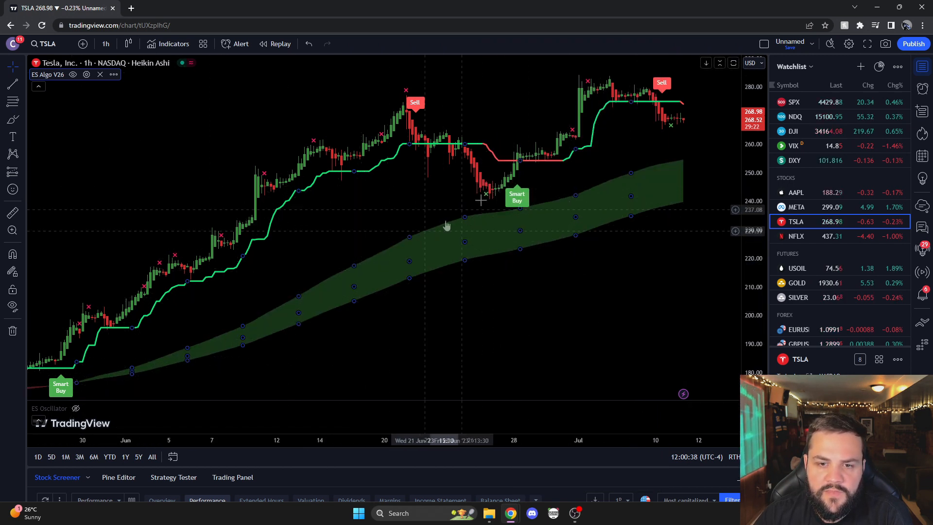
mouse_move(425, 216)
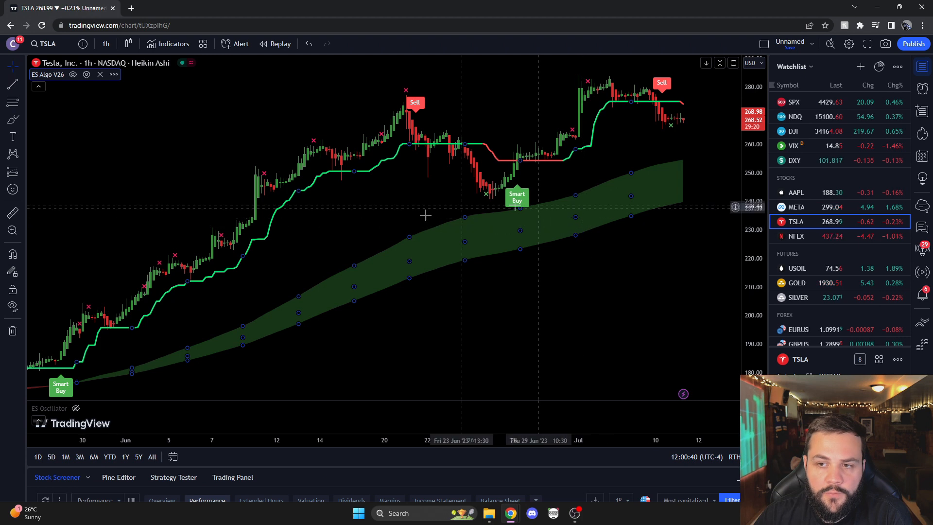
mouse_move(524, 240)
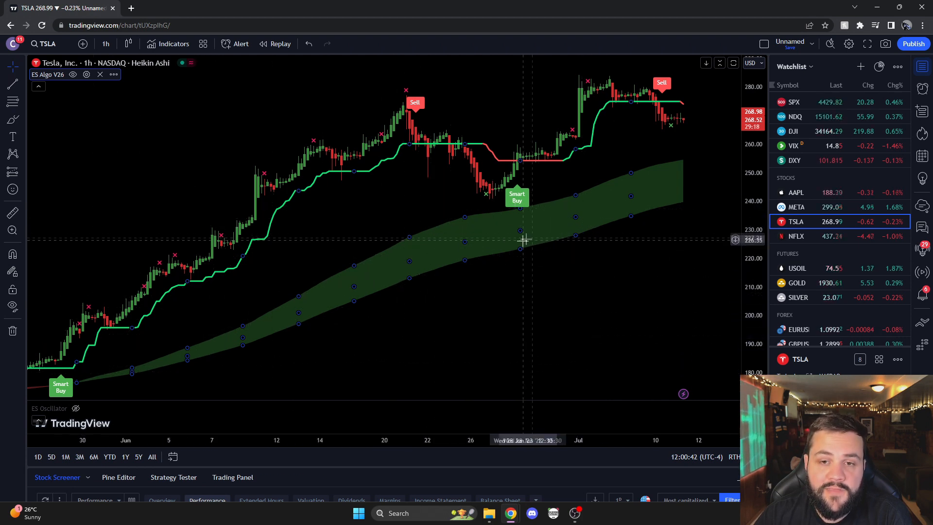
mouse_move(89, 384)
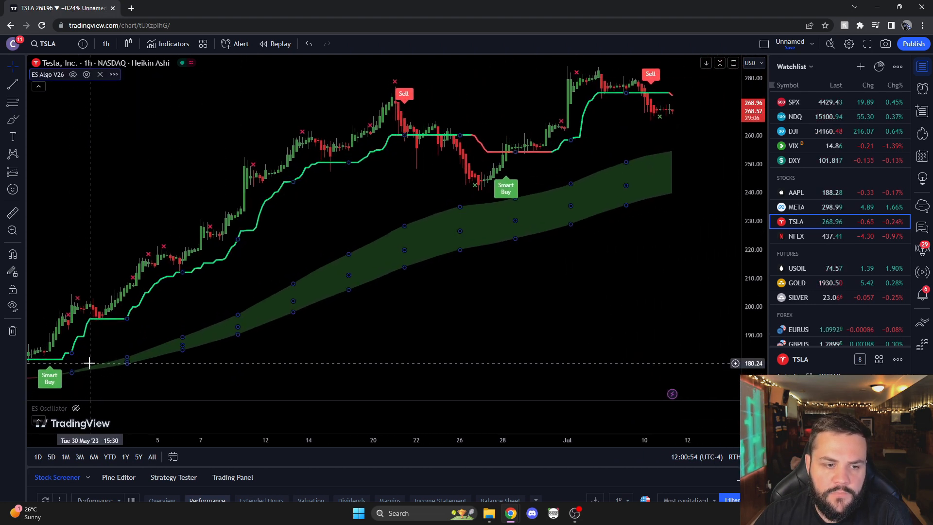
mouse_move(466, 213)
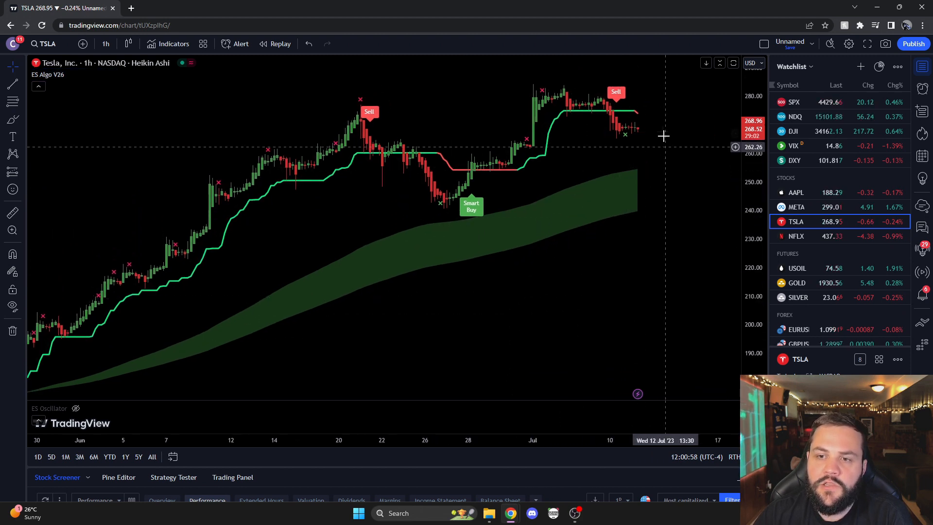
mouse_move(671, 152)
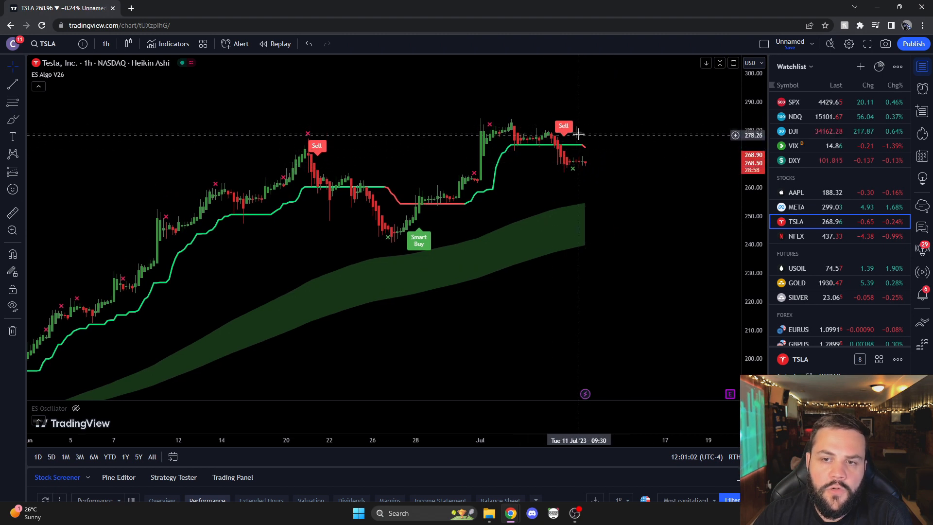
mouse_move(571, 140)
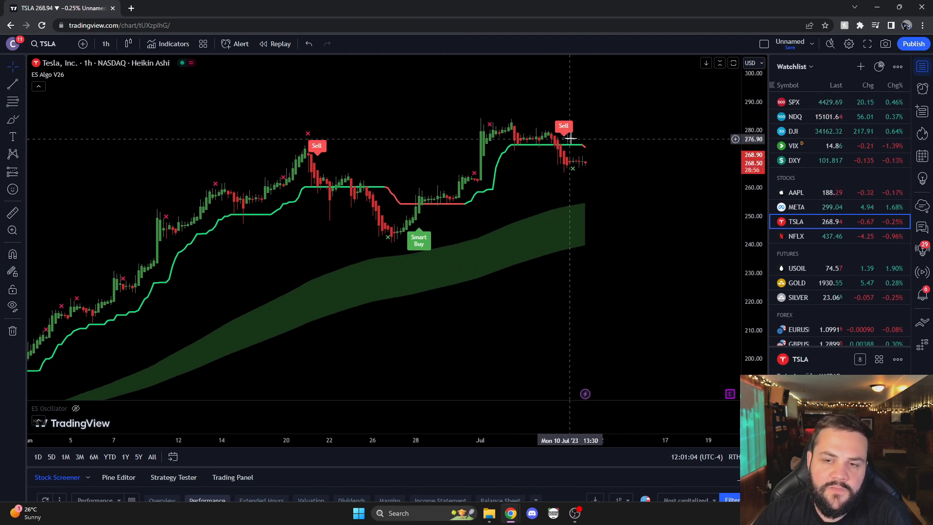
mouse_move(597, 171)
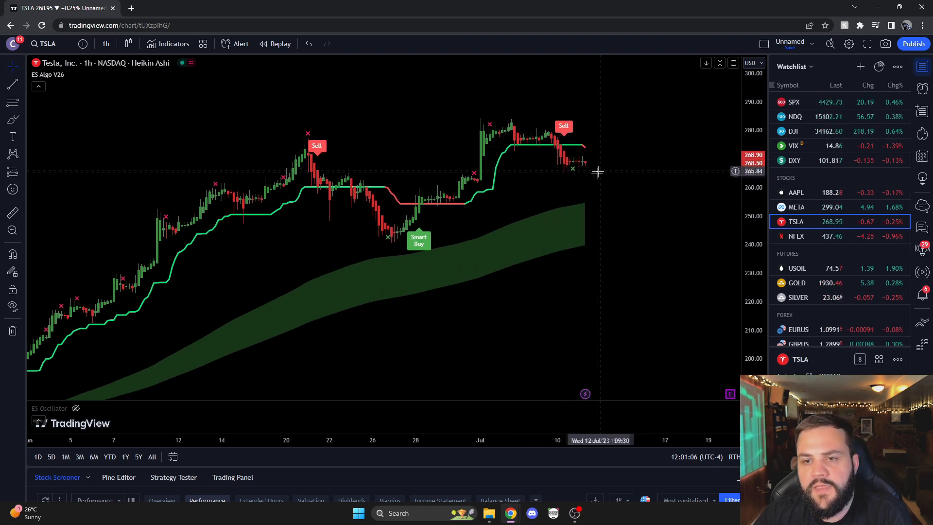
mouse_move(607, 177)
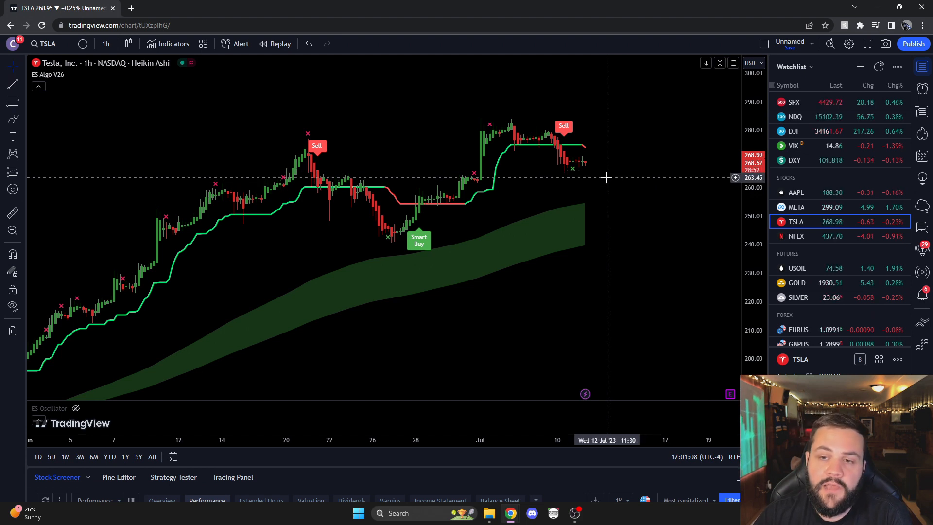
mouse_move(636, 182)
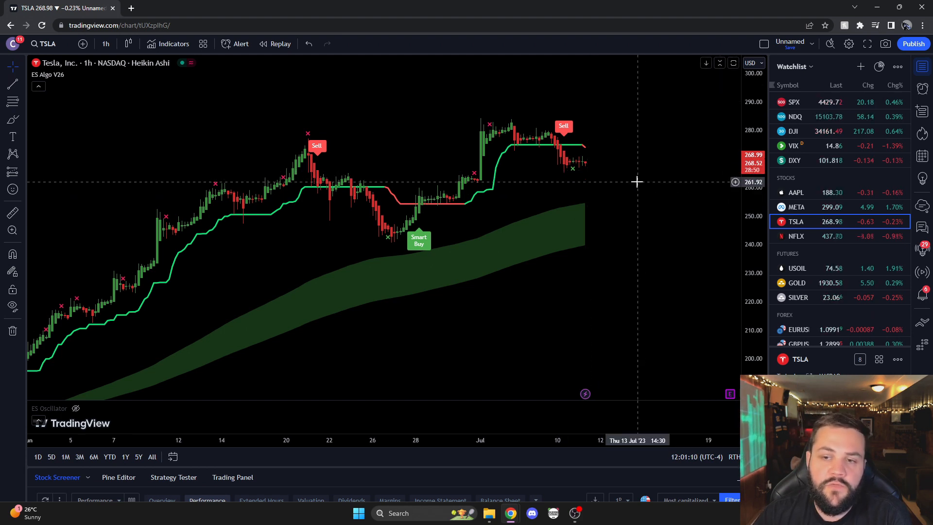
mouse_move(625, 184)
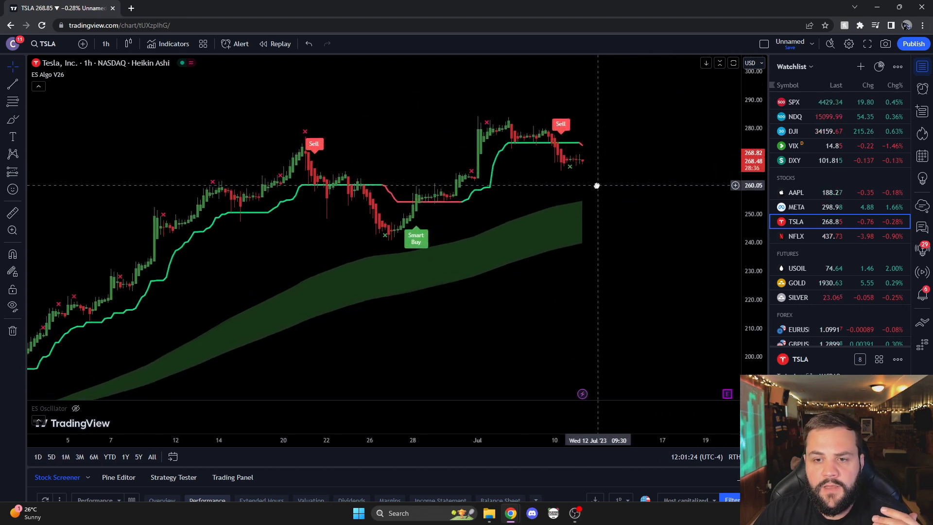
mouse_move(600, 174)
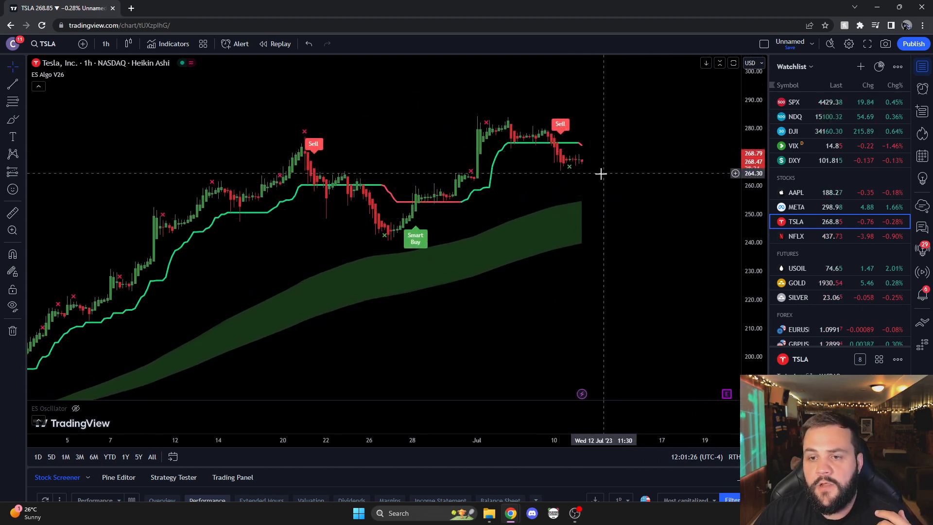
mouse_move(617, 180)
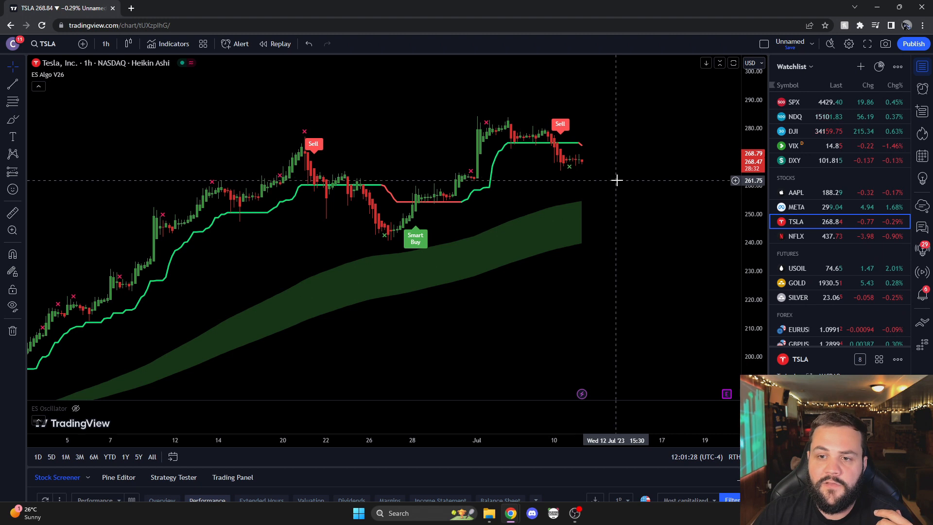
mouse_move(560, 254)
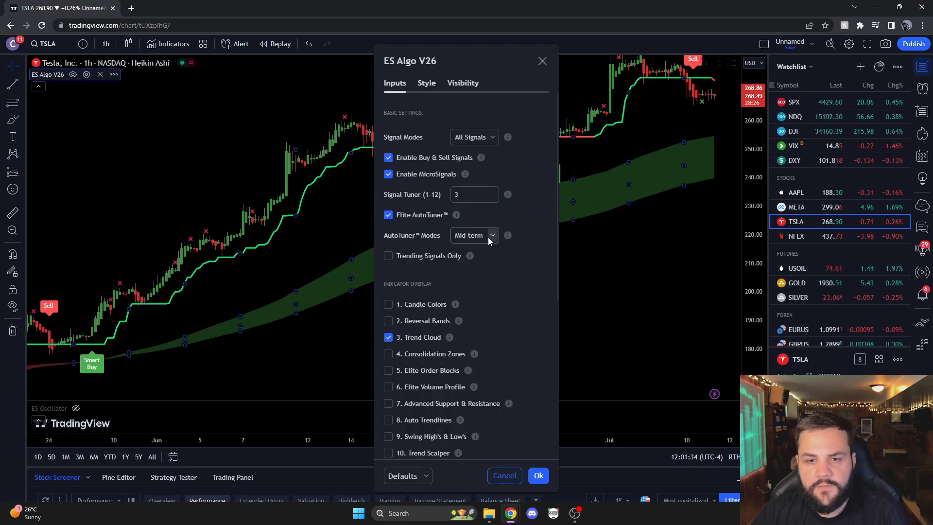
scroll("down", 3)
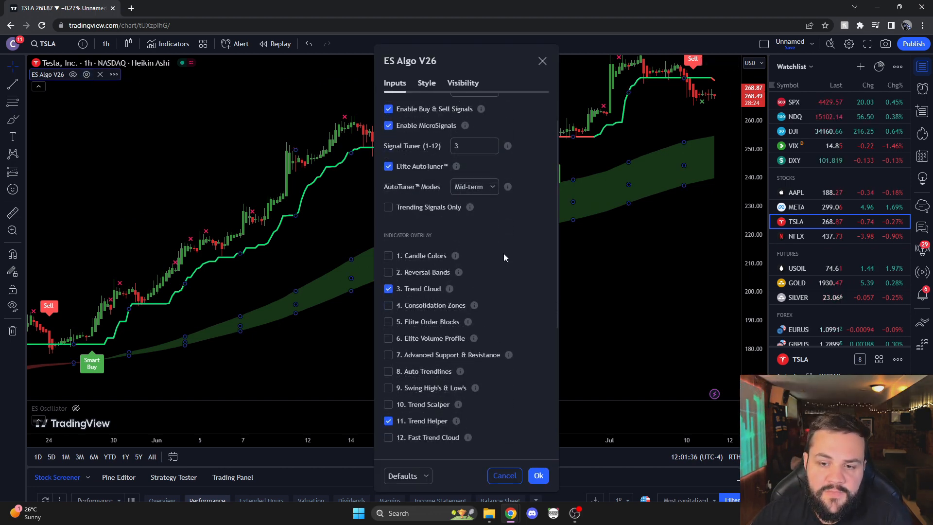
scroll("down", 3)
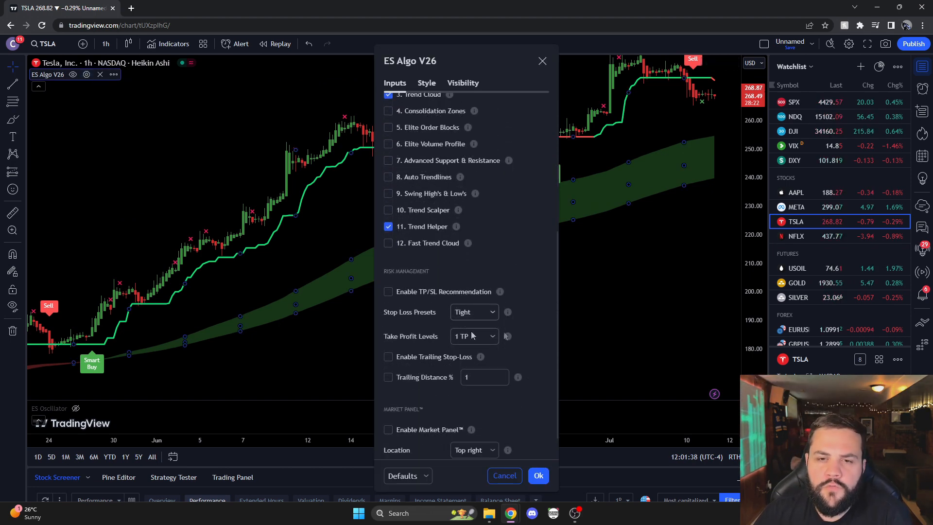
scroll("up", 3)
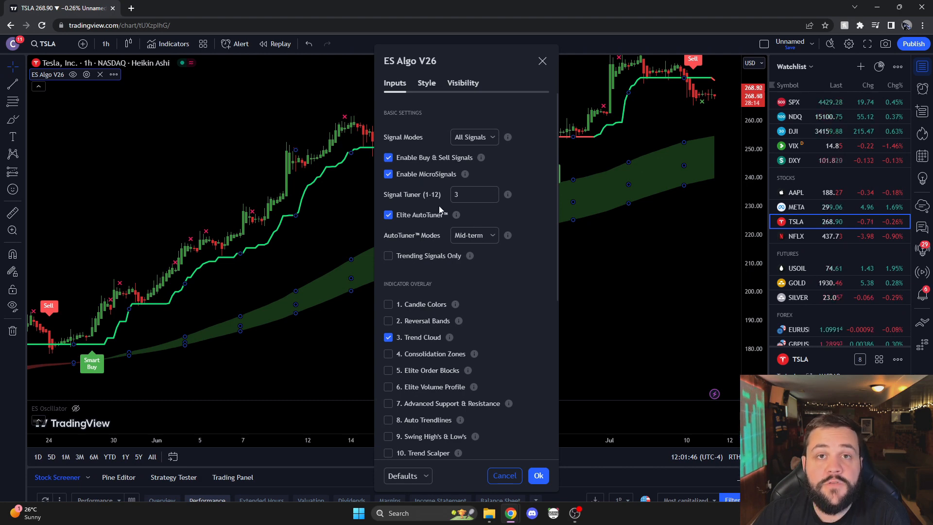
scroll("down", 3)
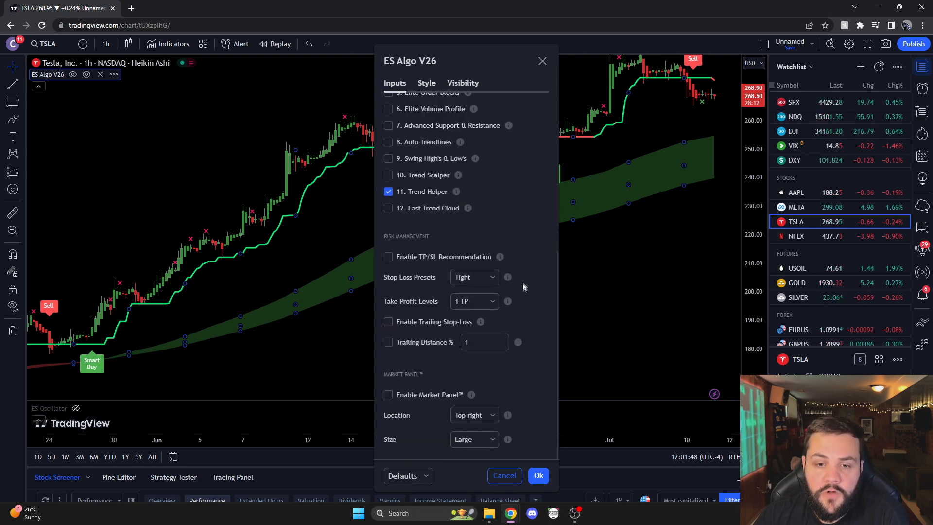
scroll("up", 3)
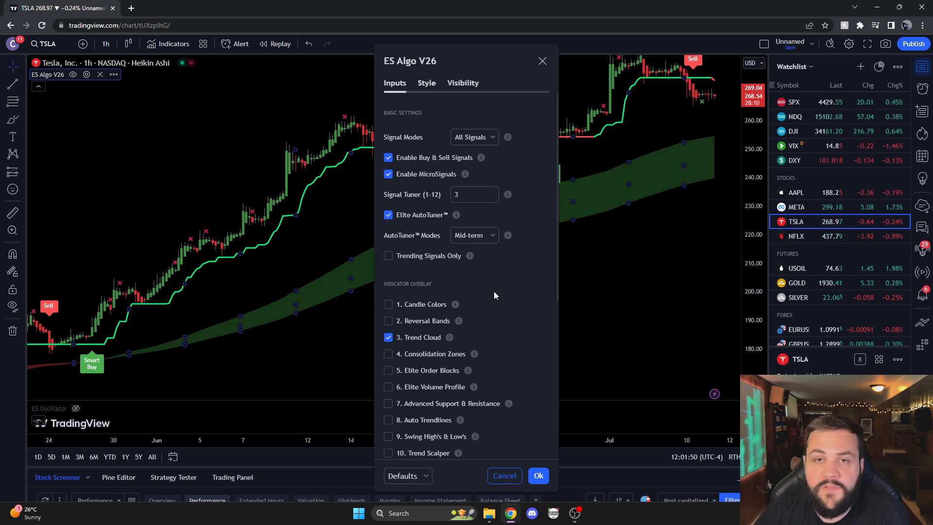
scroll("down", 3)
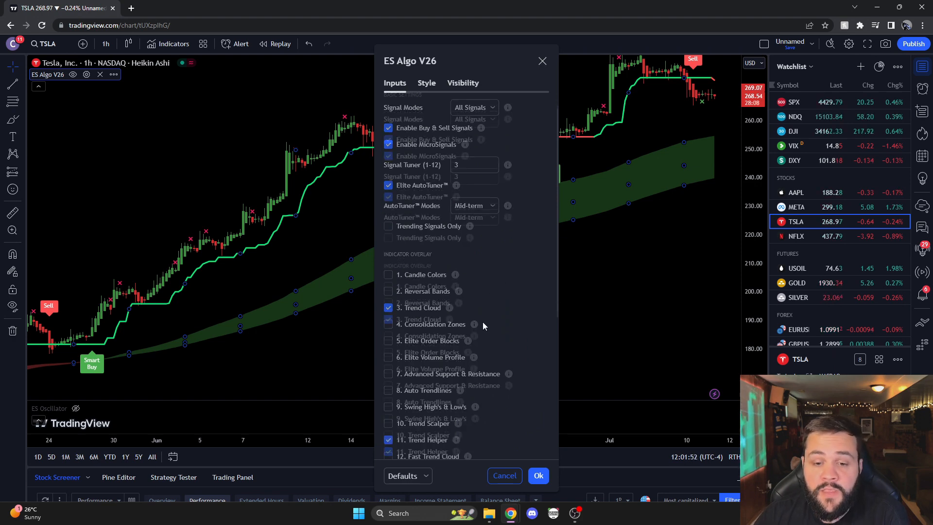
scroll("down", 3)
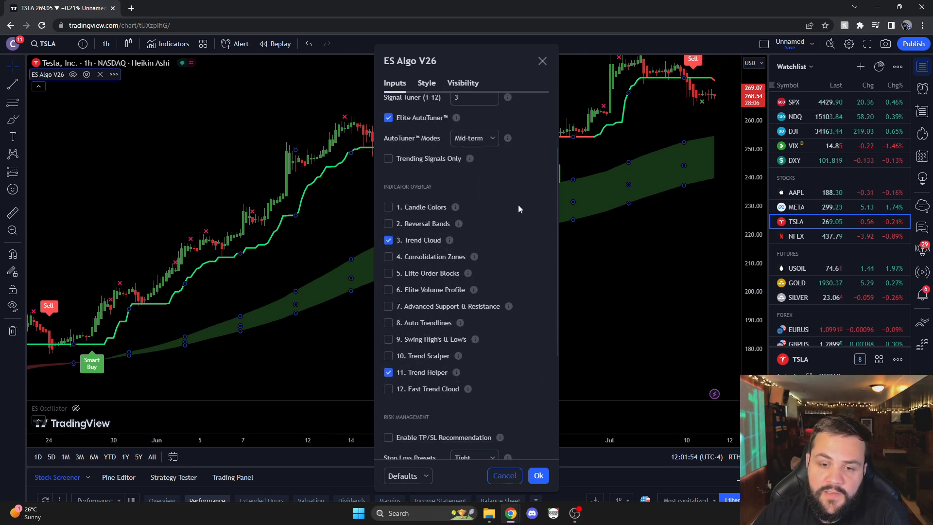
scroll("down", 3)
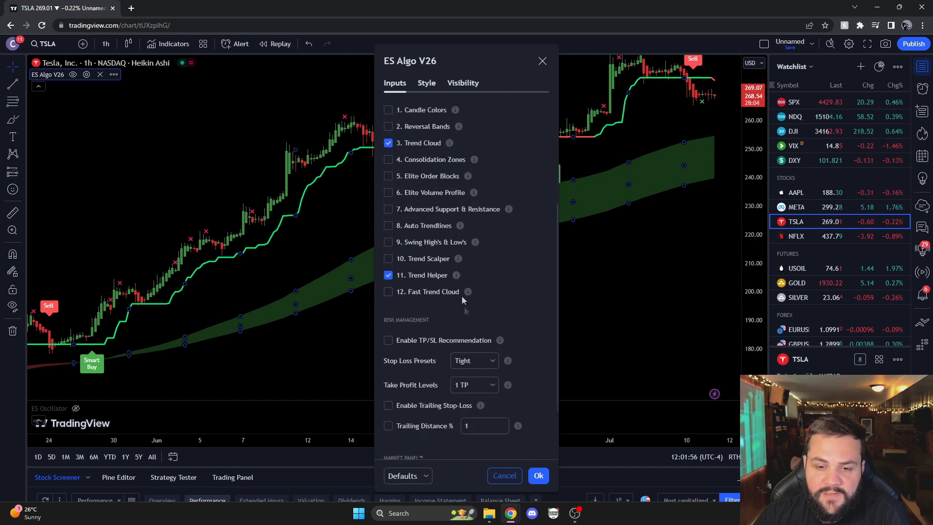
scroll("down", 3)
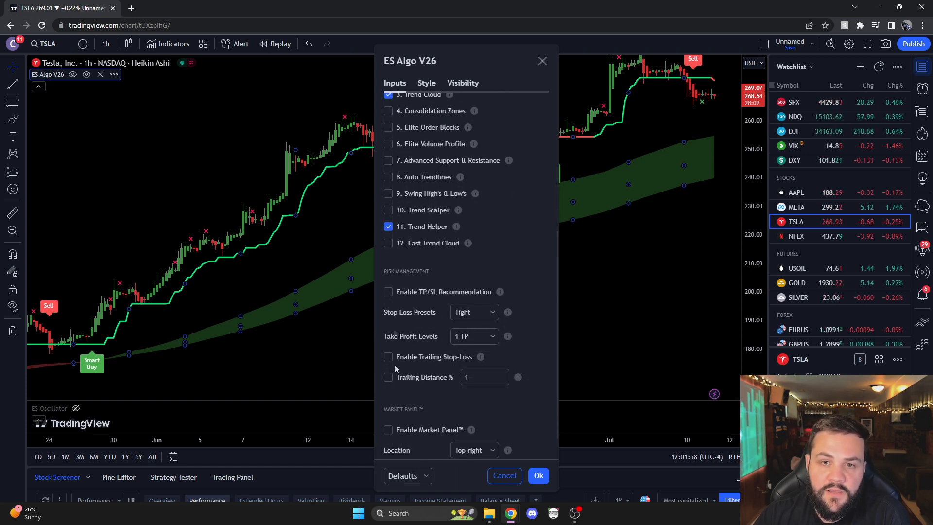
scroll("down", 3)
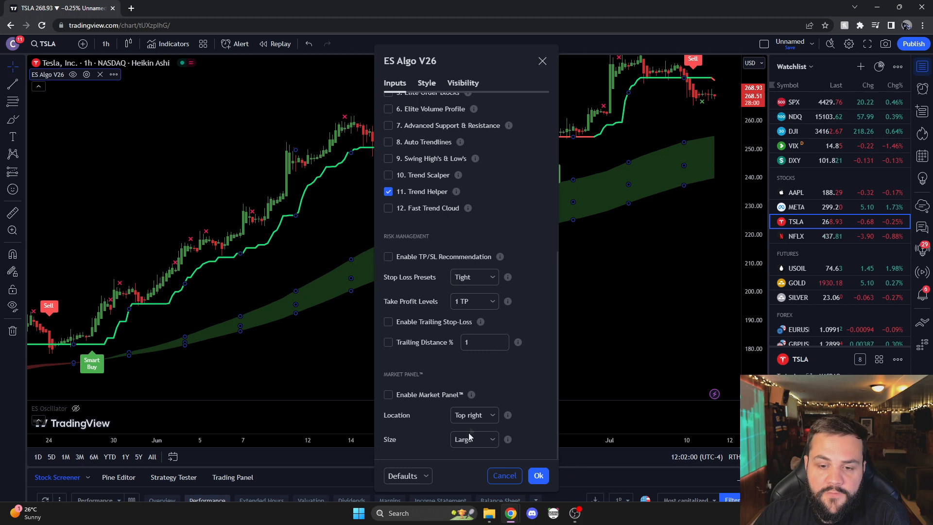
scroll("up", 3)
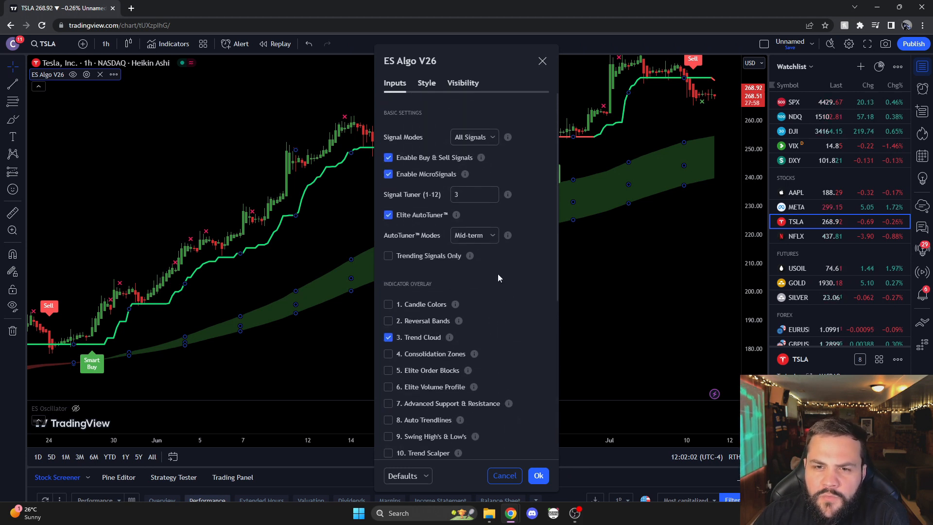
mouse_move(511, 264)
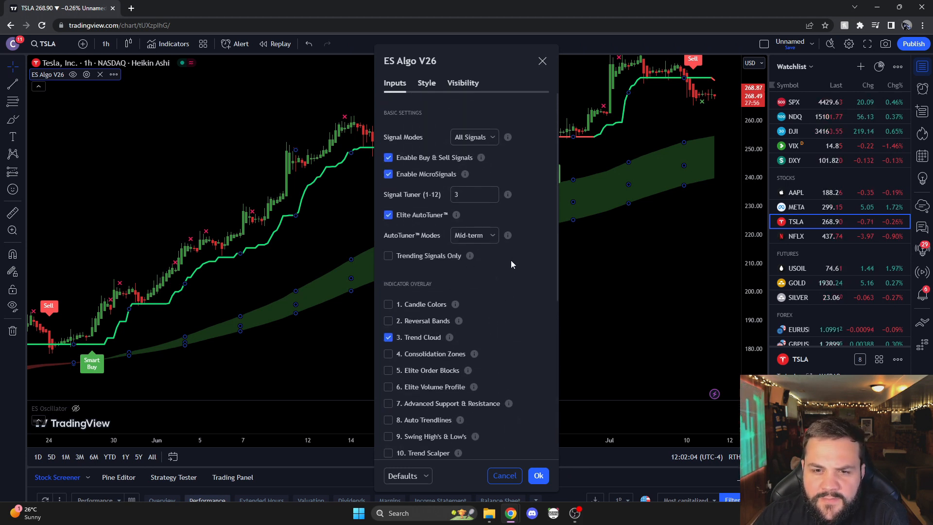
scroll("down", 3)
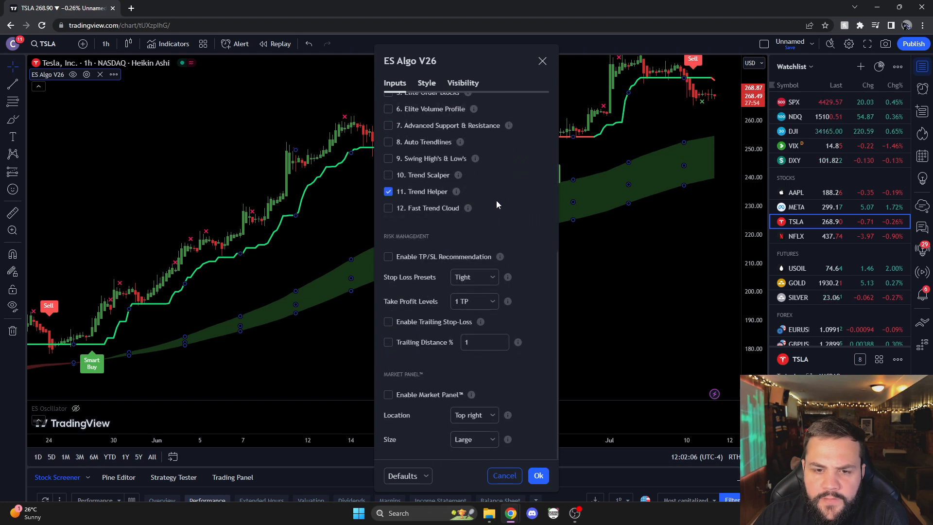
scroll("up", 3)
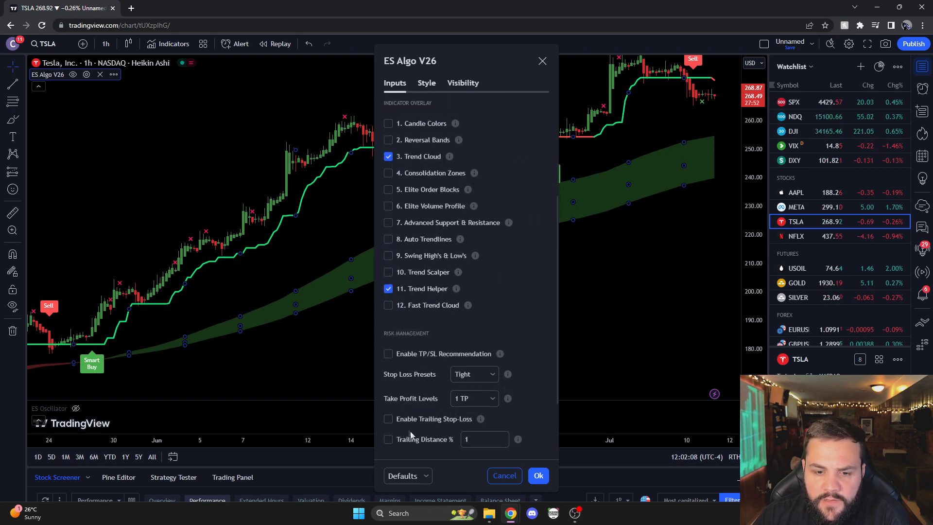
left_click(537, 476)
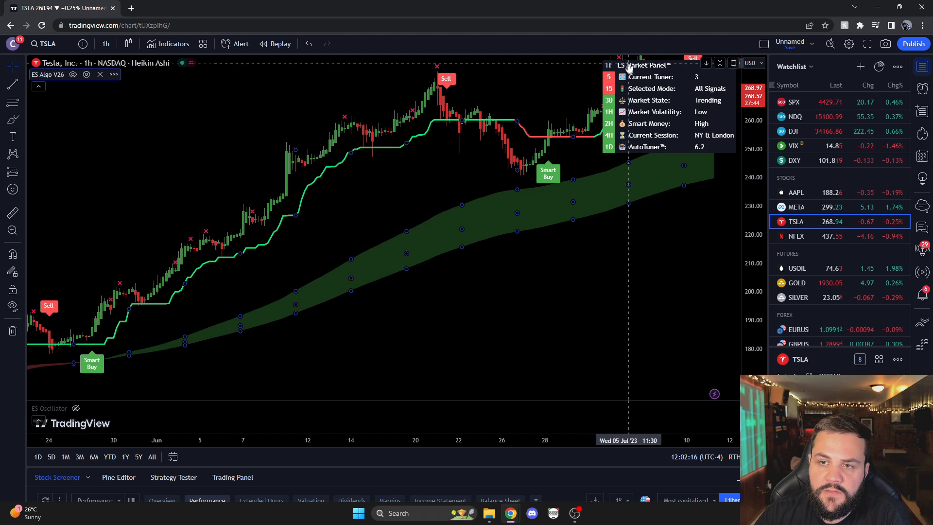
mouse_move(661, 300)
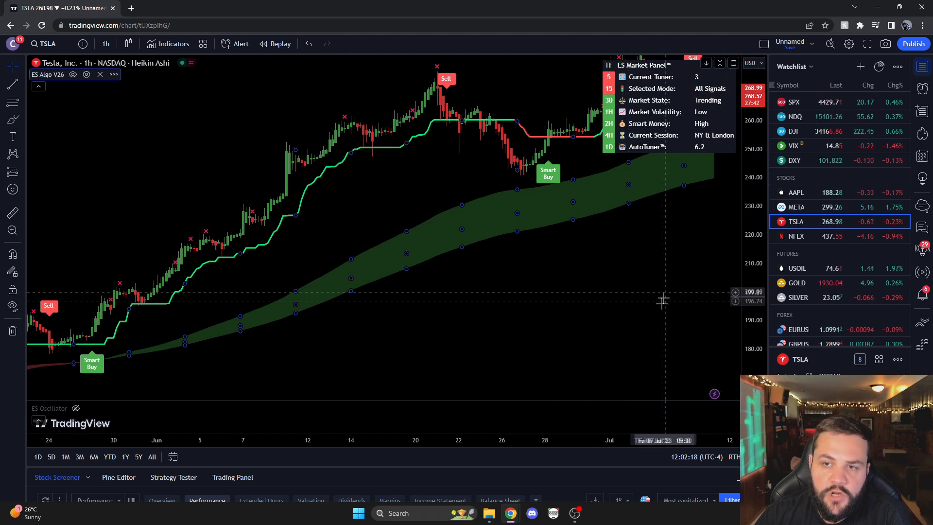
mouse_move(675, 174)
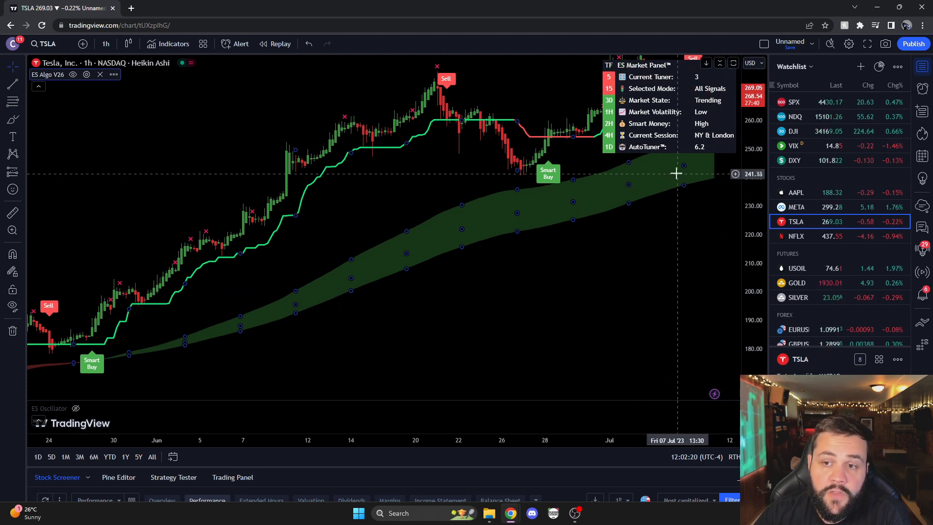
mouse_move(687, 158)
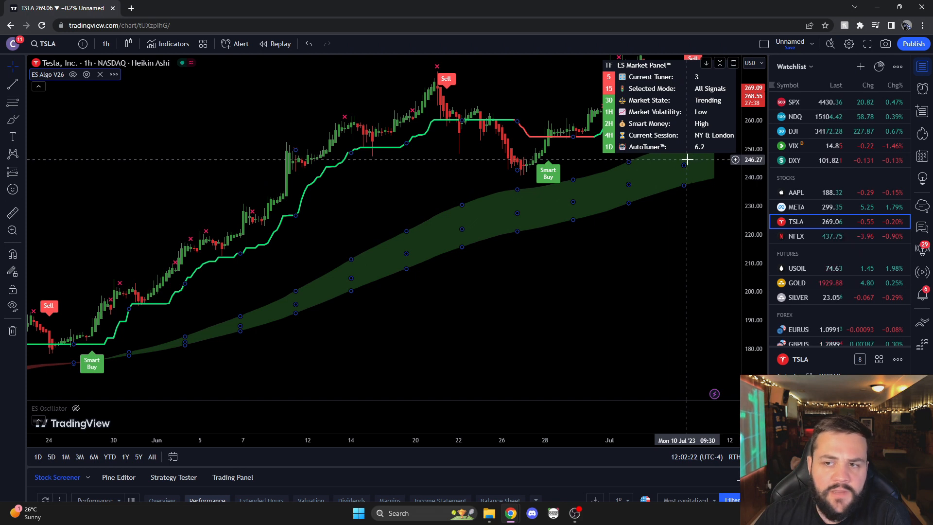
mouse_move(623, 271)
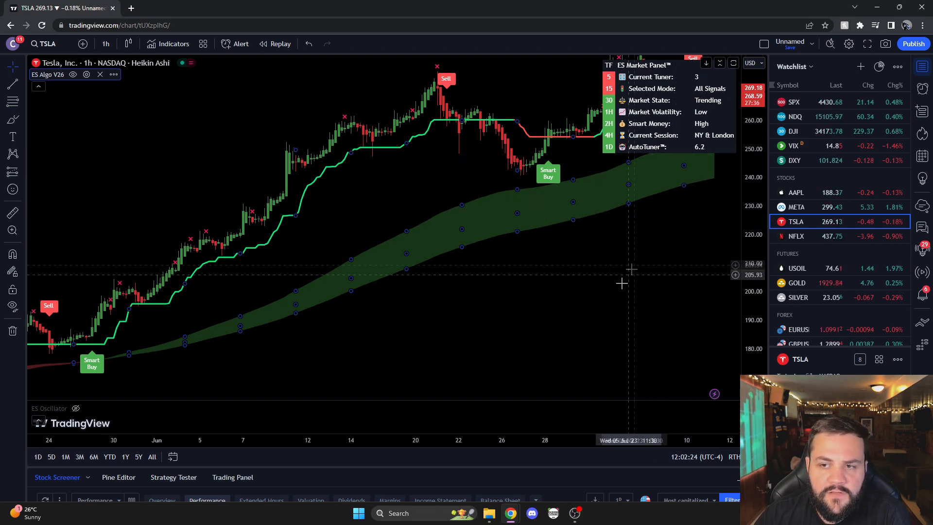
mouse_move(484, 278)
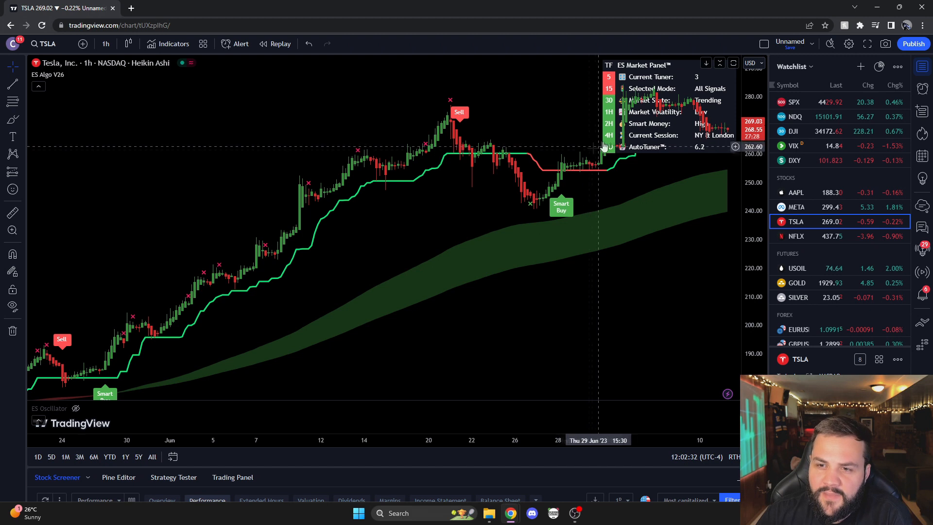
mouse_move(510, 351)
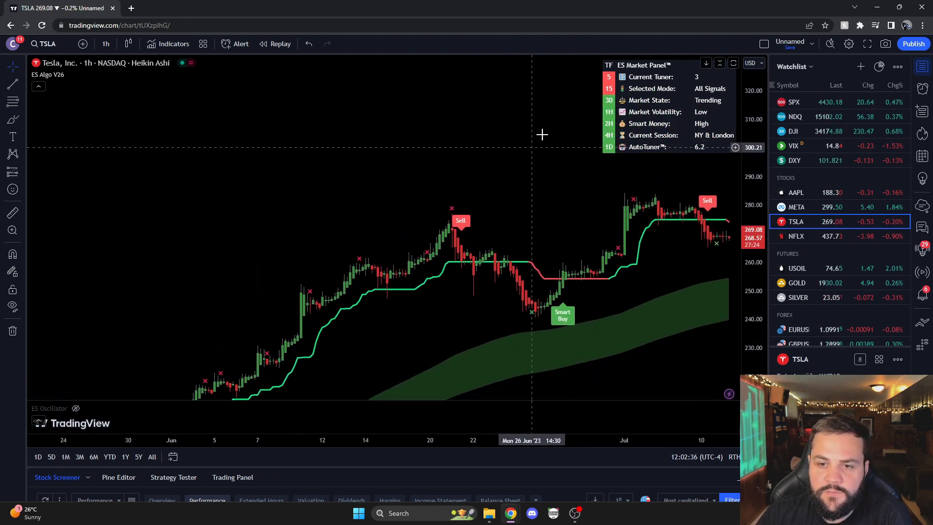
mouse_move(549, 128)
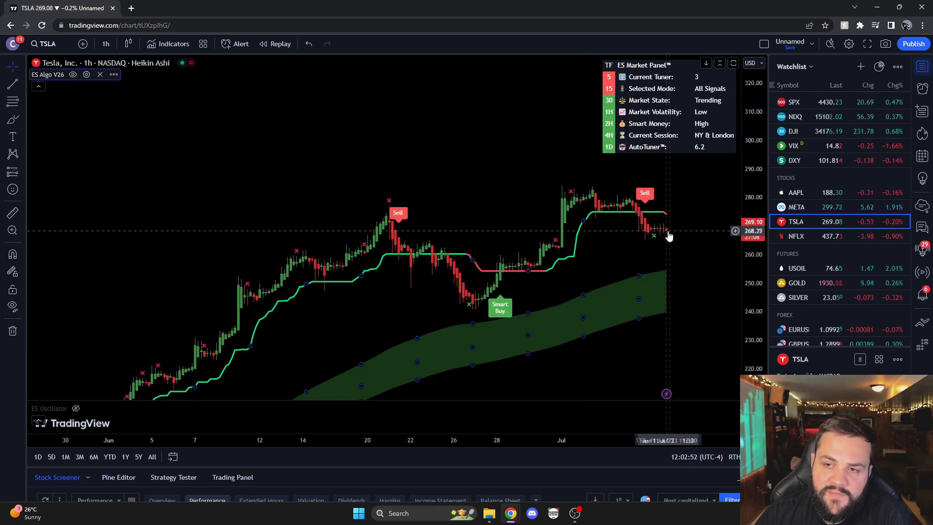
mouse_move(609, 107)
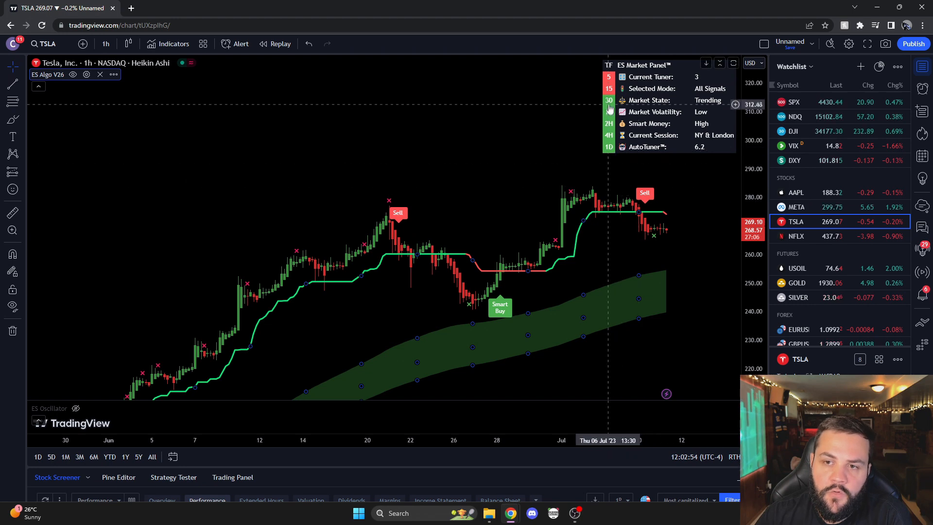